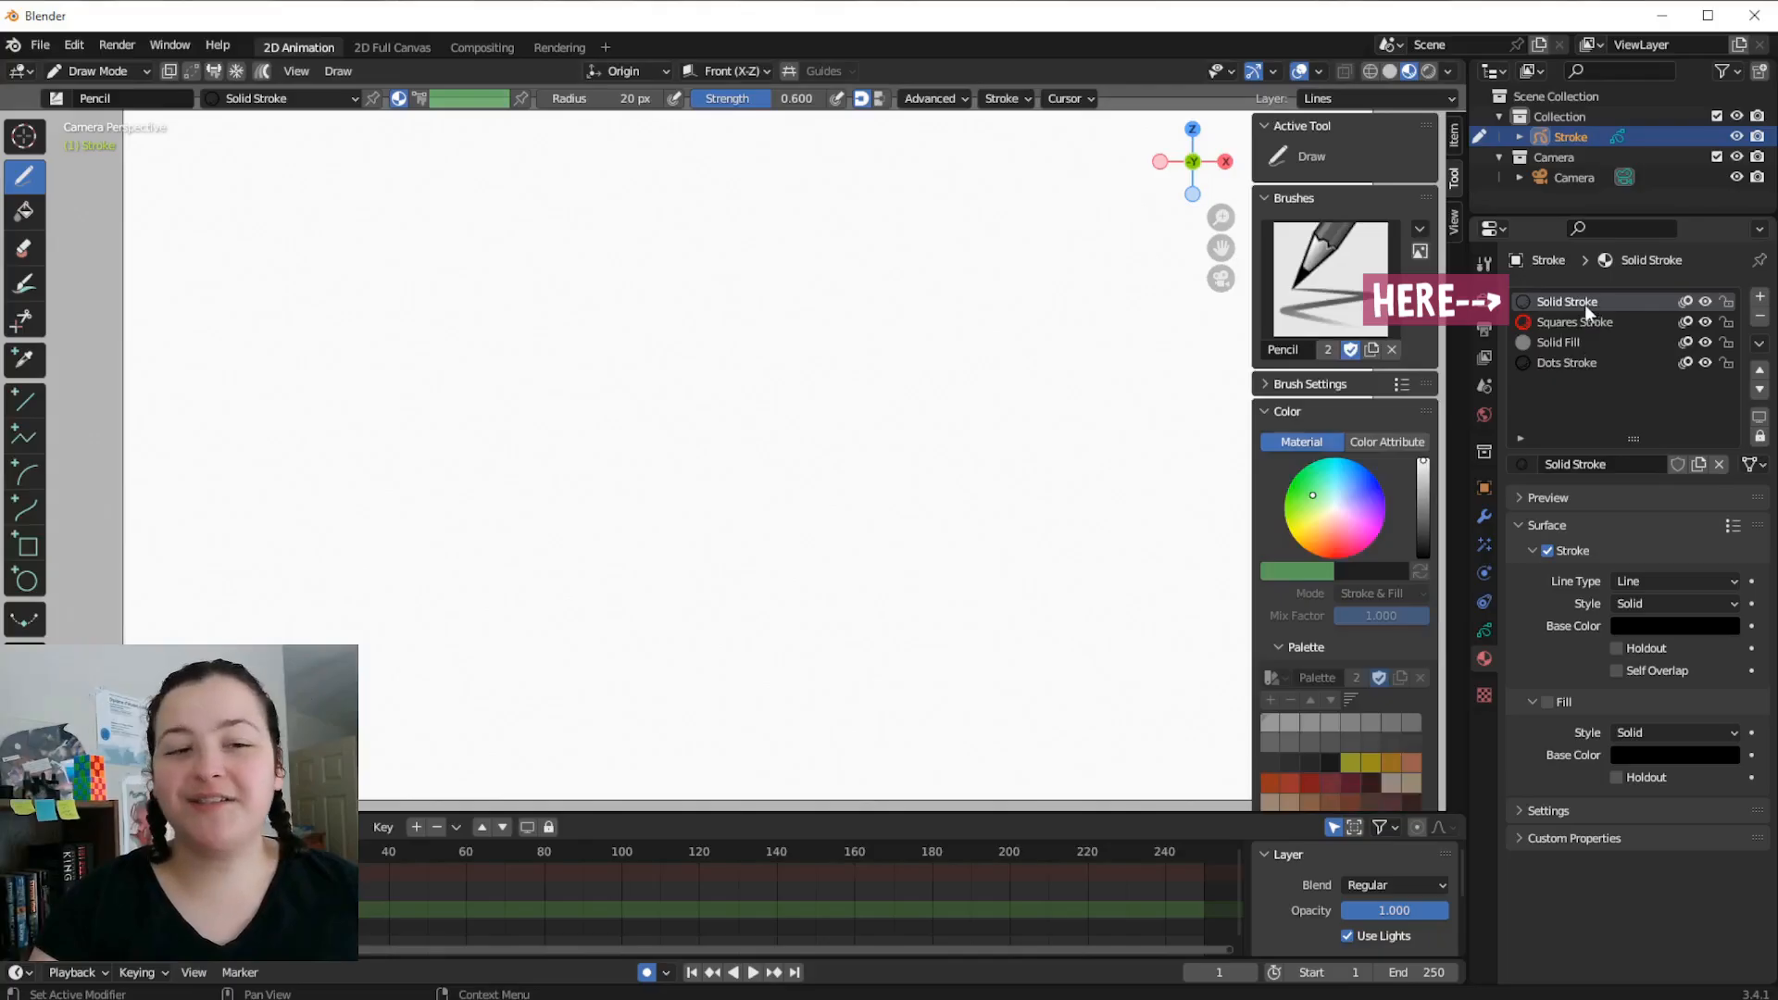
Draw a wavy Solid Stroke line across the canvas and adjust the brush radius
drag(463, 239, 865, 300)
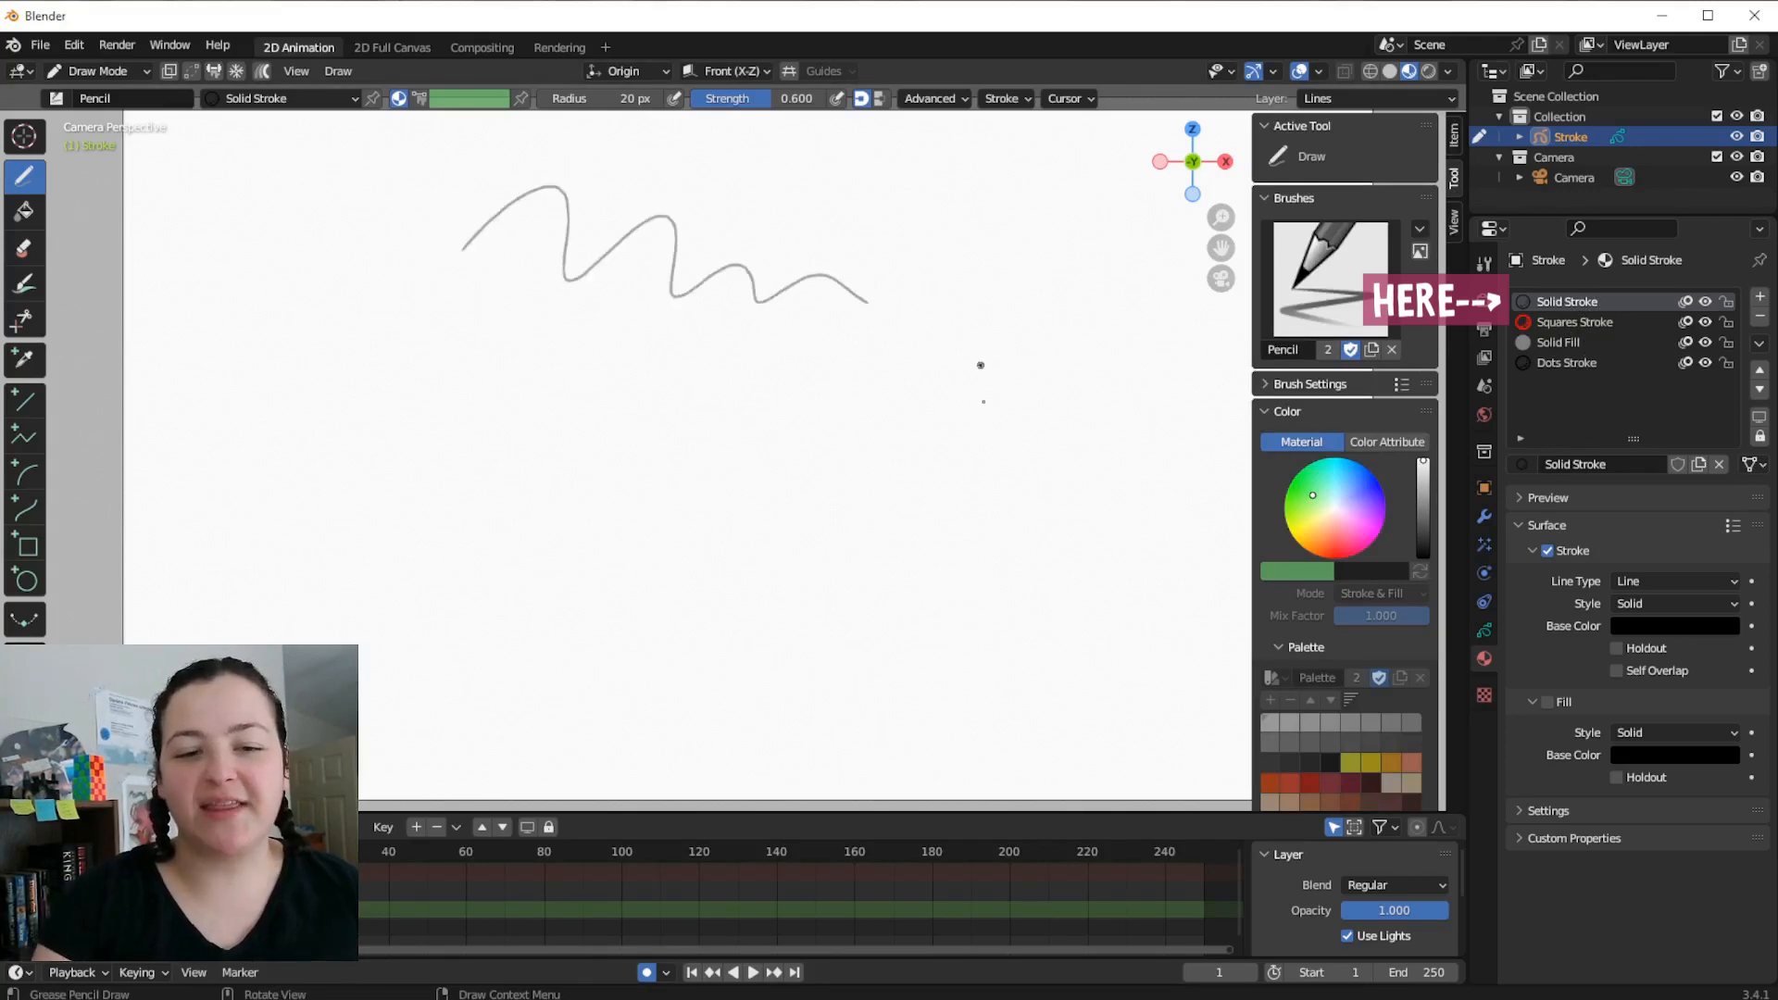
key(f)
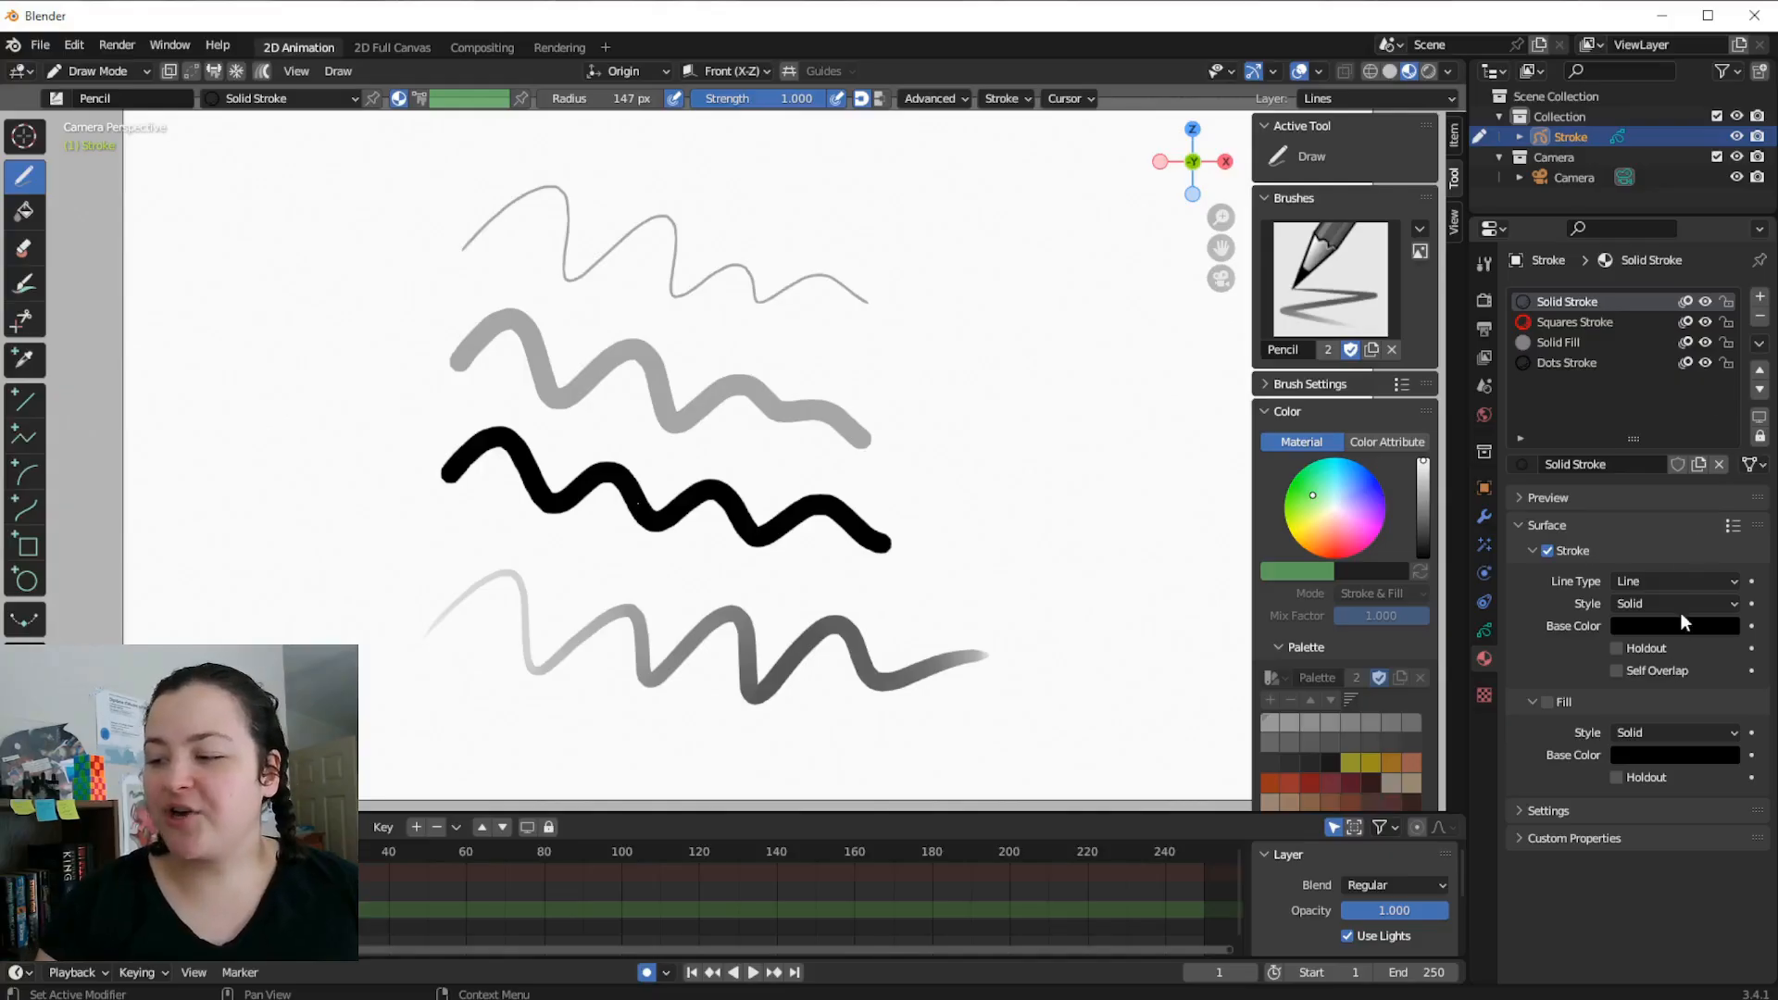
Set Stroke Style to Texture using the ANAstamps (6).png blue stamp image
click(1672, 602)
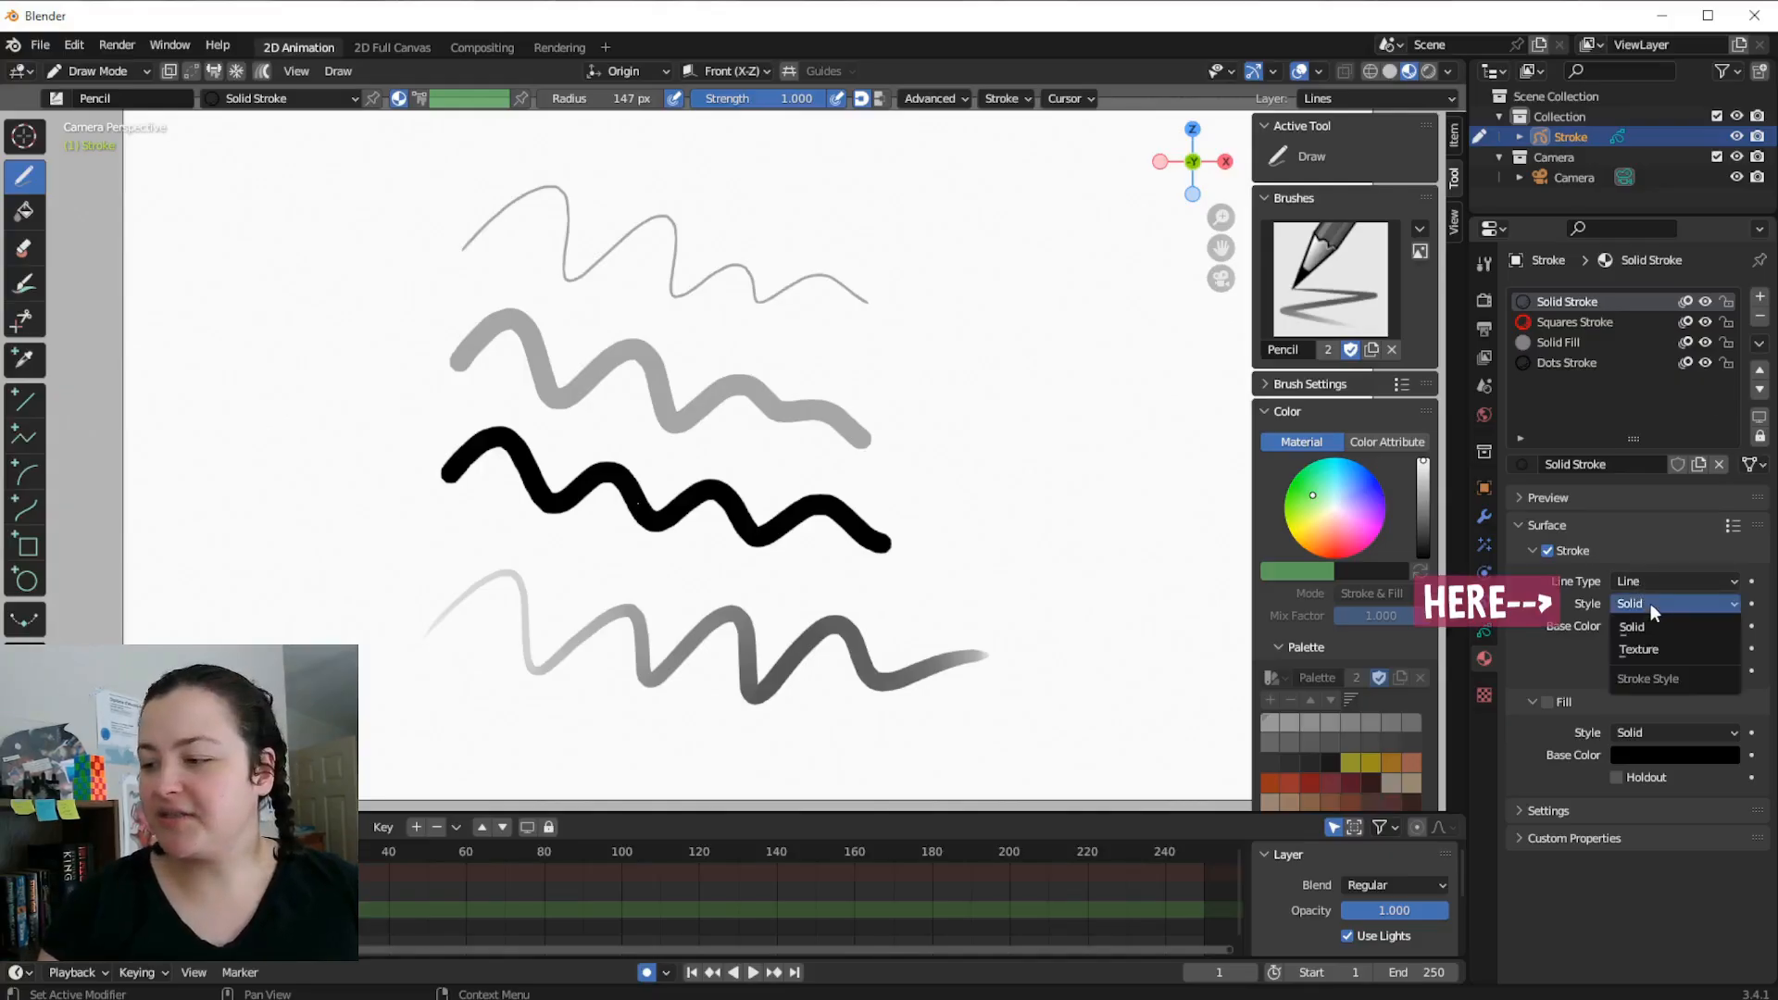
click(1640, 648)
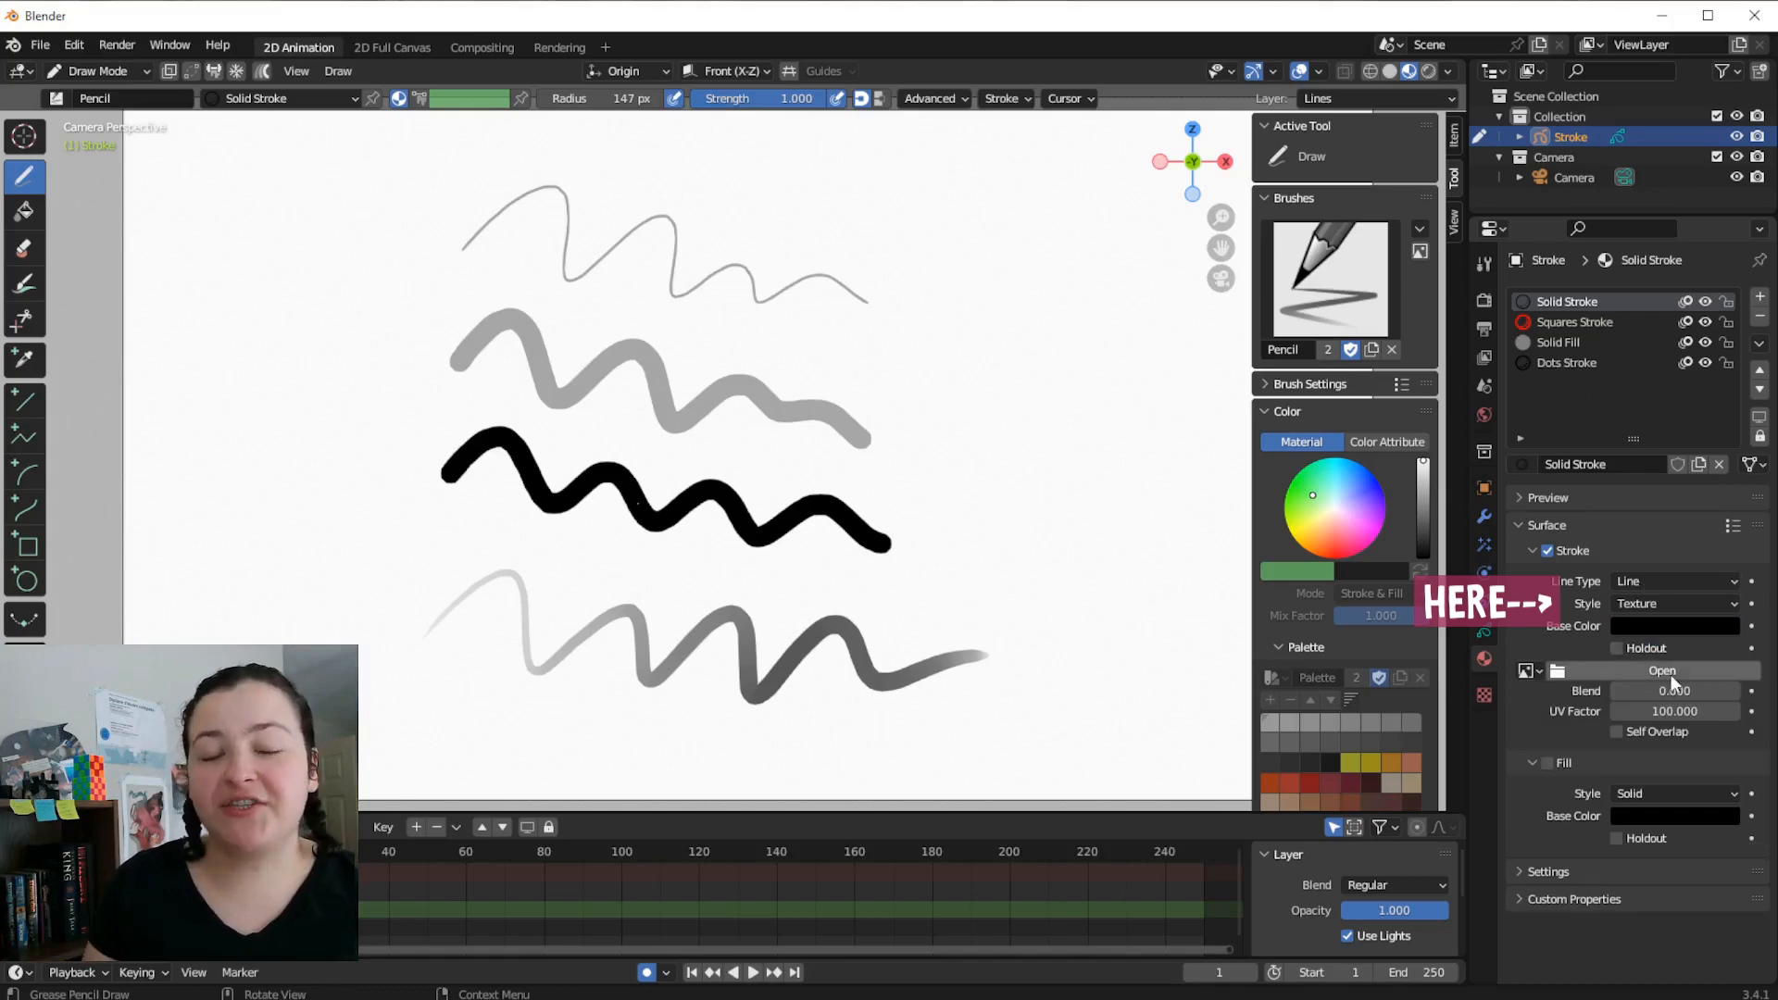
click(1664, 670)
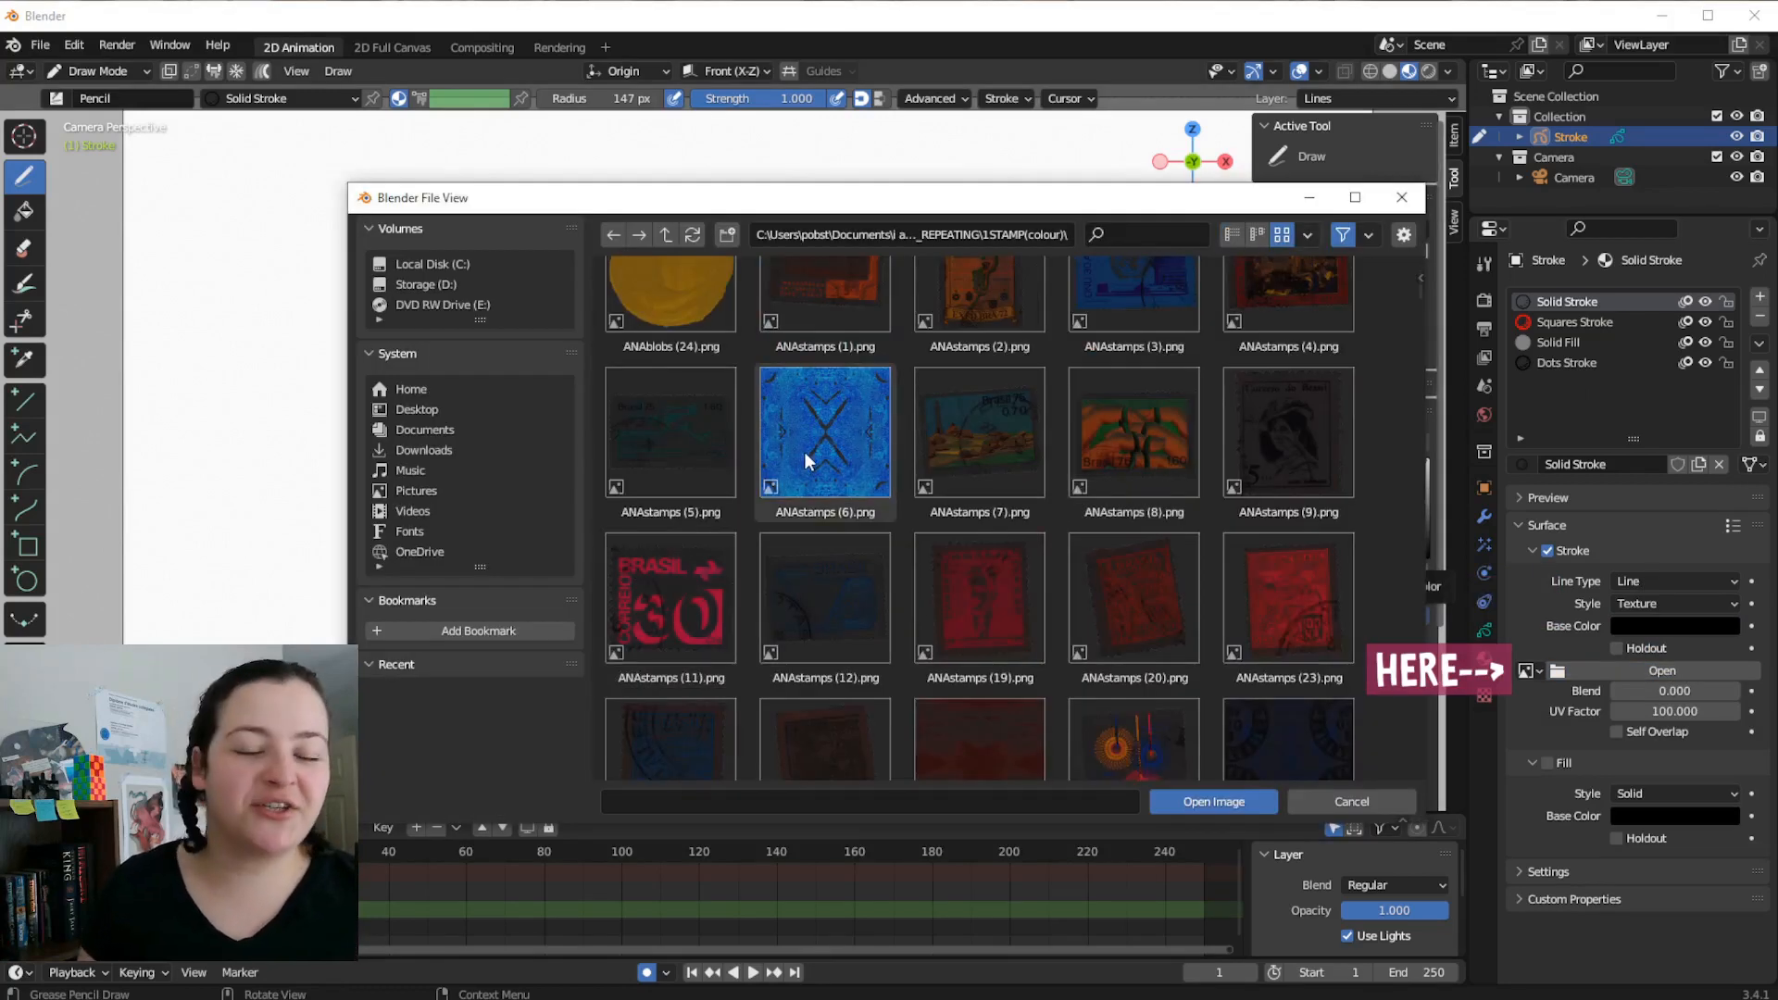
click(1211, 802)
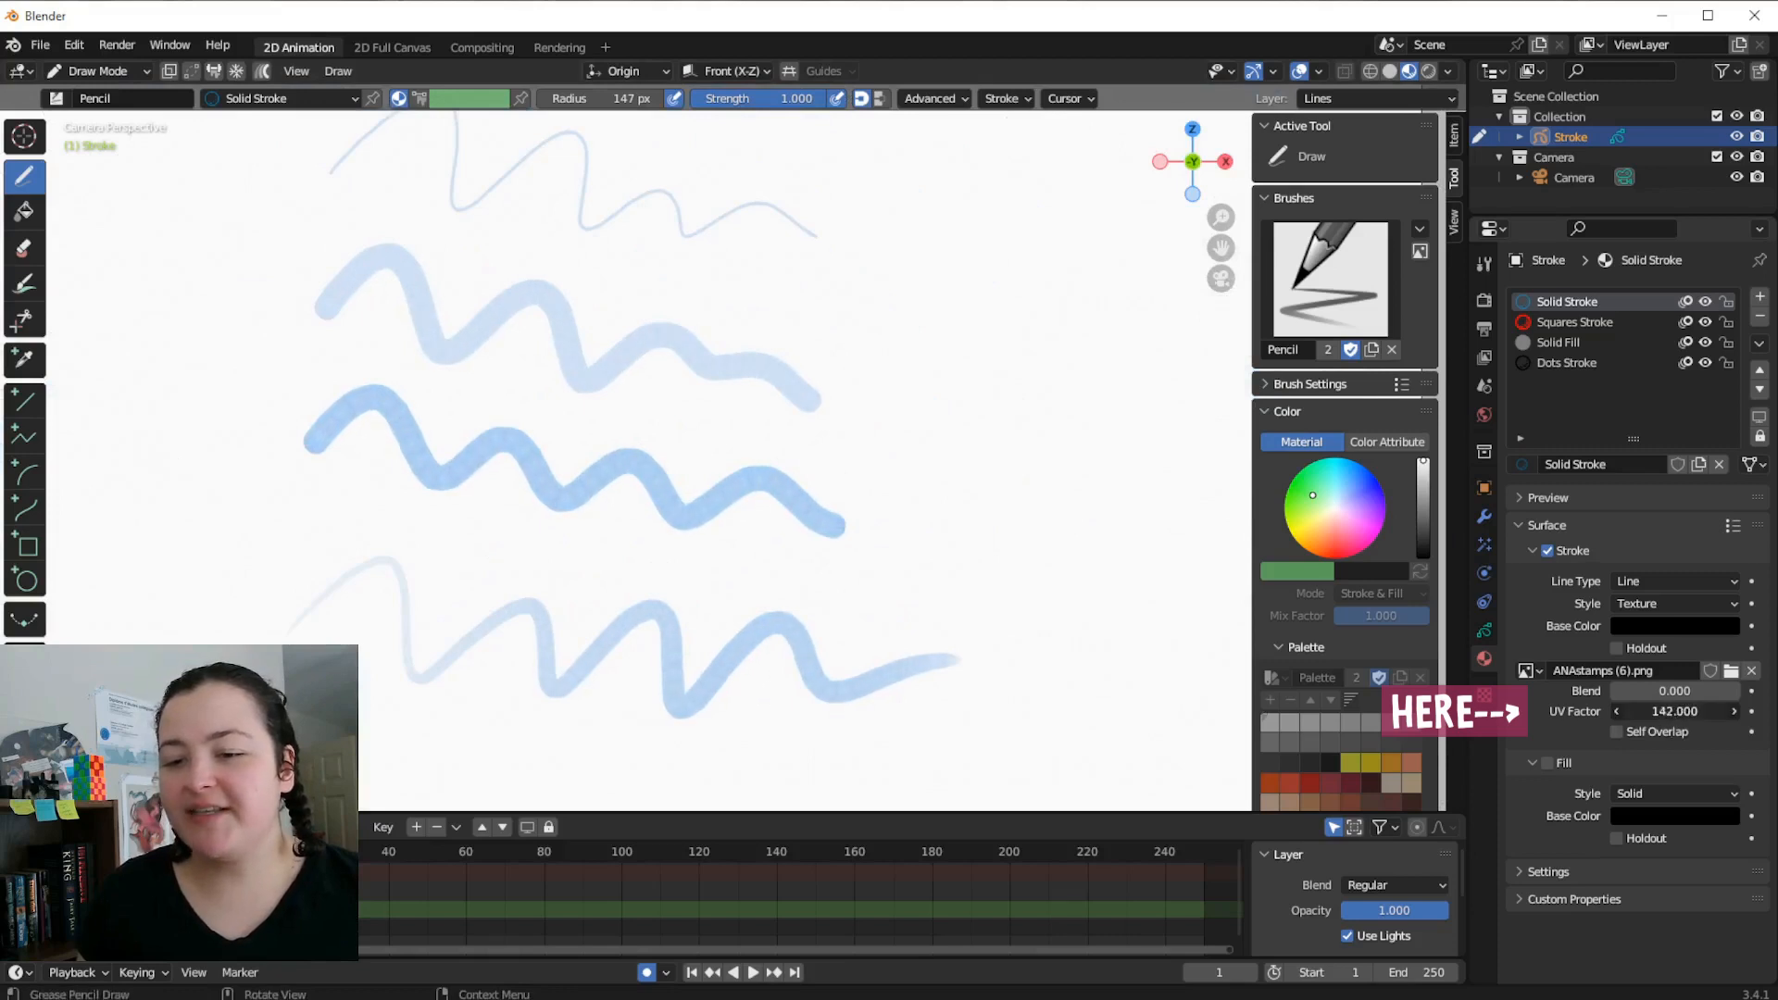
Change the material Line Type to Dots, then to Squares
click(1672, 580)
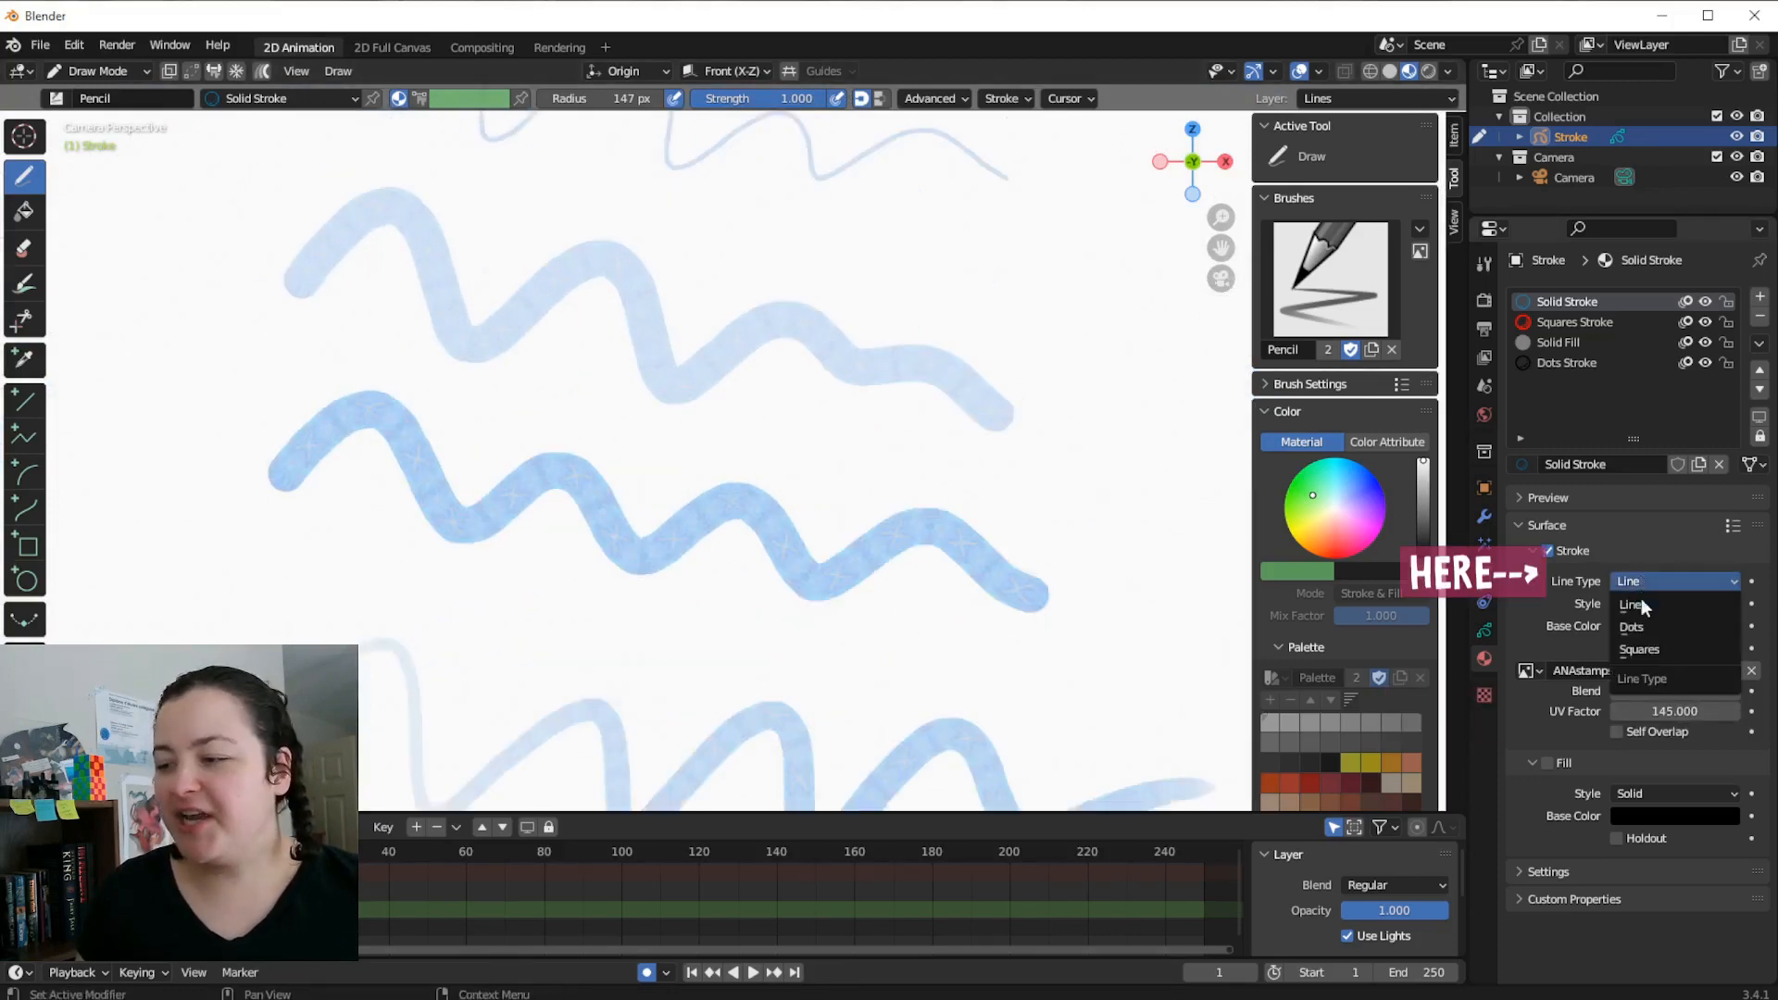
click(1634, 626)
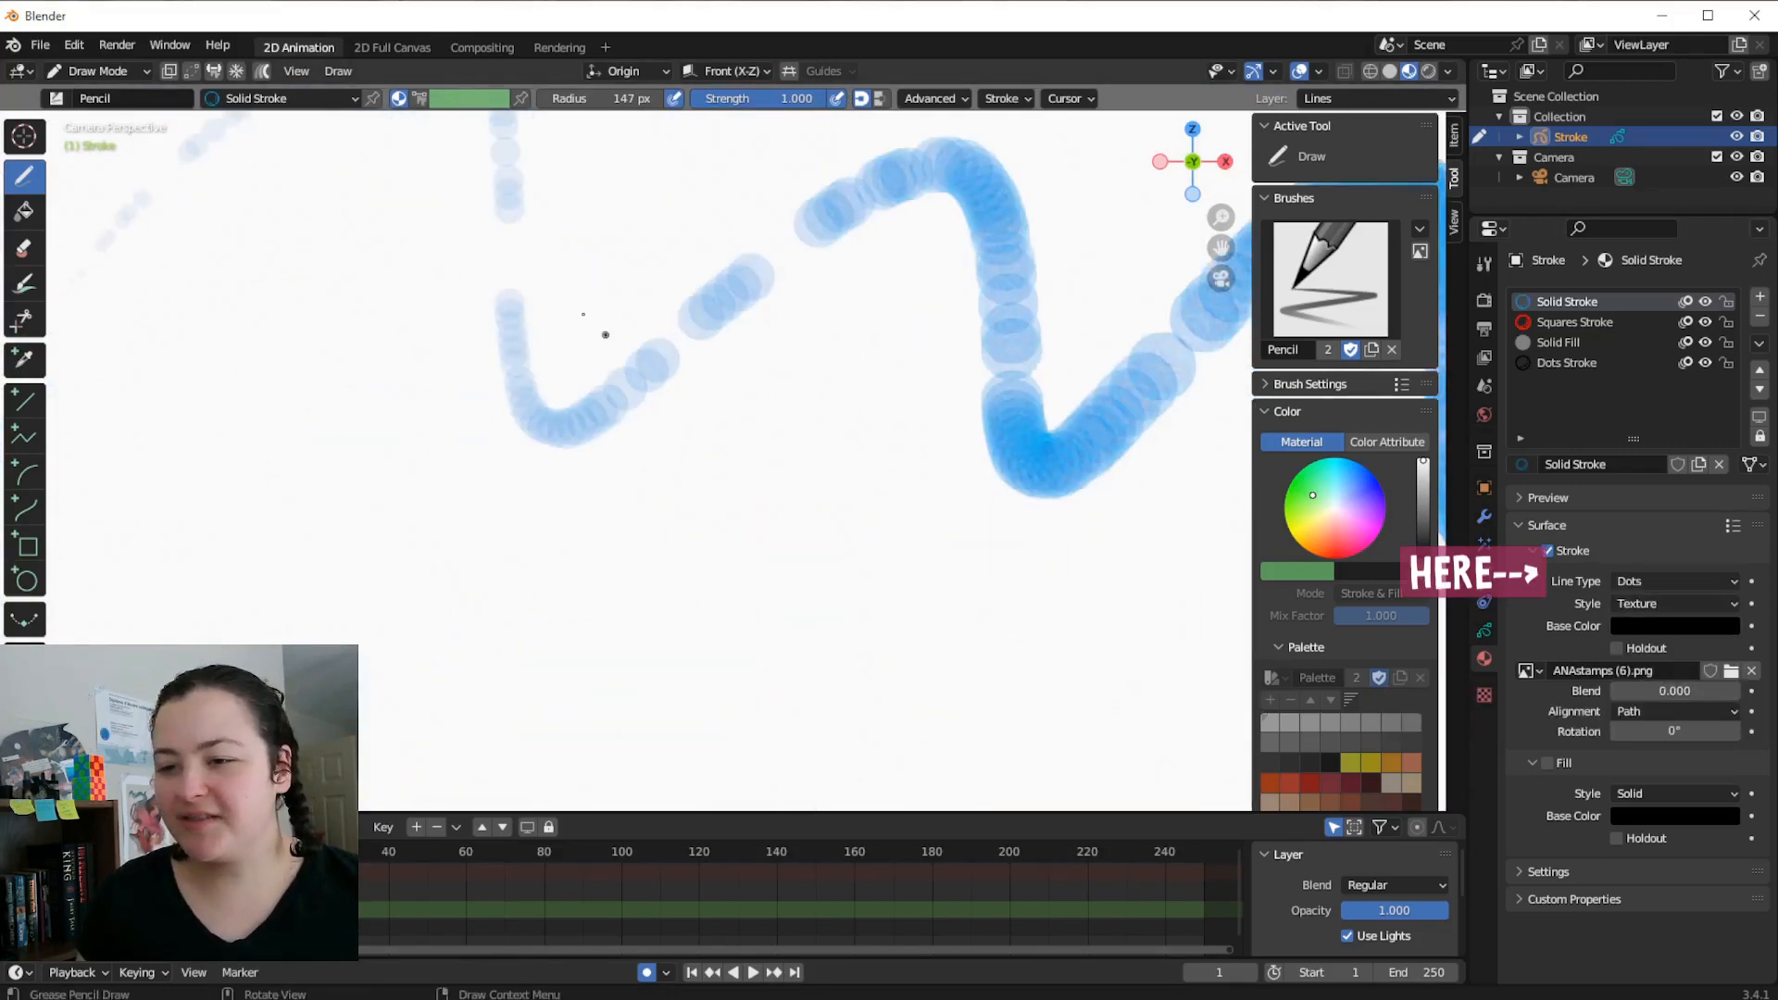
click(1673, 580)
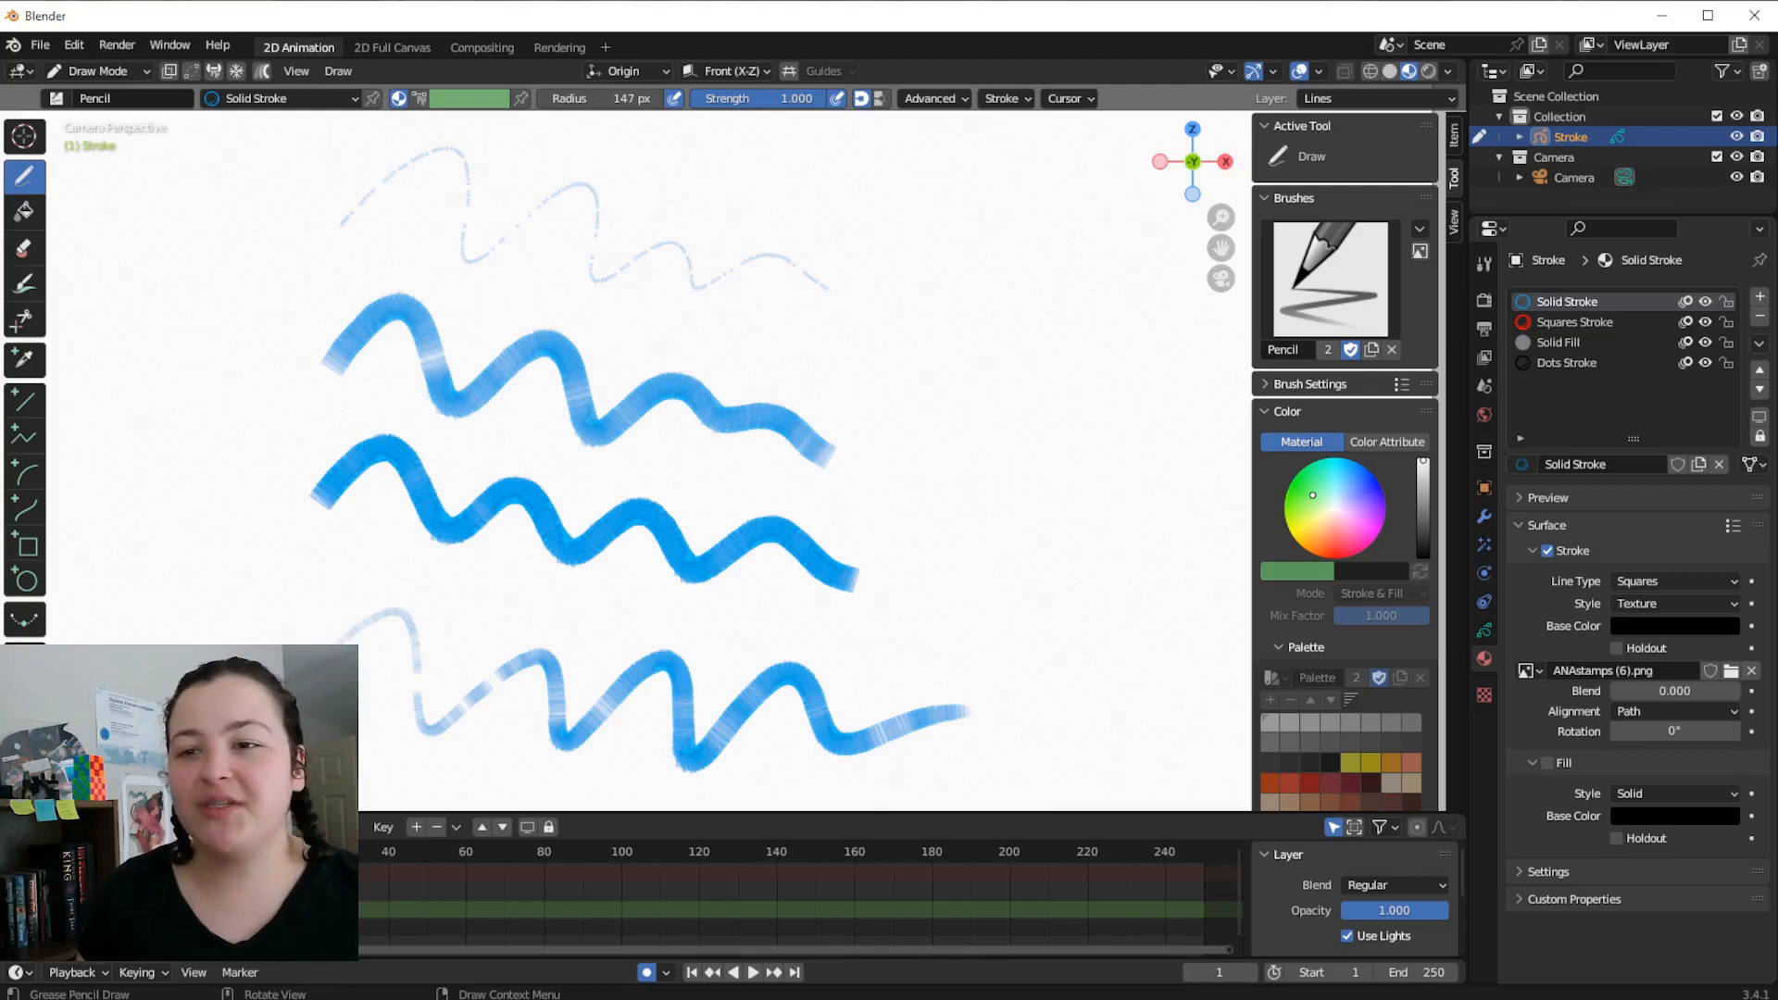
Raise Simplify in the Stroke popover and check the stroke points in Edit Mode
click(1002, 98)
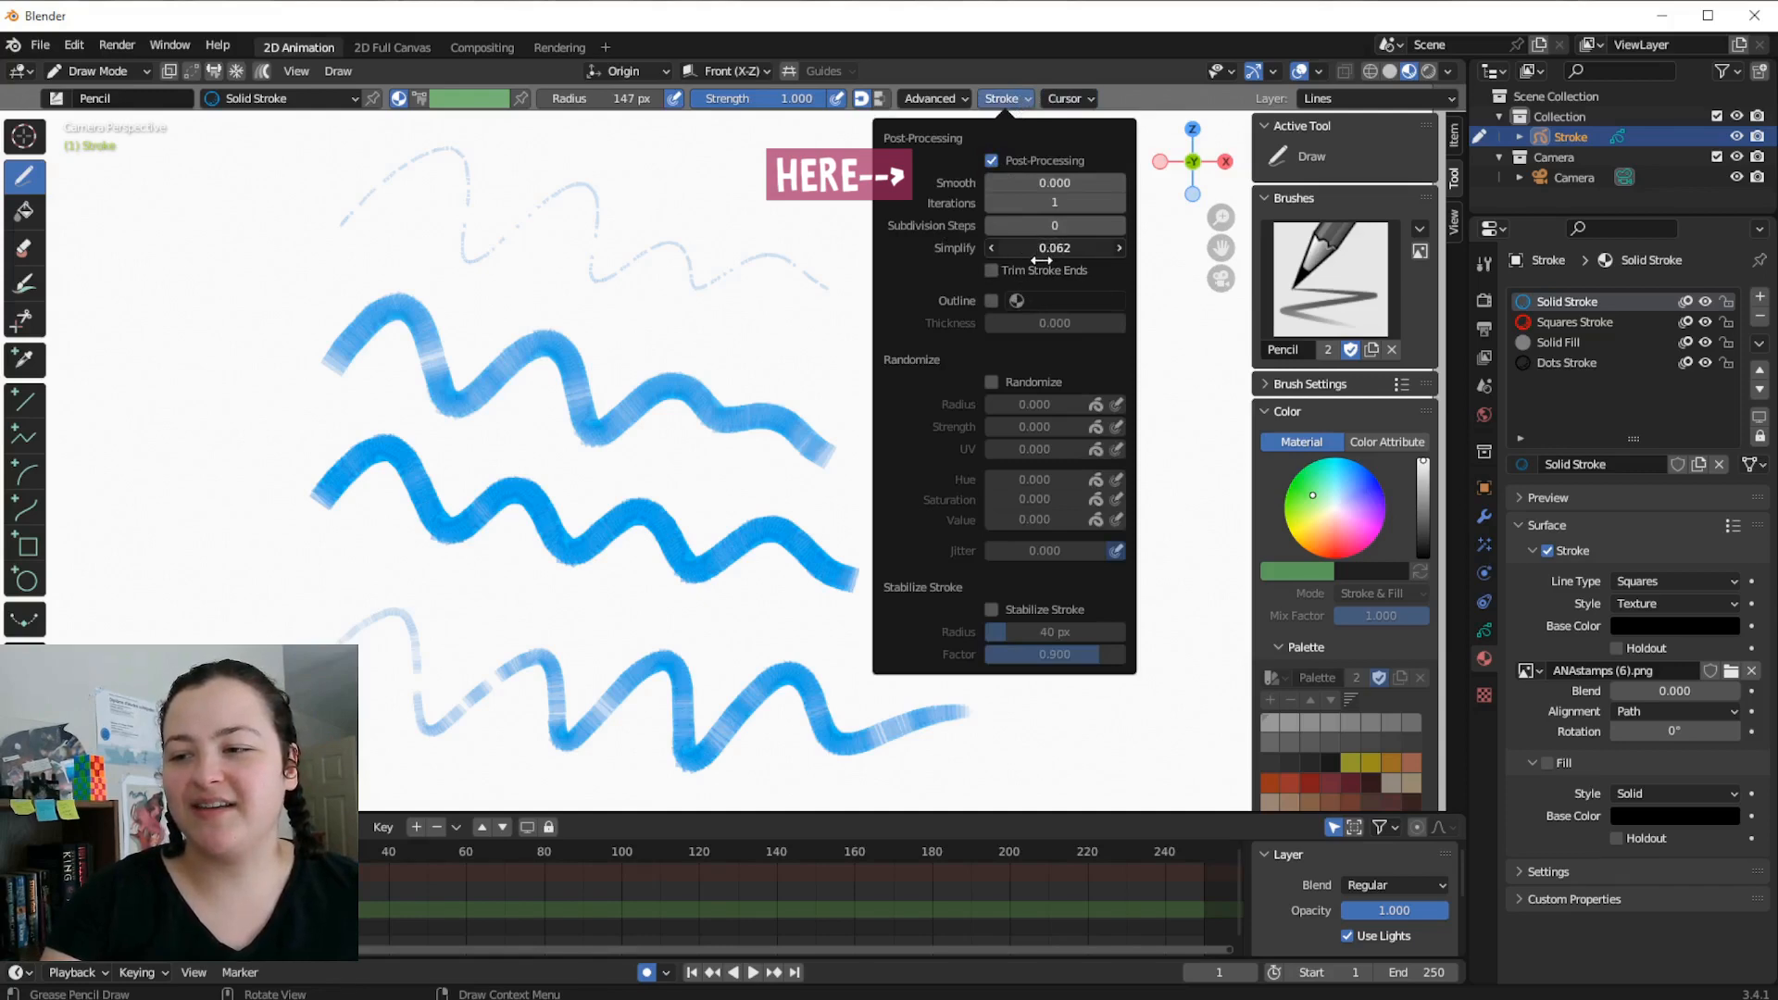
click(94, 71)
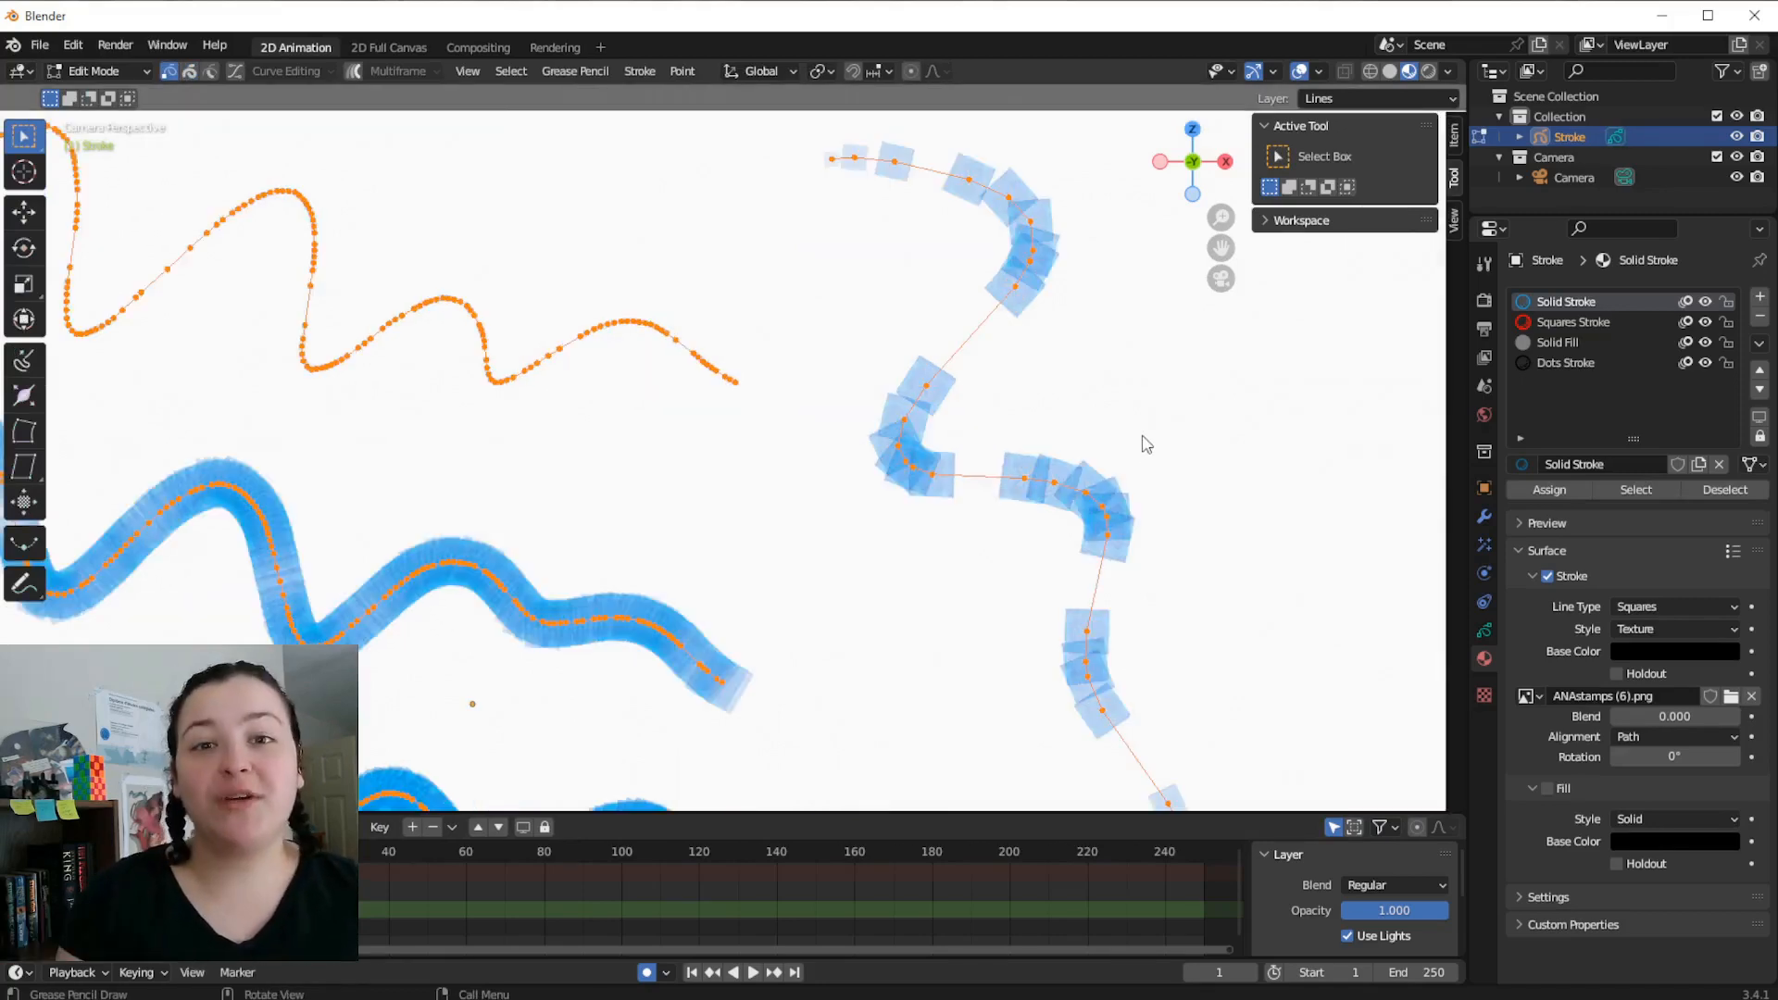
click(96, 70)
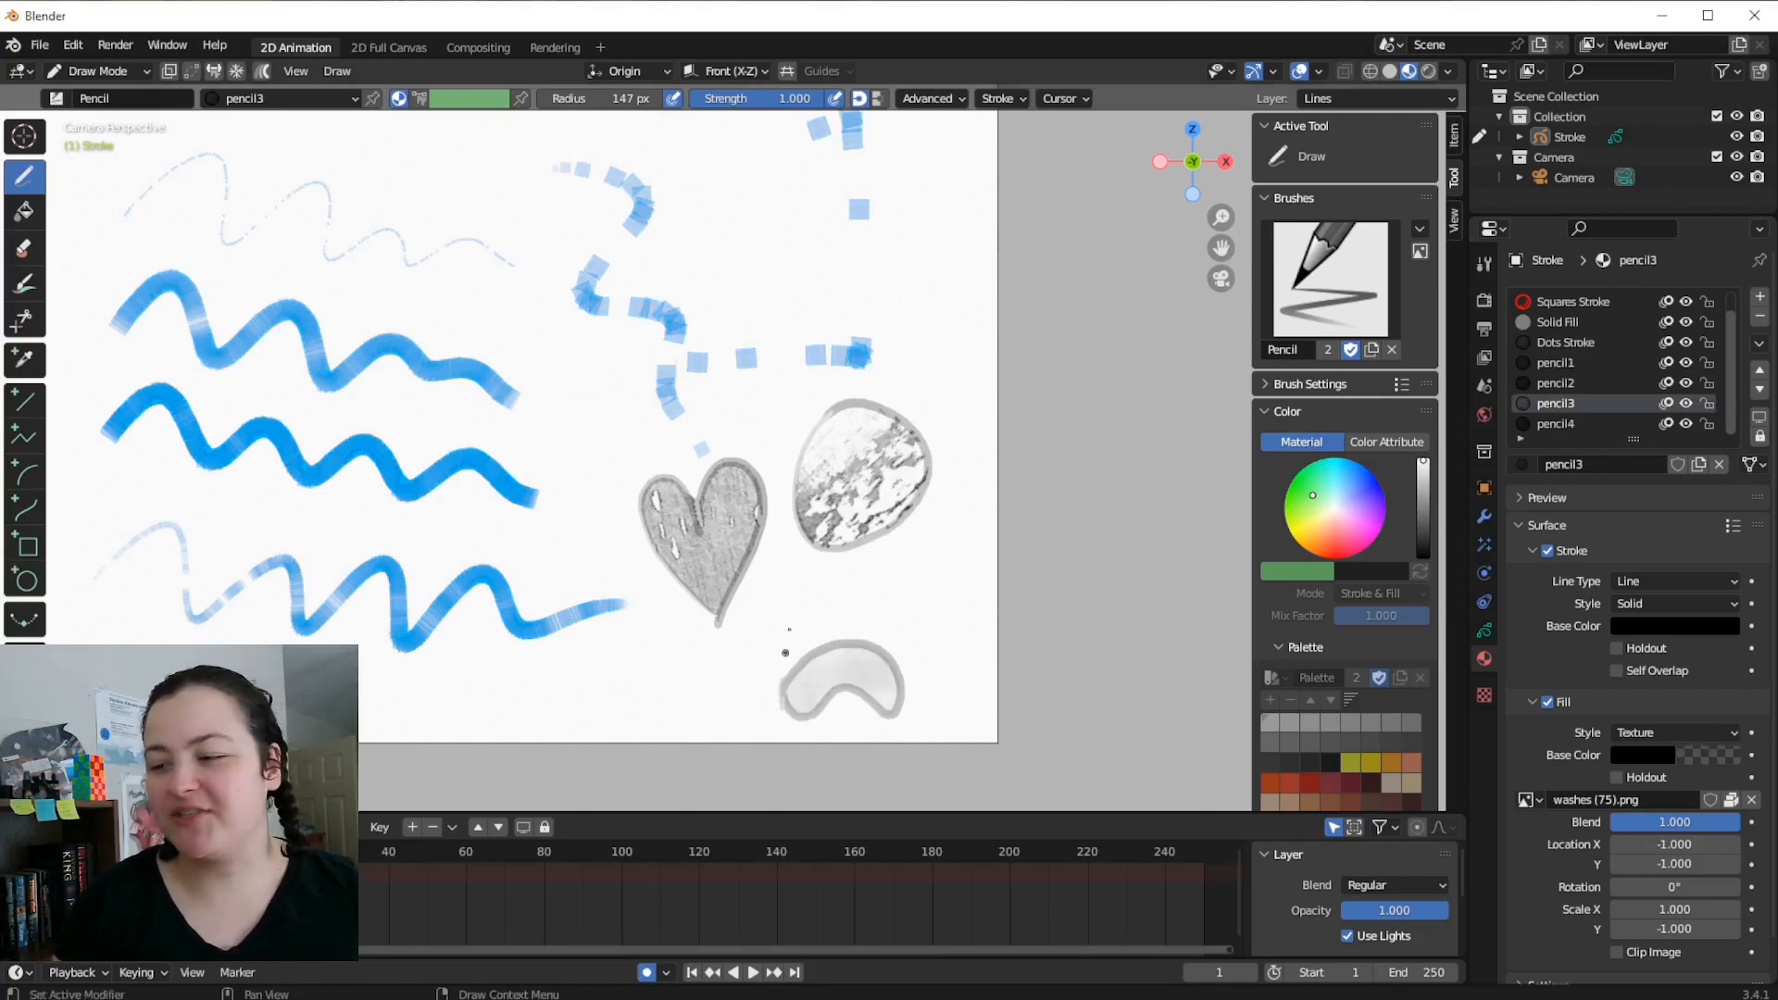
click(96, 70)
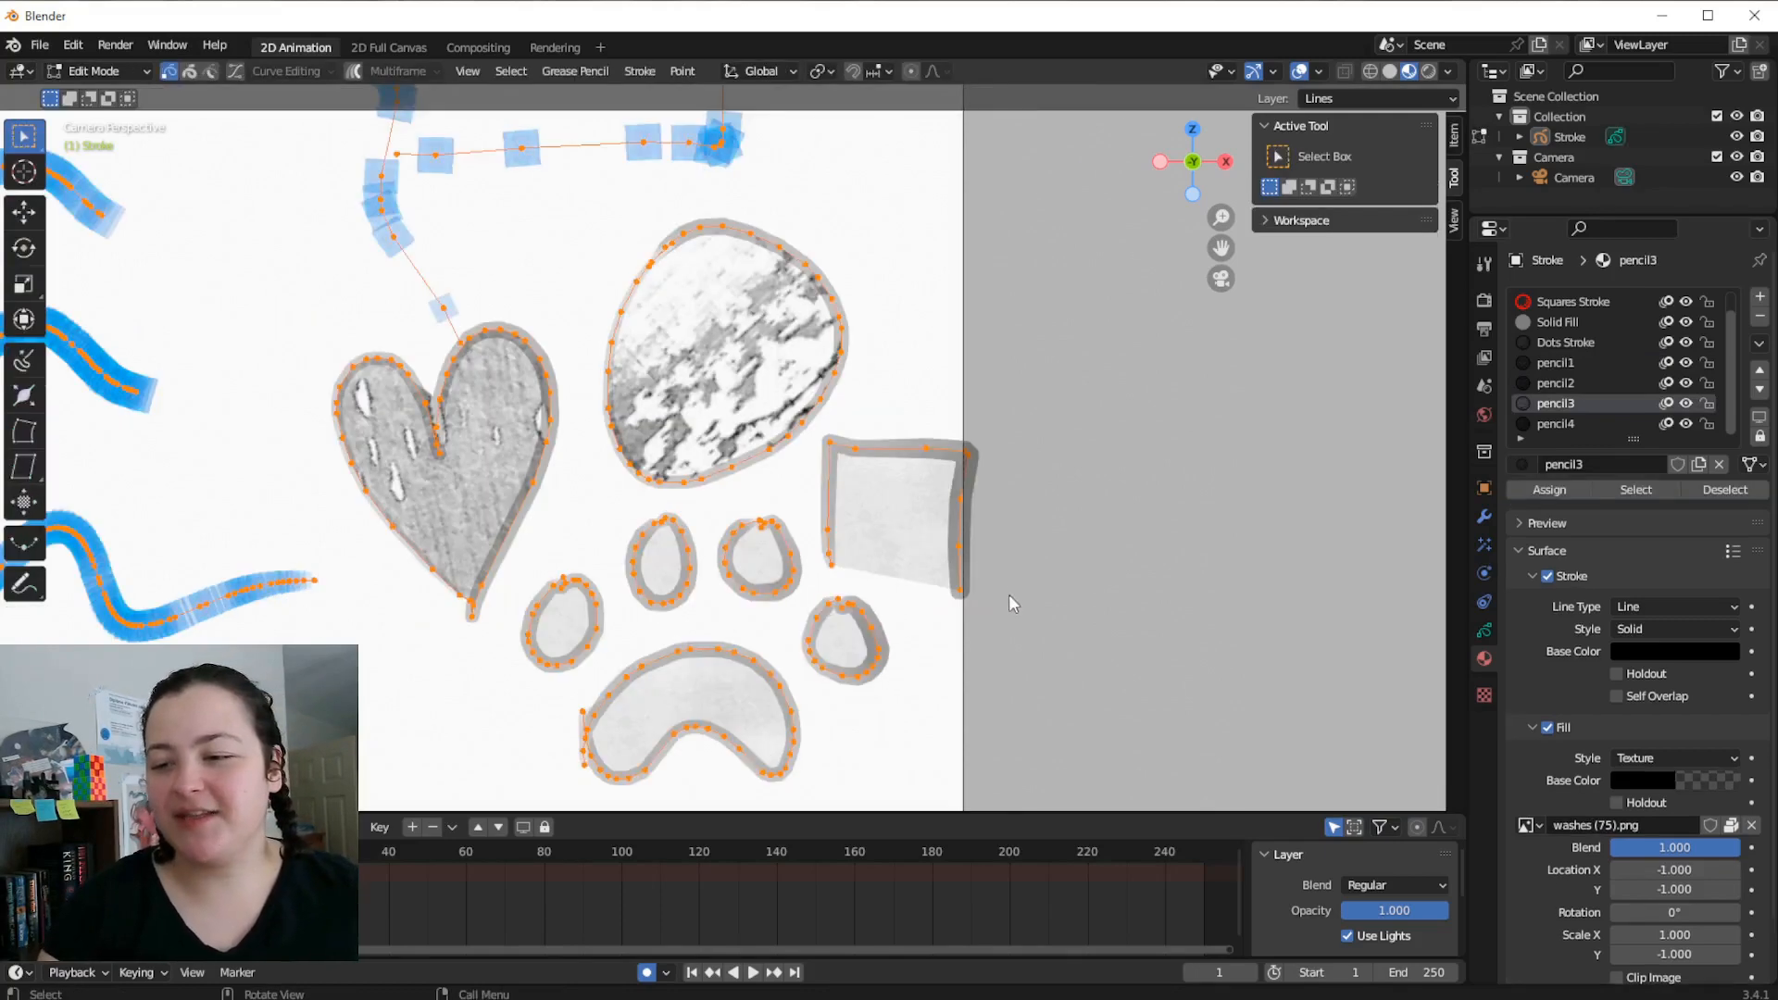
mouse_move(885, 734)
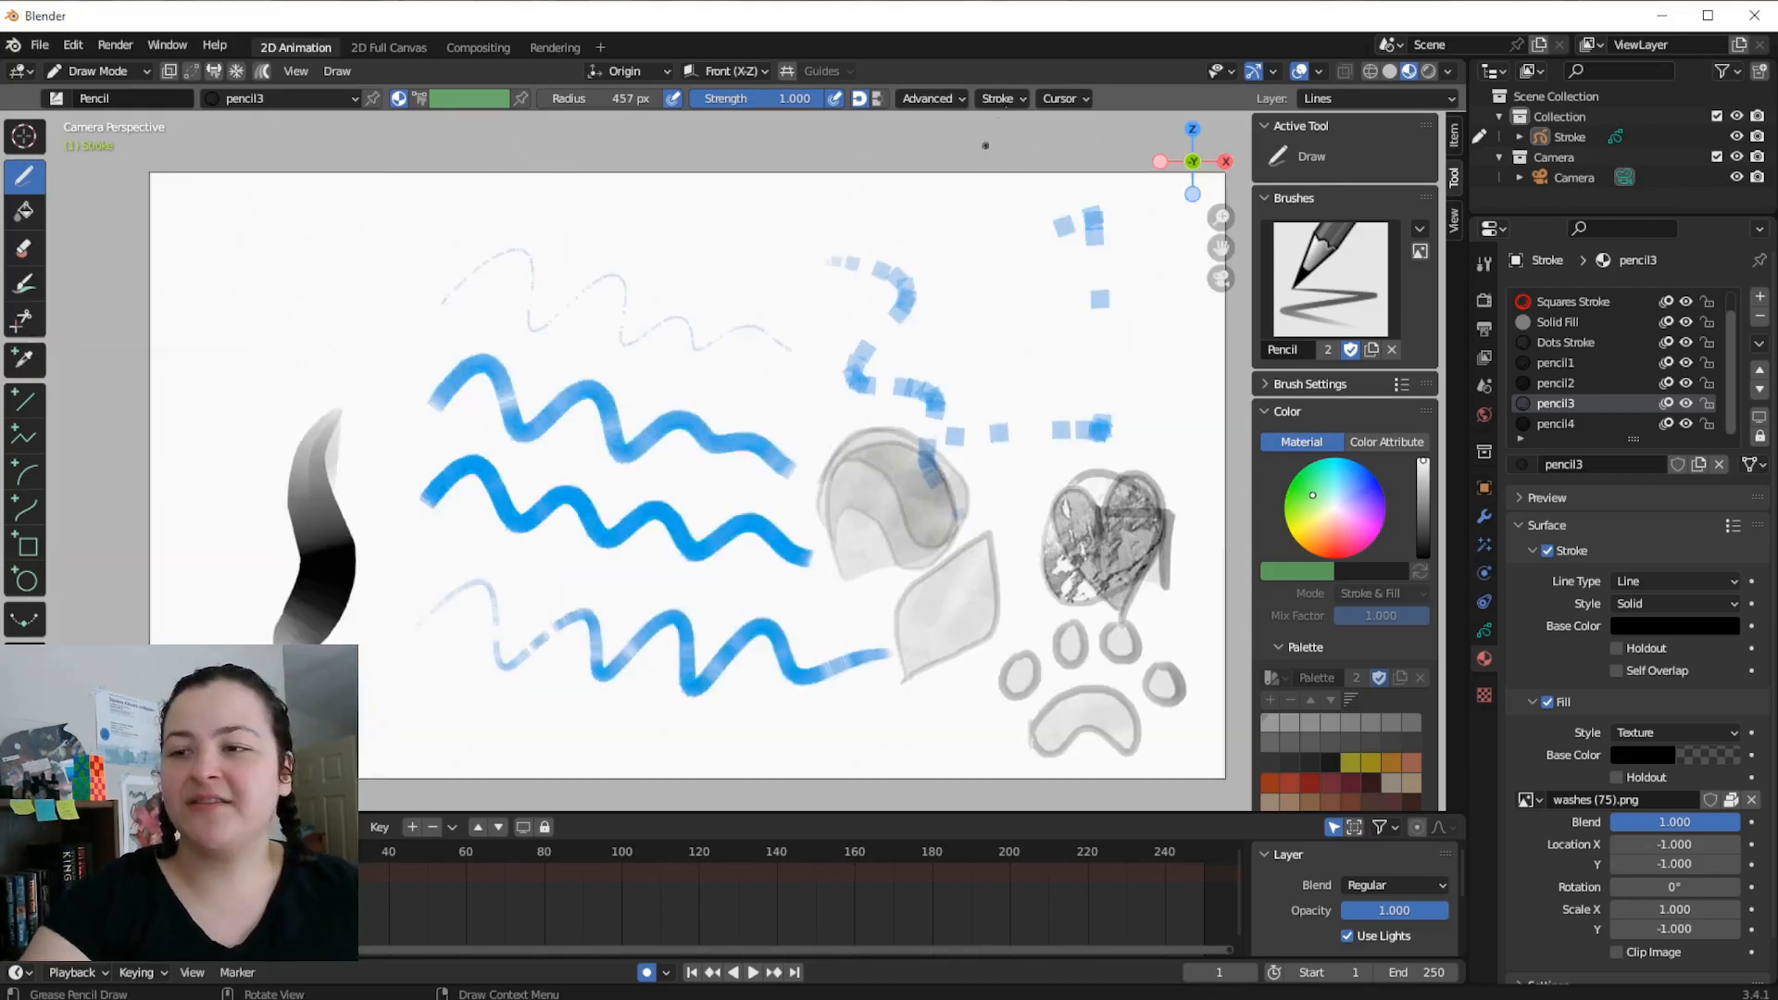
Show the brush browser with the imported F Airbrush, Ink Pen, Pen and Pencil presets
click(998, 98)
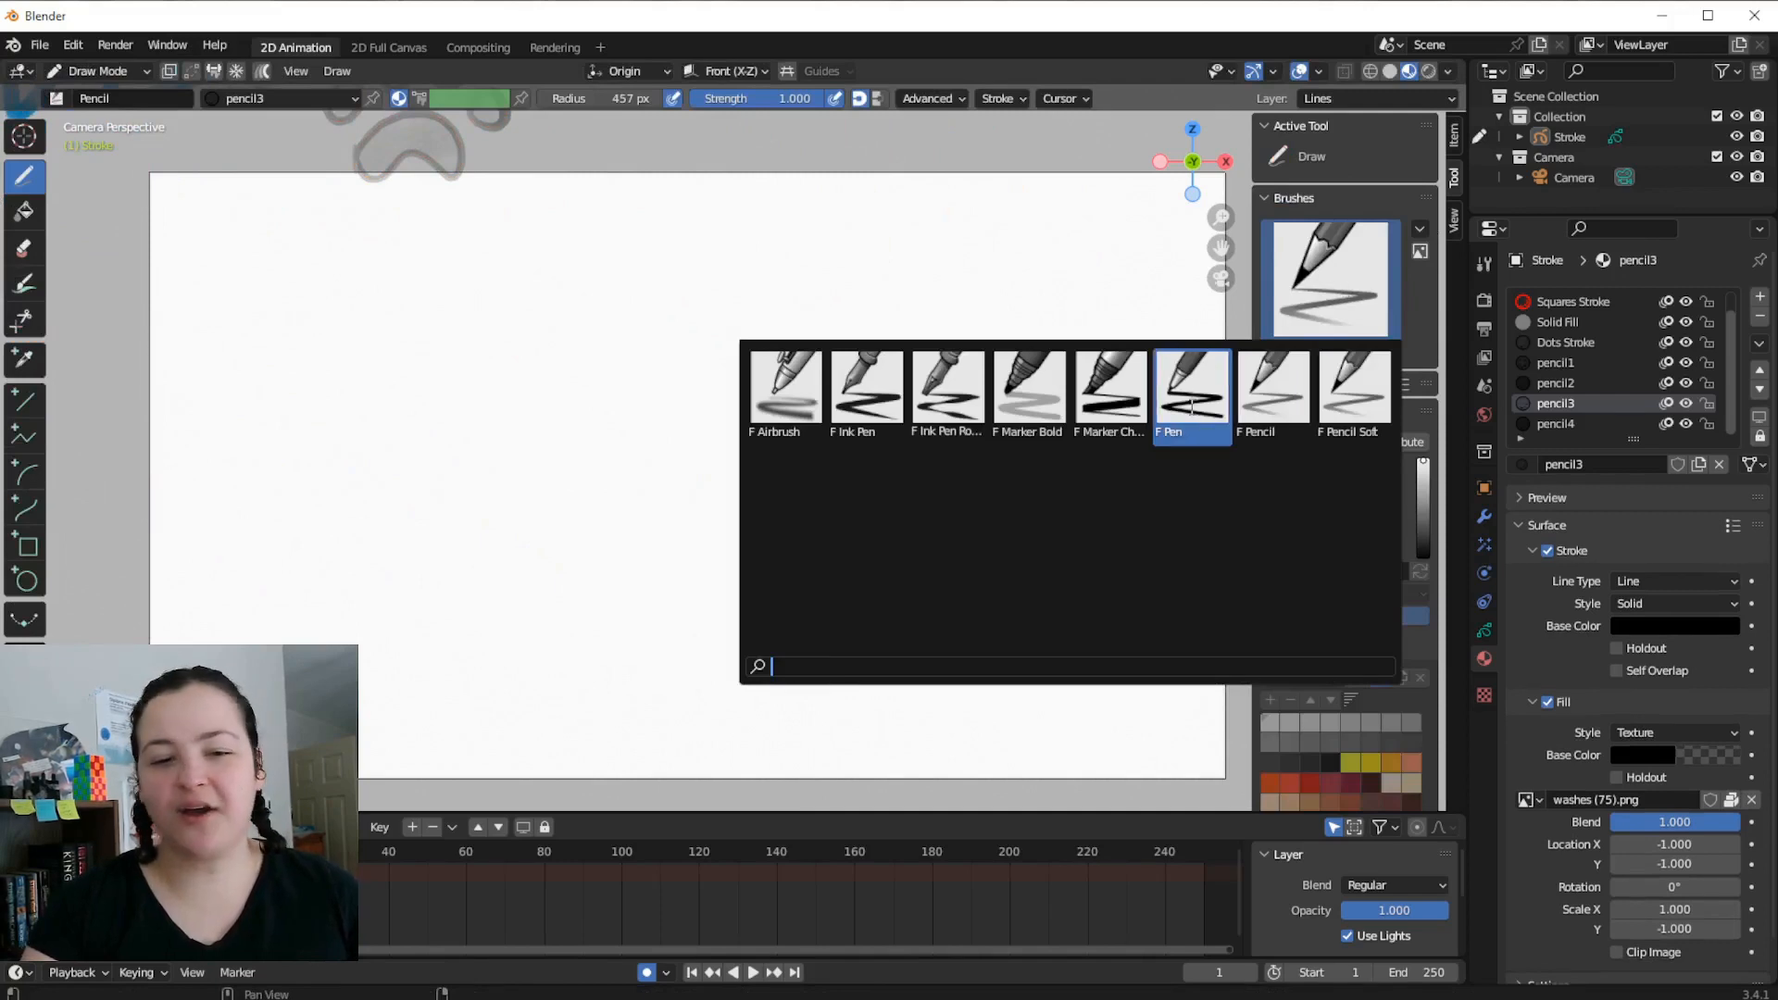
Choose the Pen brush and make Solid Stroke a plain solid material without the stamp texture
click(1191, 390)
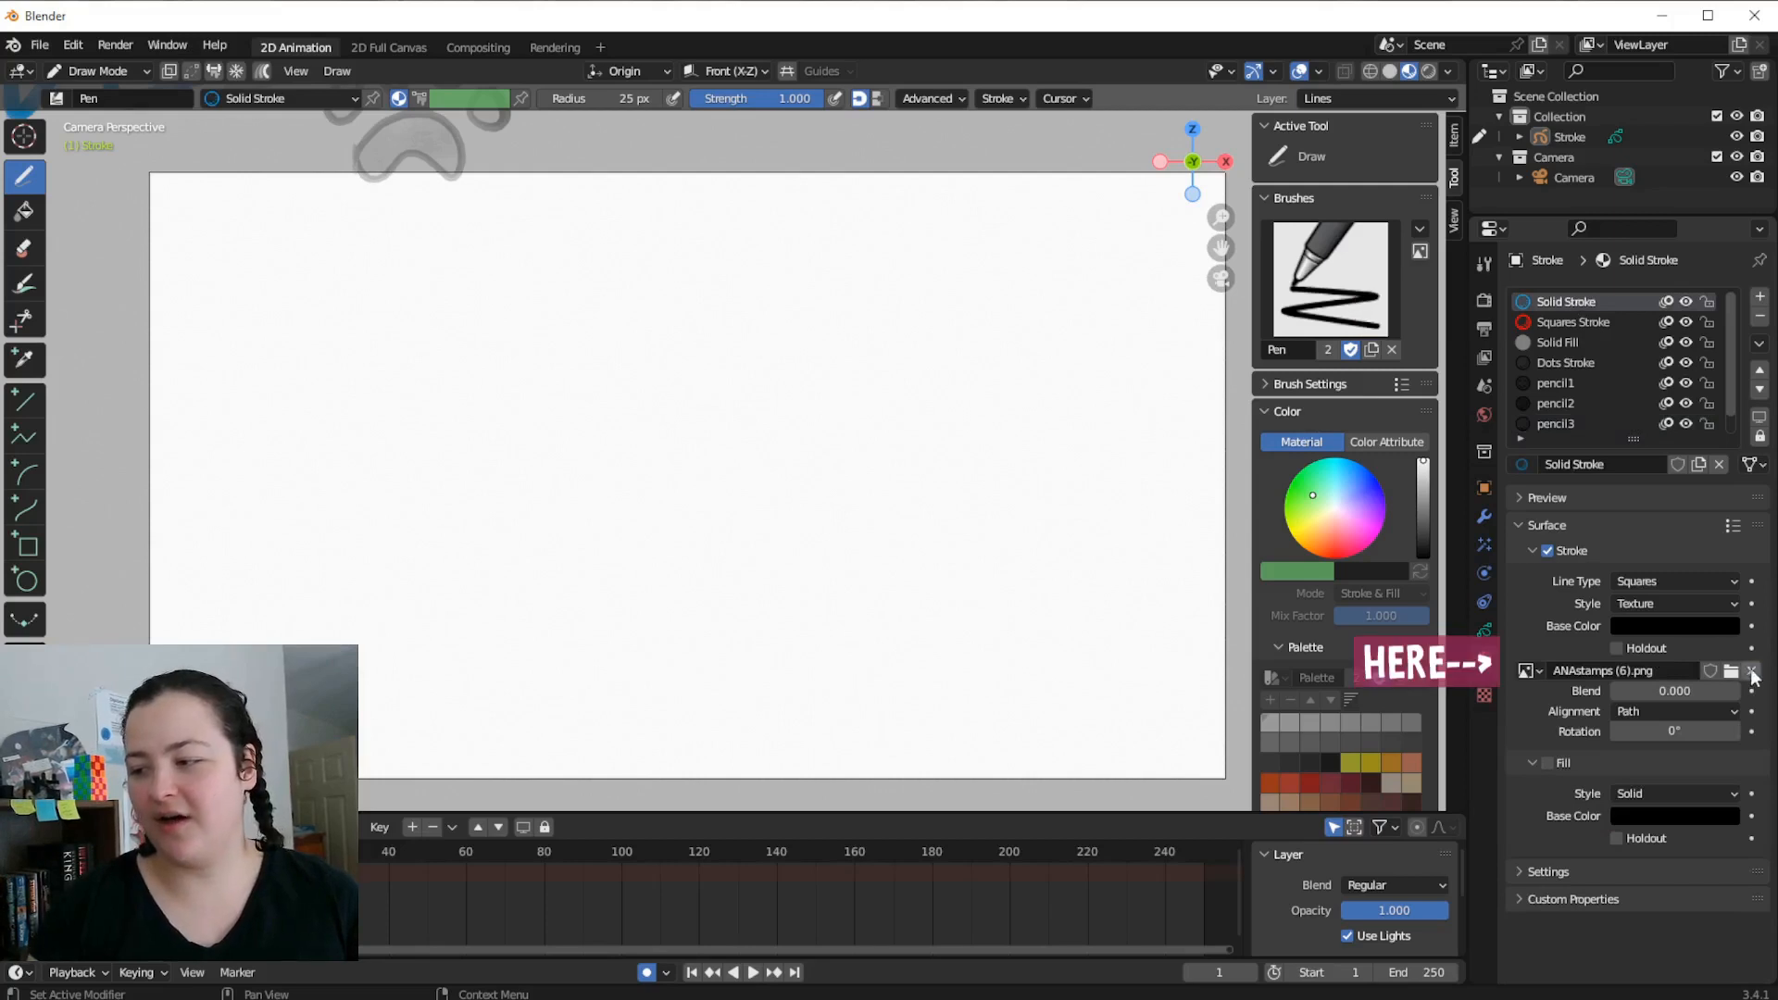
click(1673, 603)
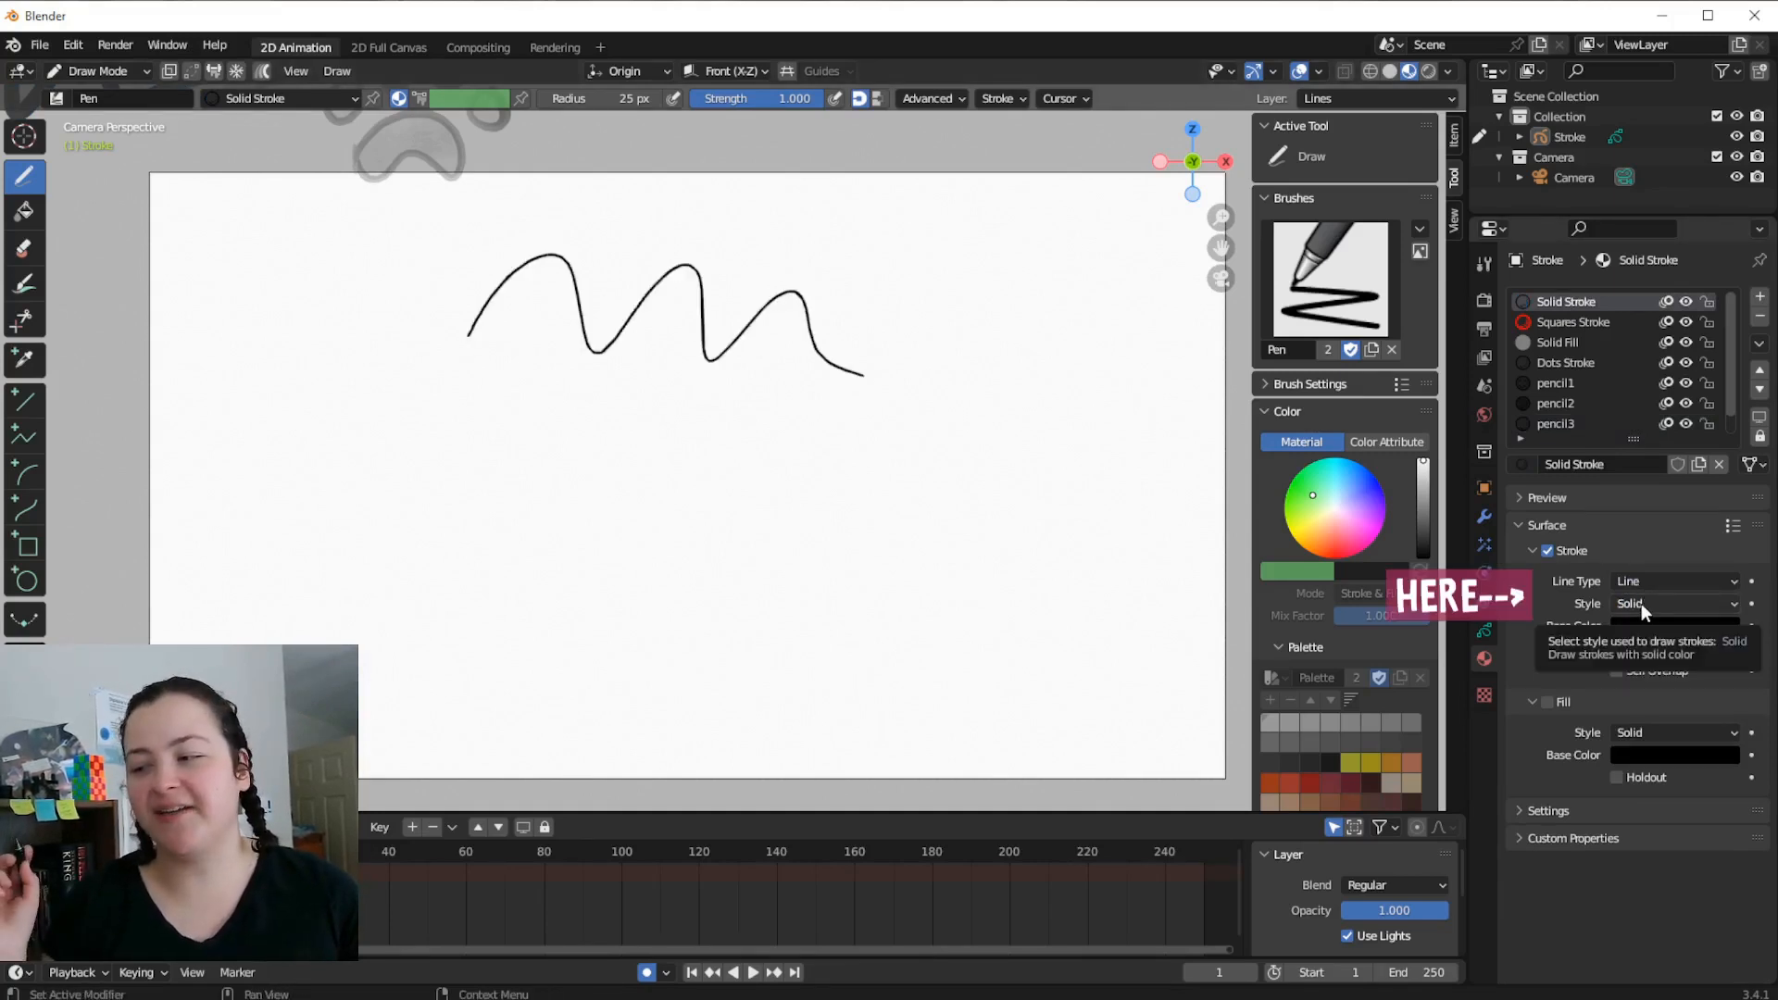
click(1000, 99)
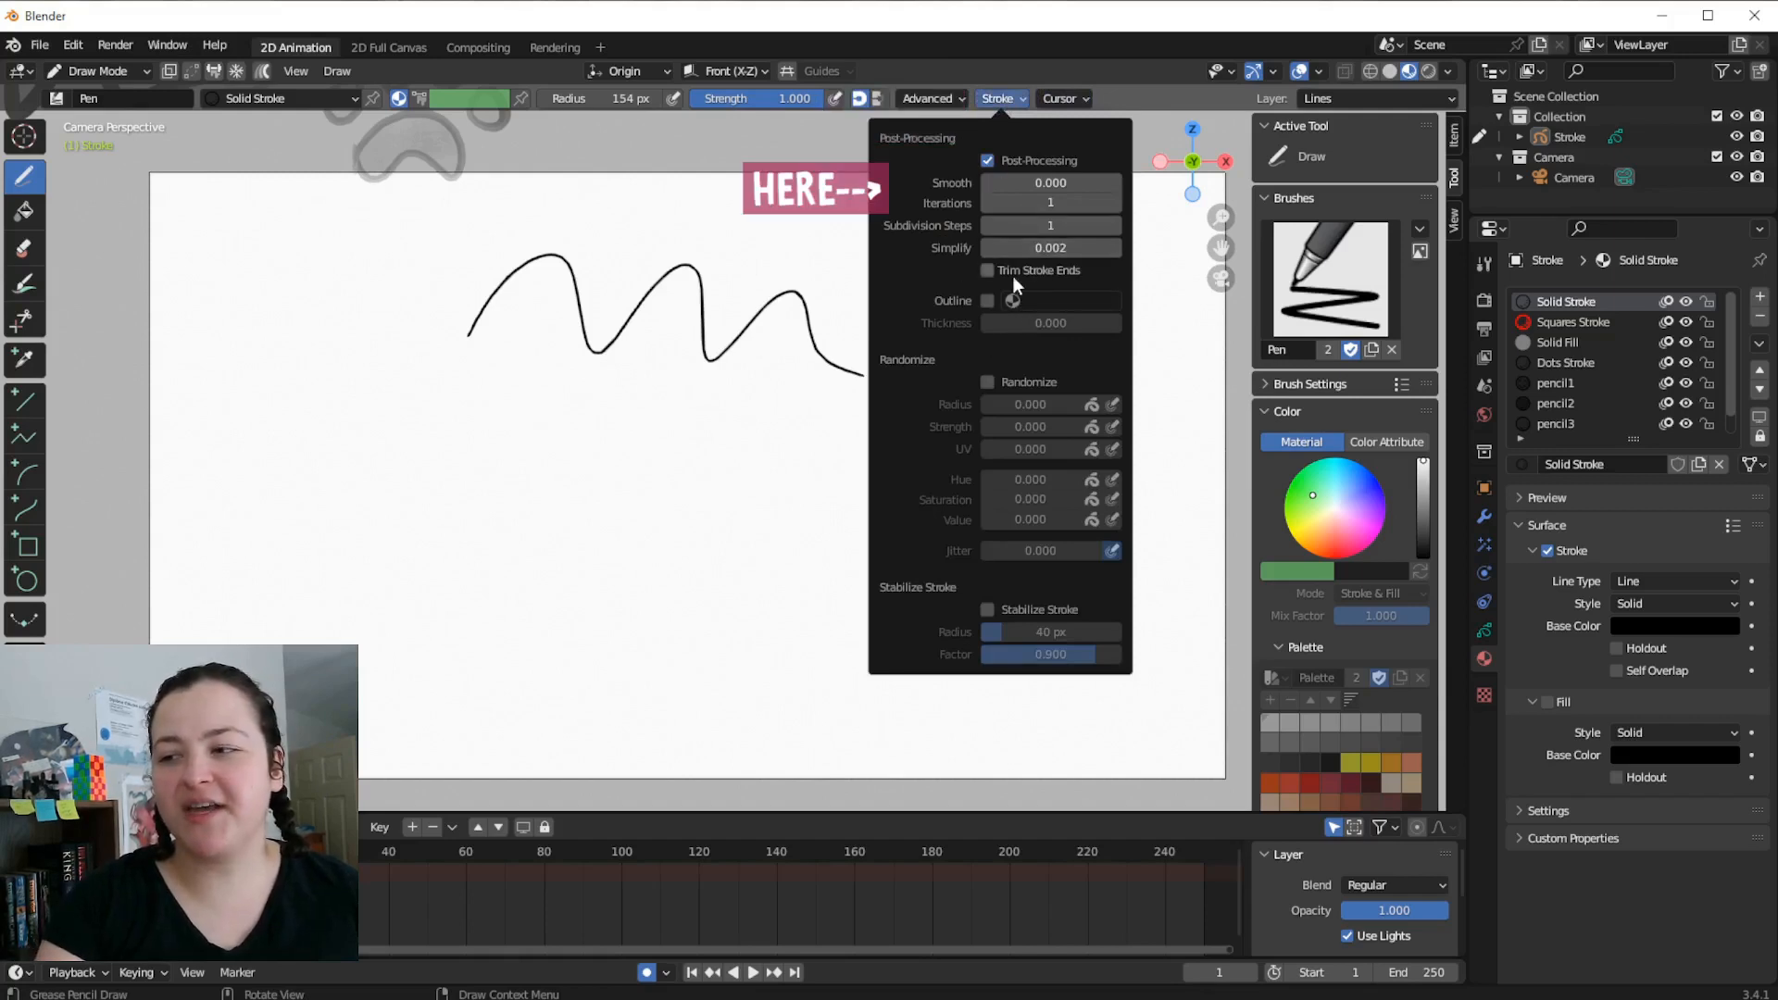
click(999, 98)
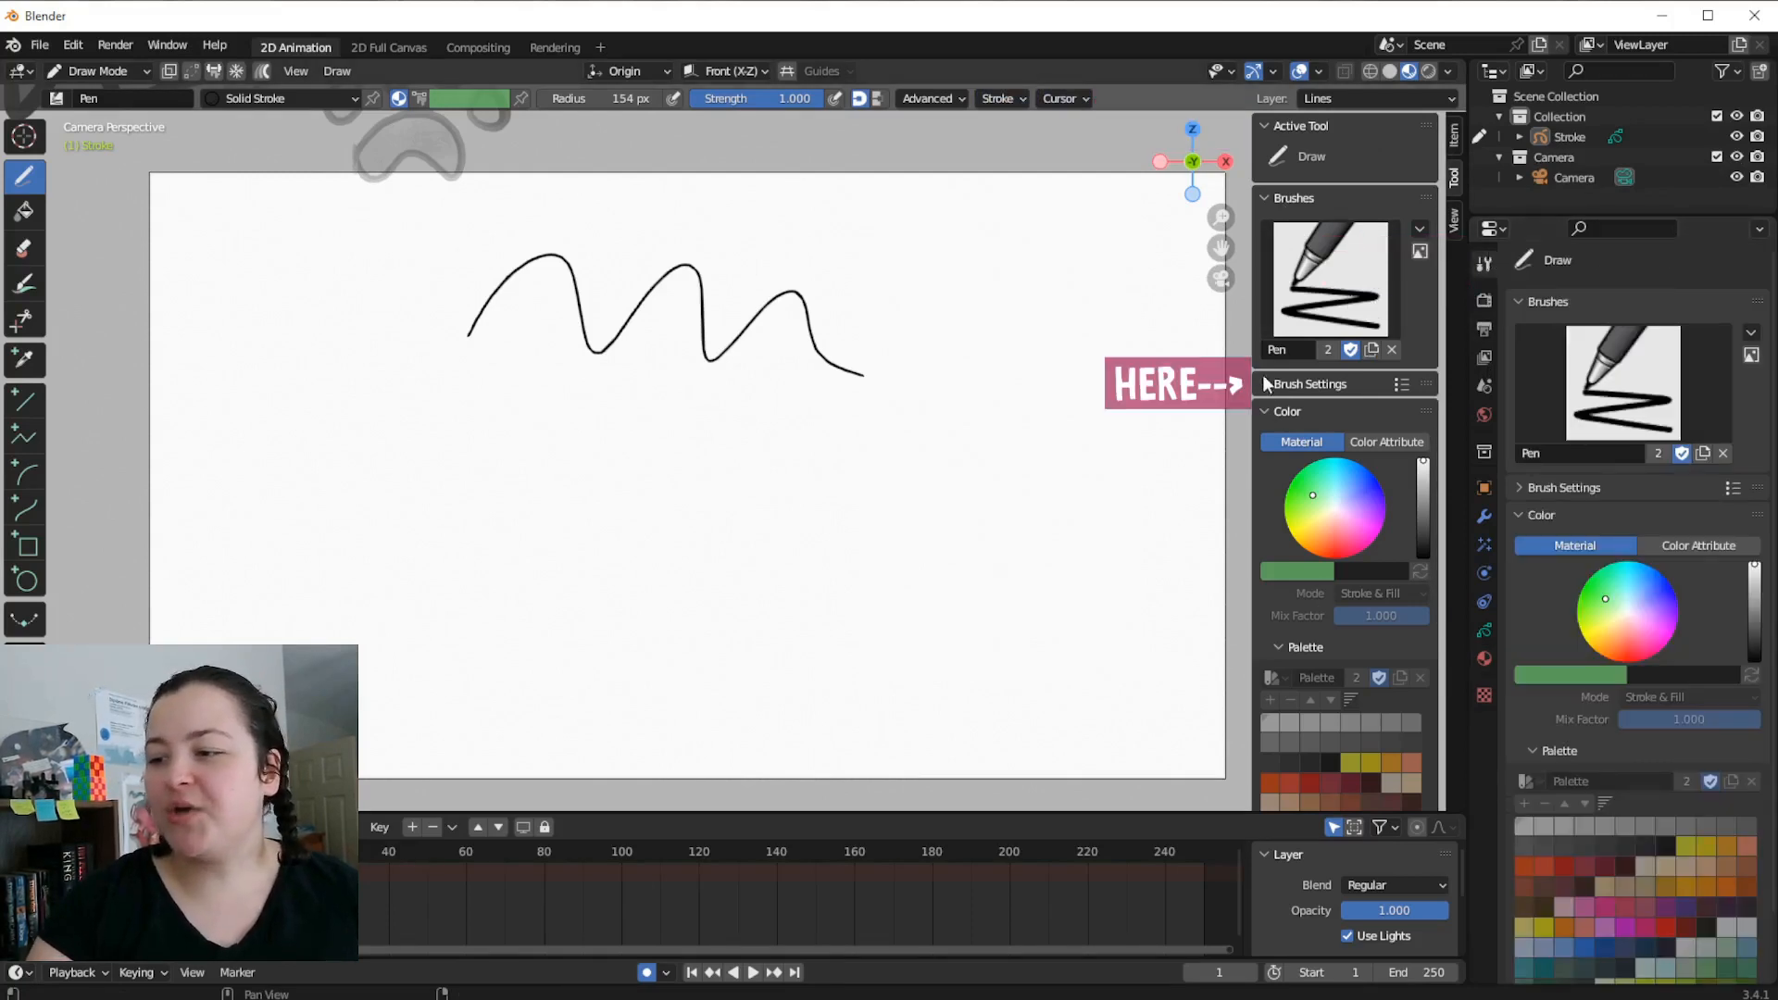
Enable Outline in the brush Stroke popover with Solid Stroke as outline material
click(1310, 383)
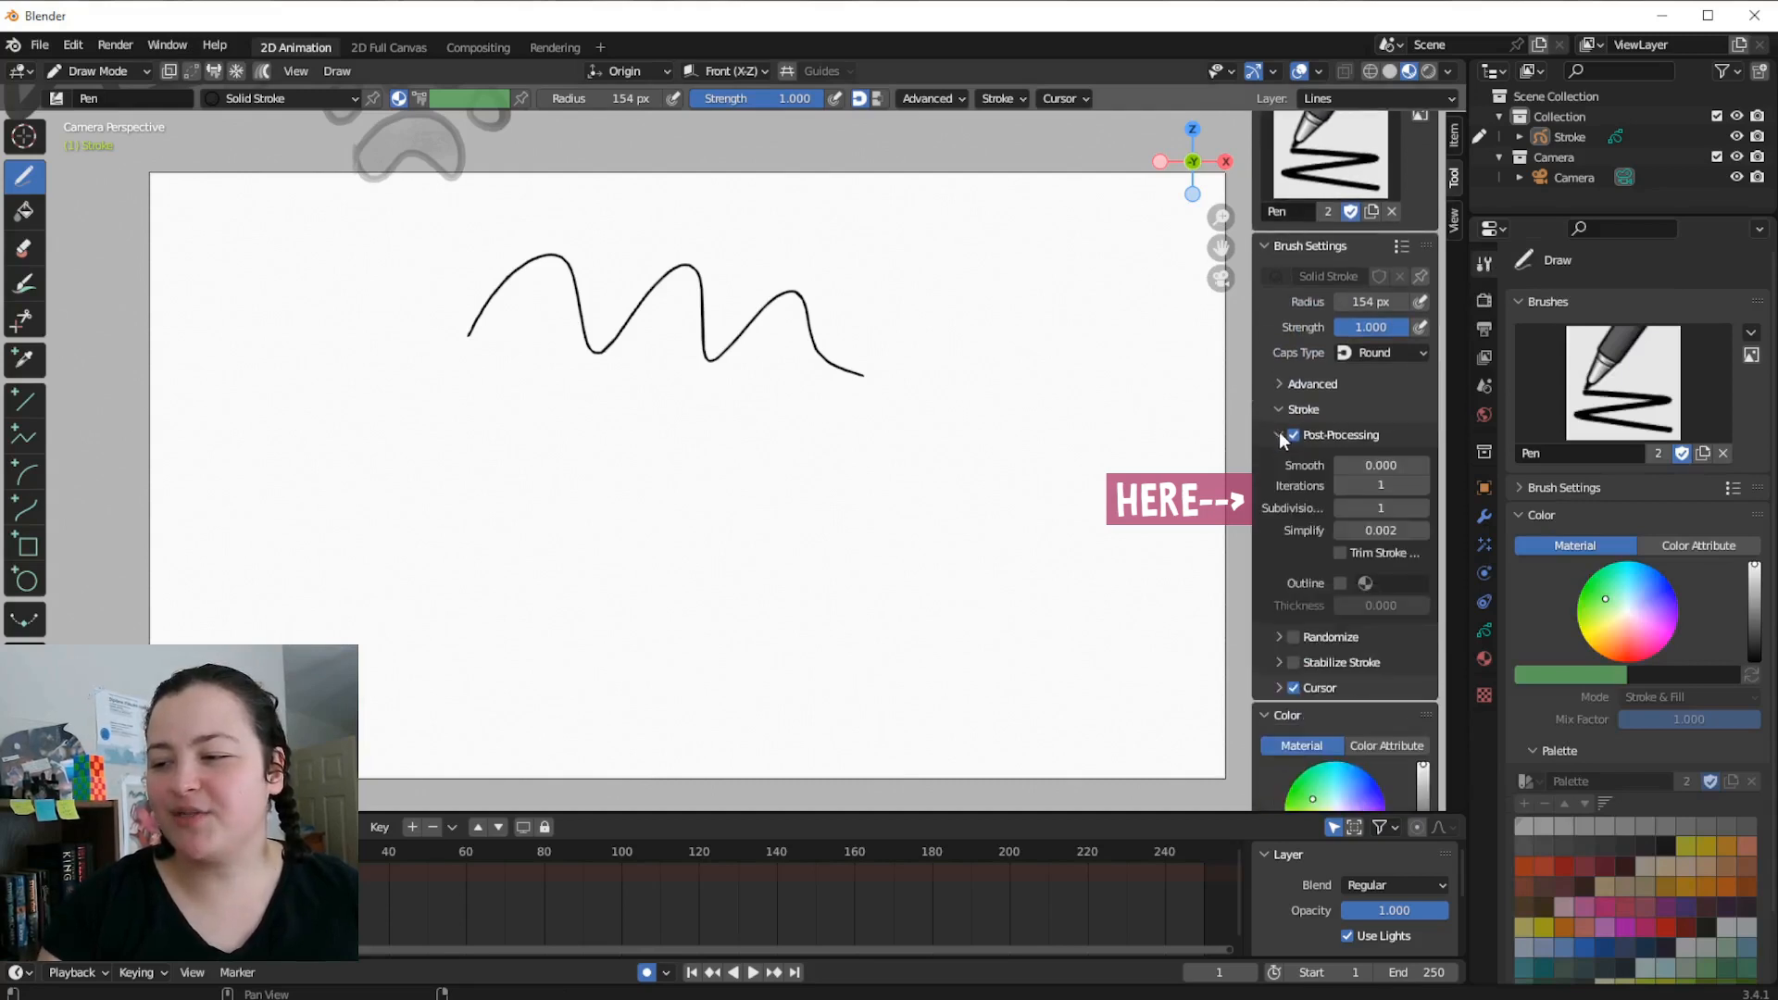
click(998, 98)
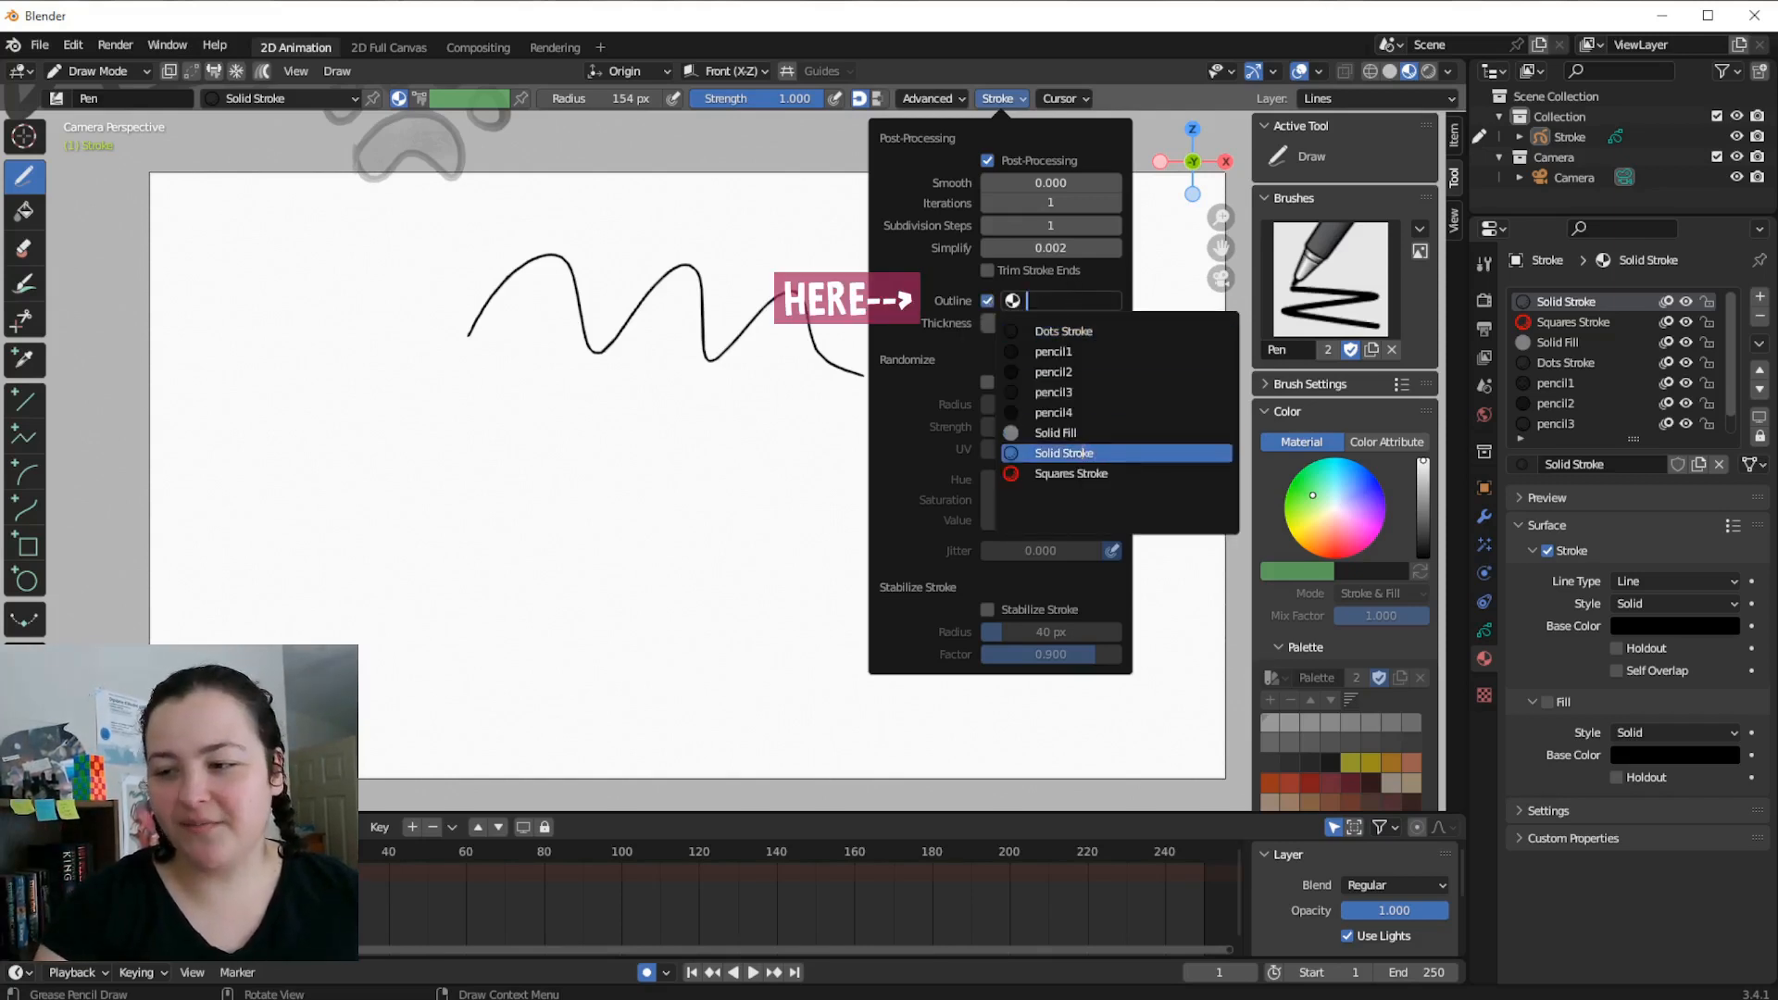
click(1063, 452)
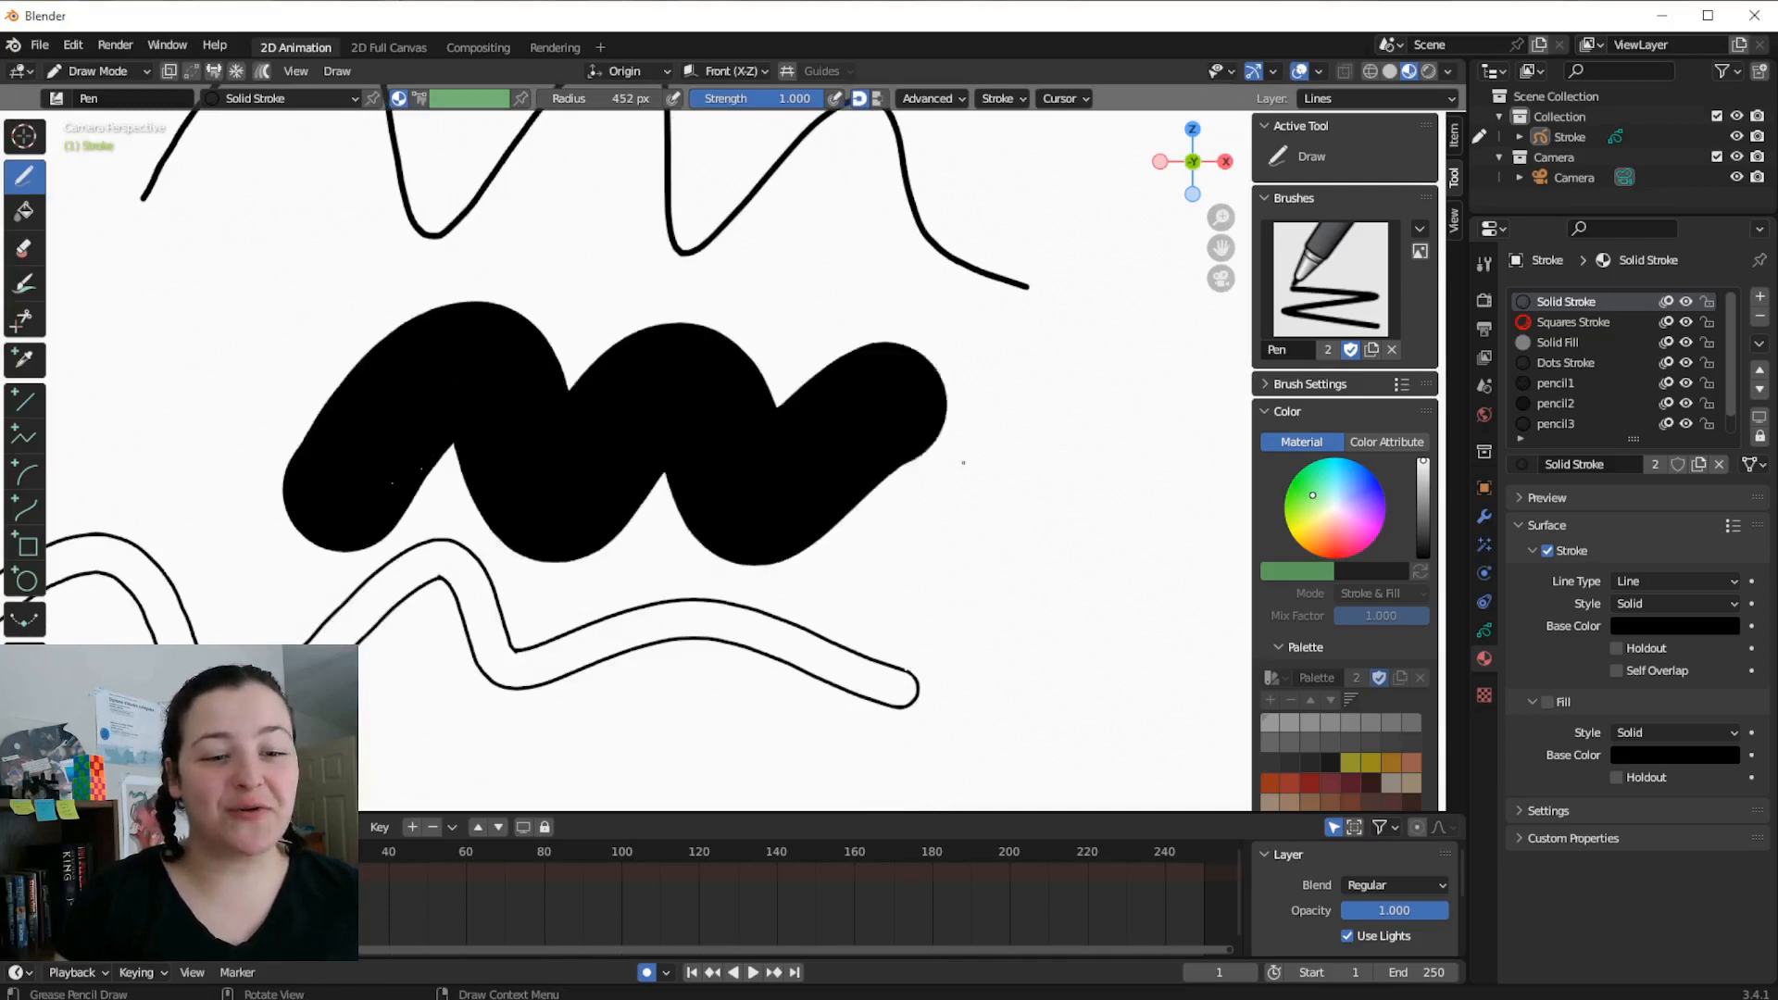
Switch the Grease Pencil object from Edit Mode back to Draw Mode
click(998, 98)
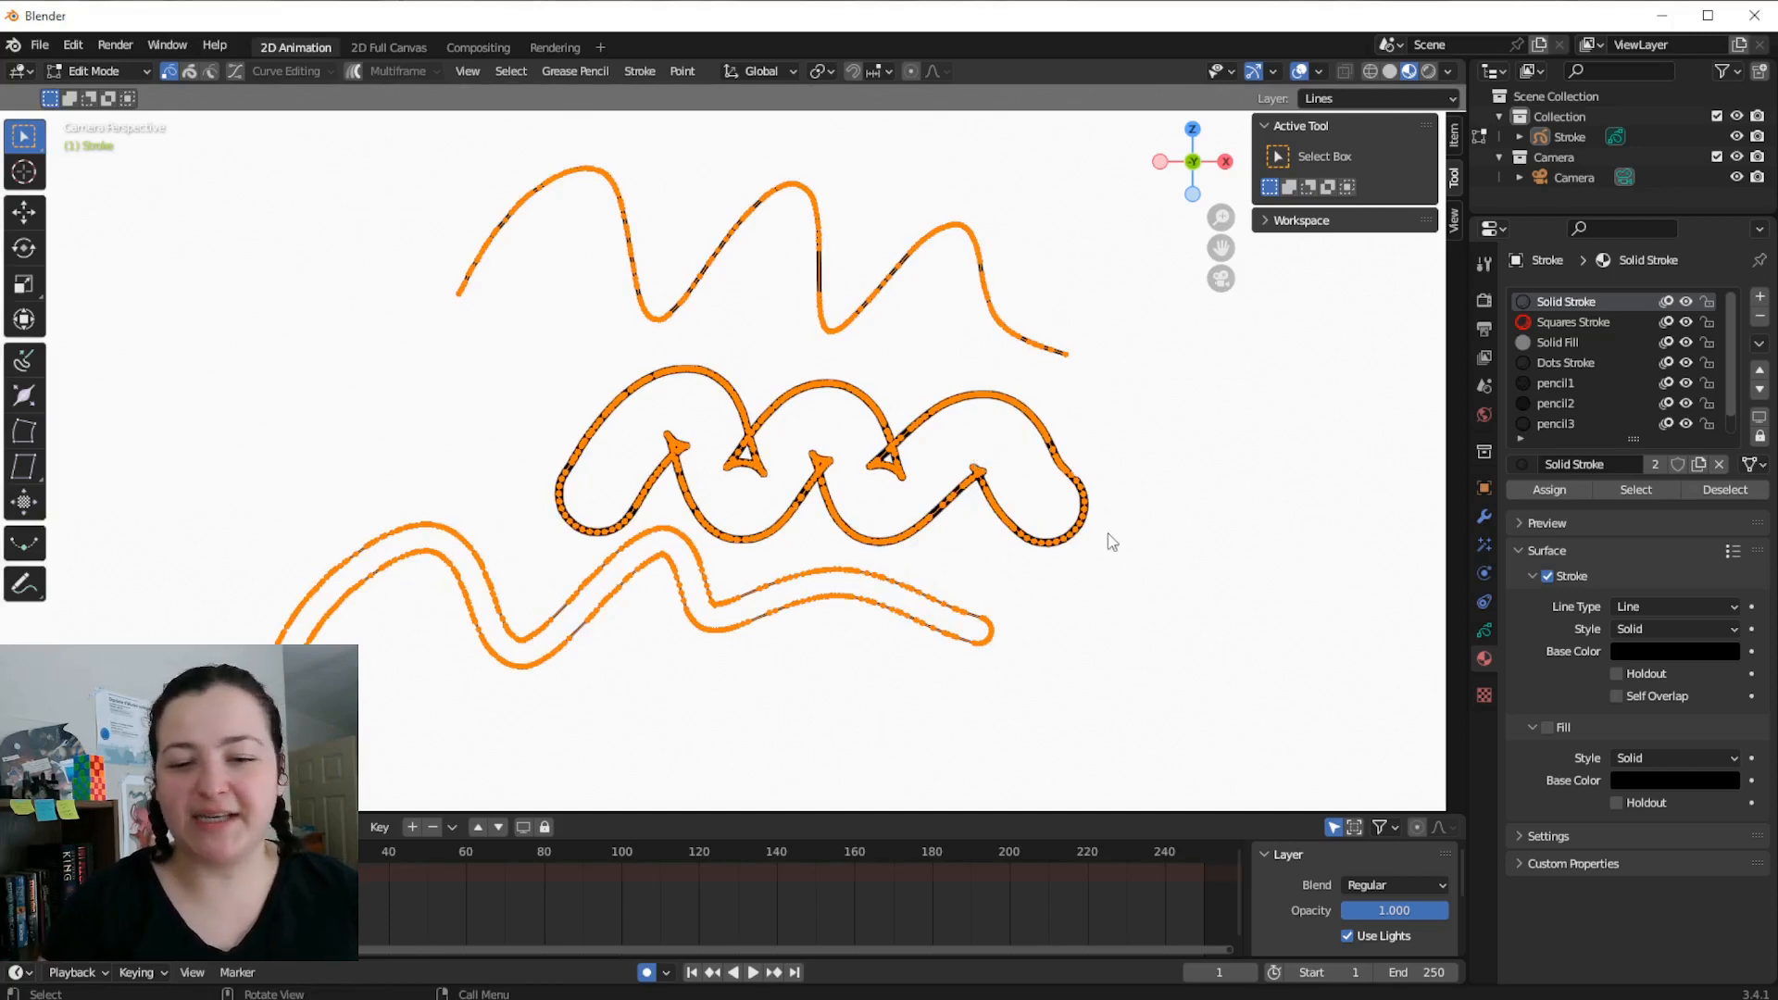
mouse_move(674, 524)
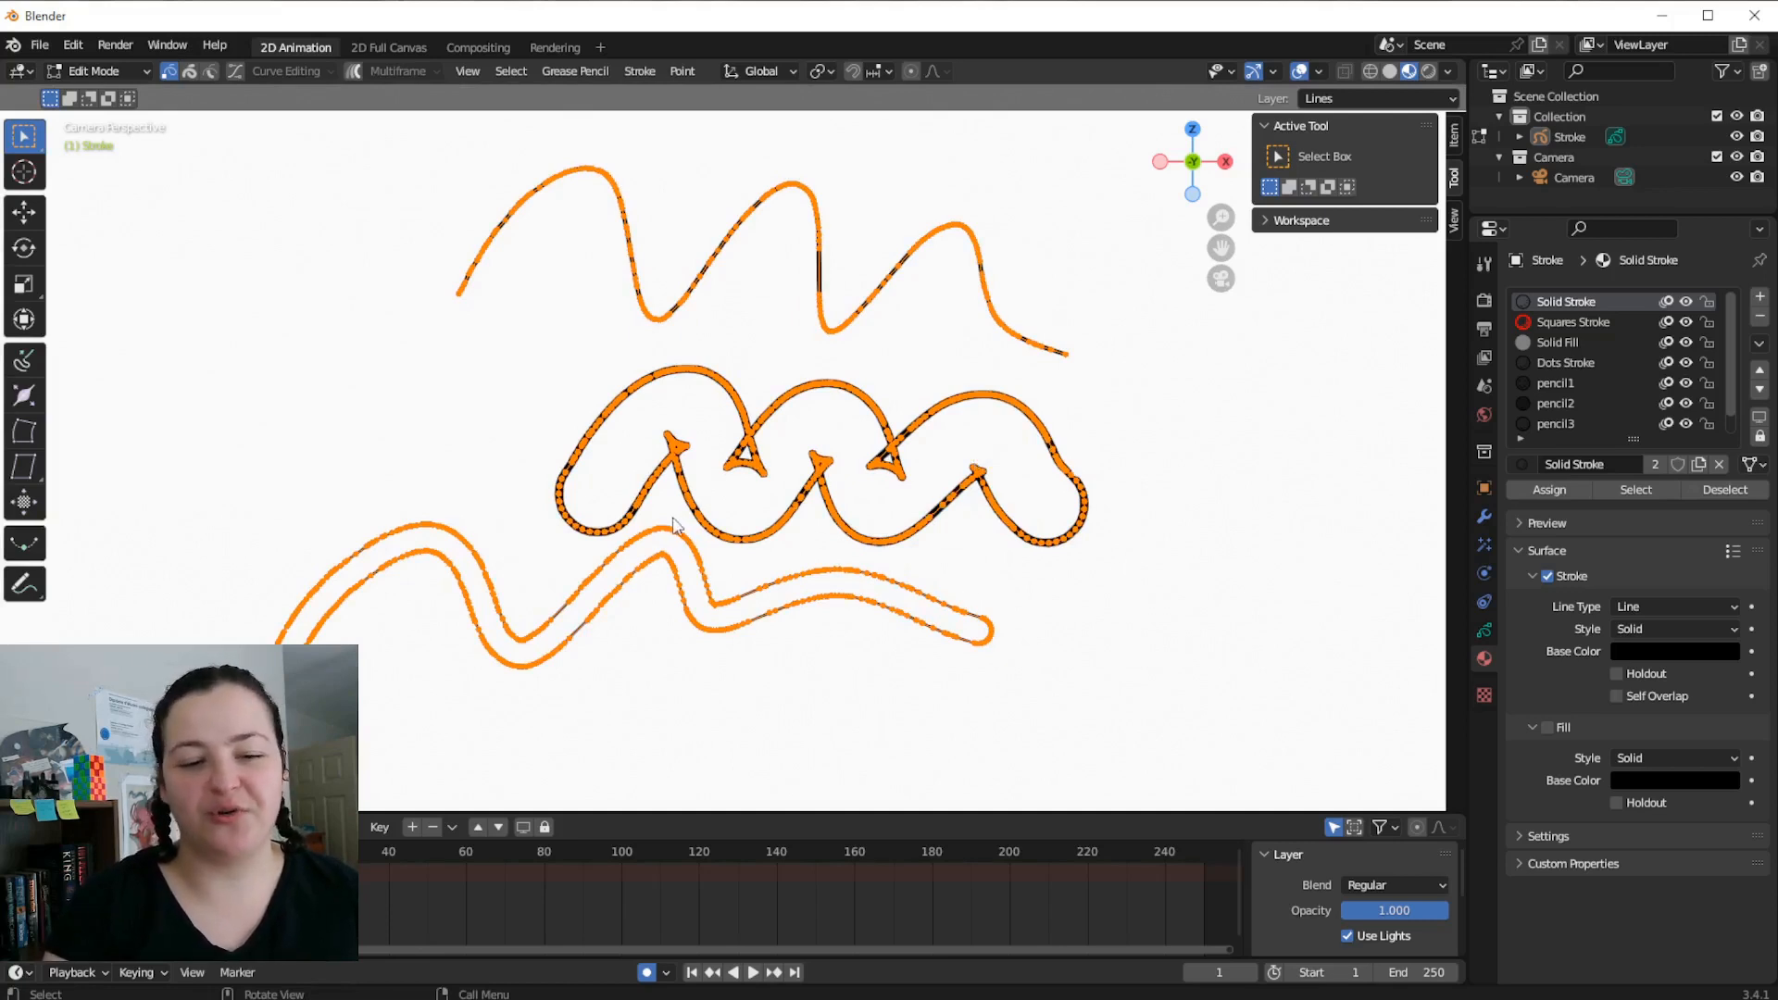
click(97, 70)
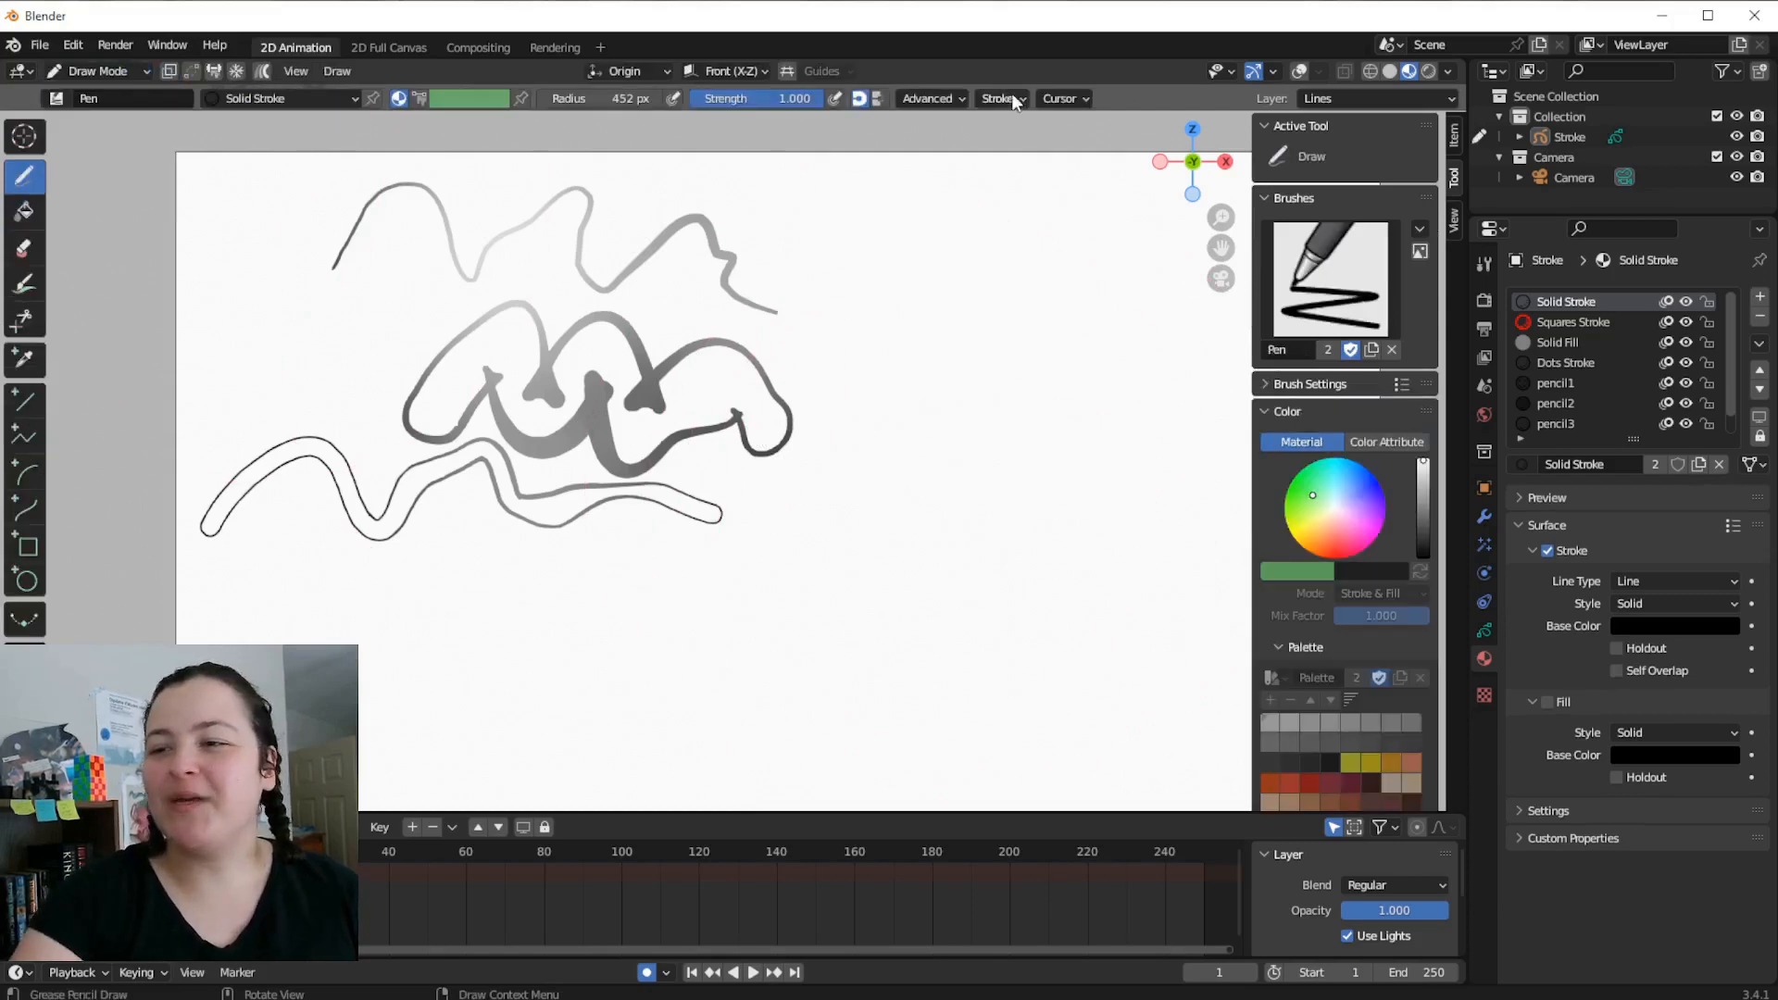
Confirm Outline with Solid Stroke material, draw two outlined waves, then enter Sculpt Mode
click(999, 98)
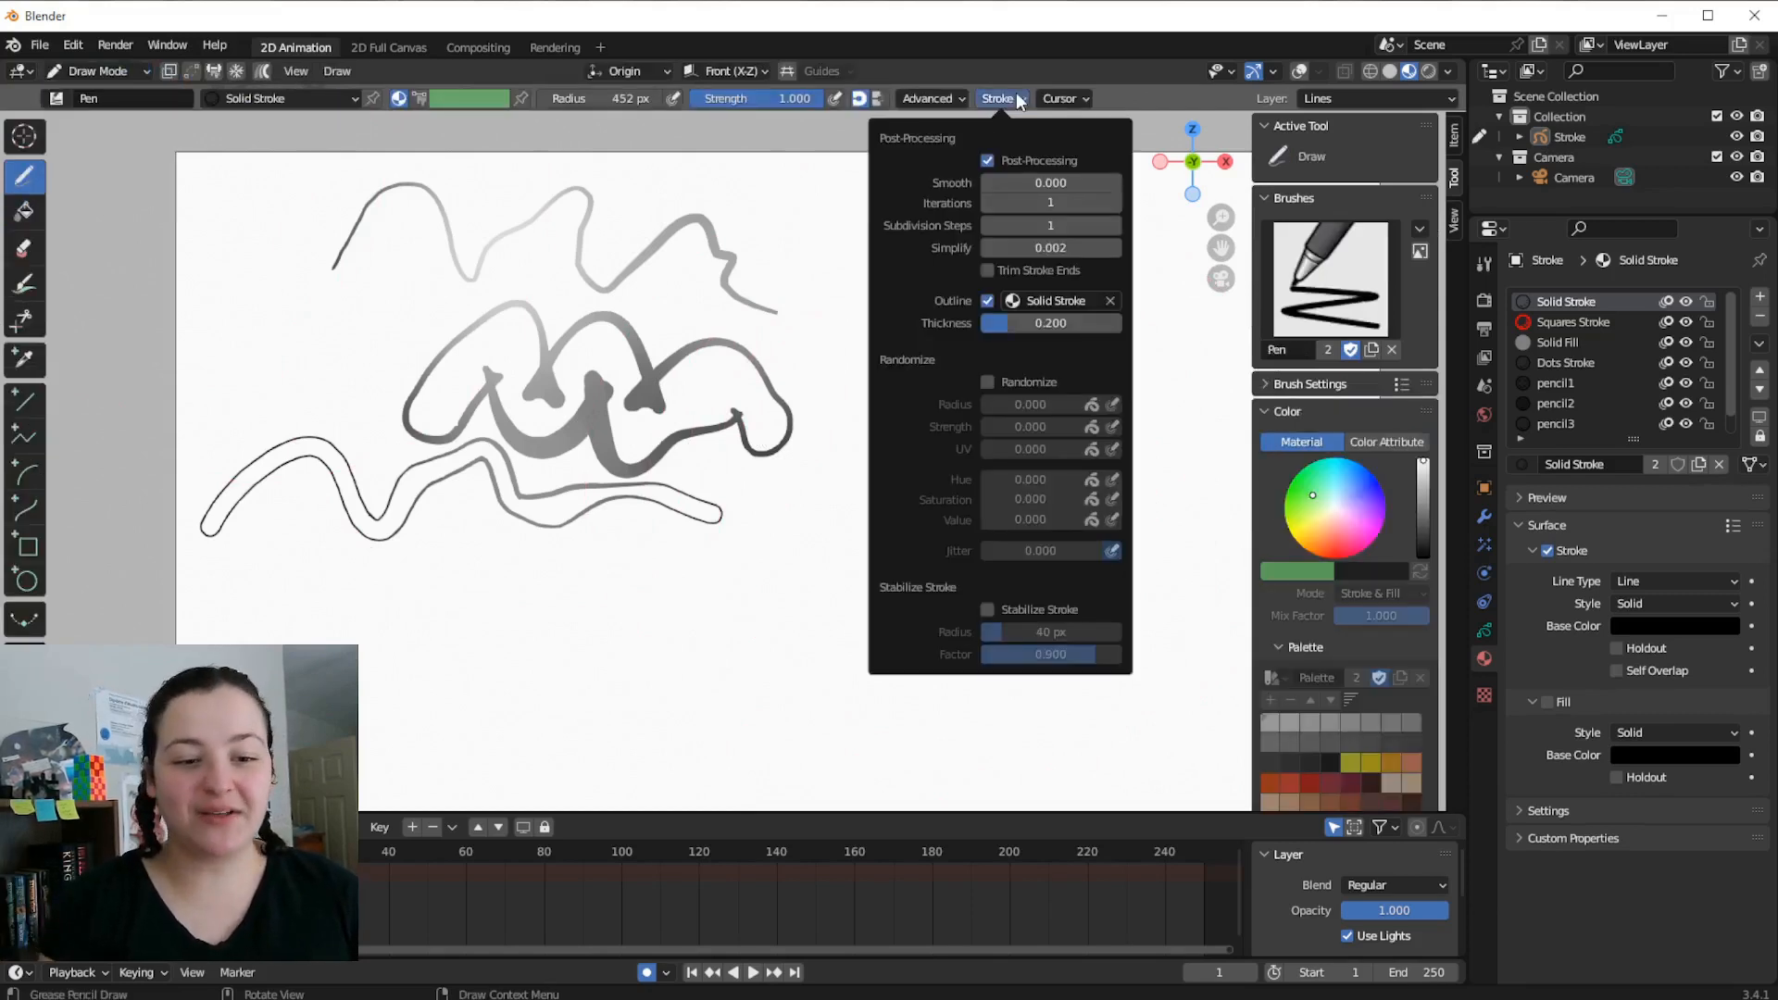
click(1052, 300)
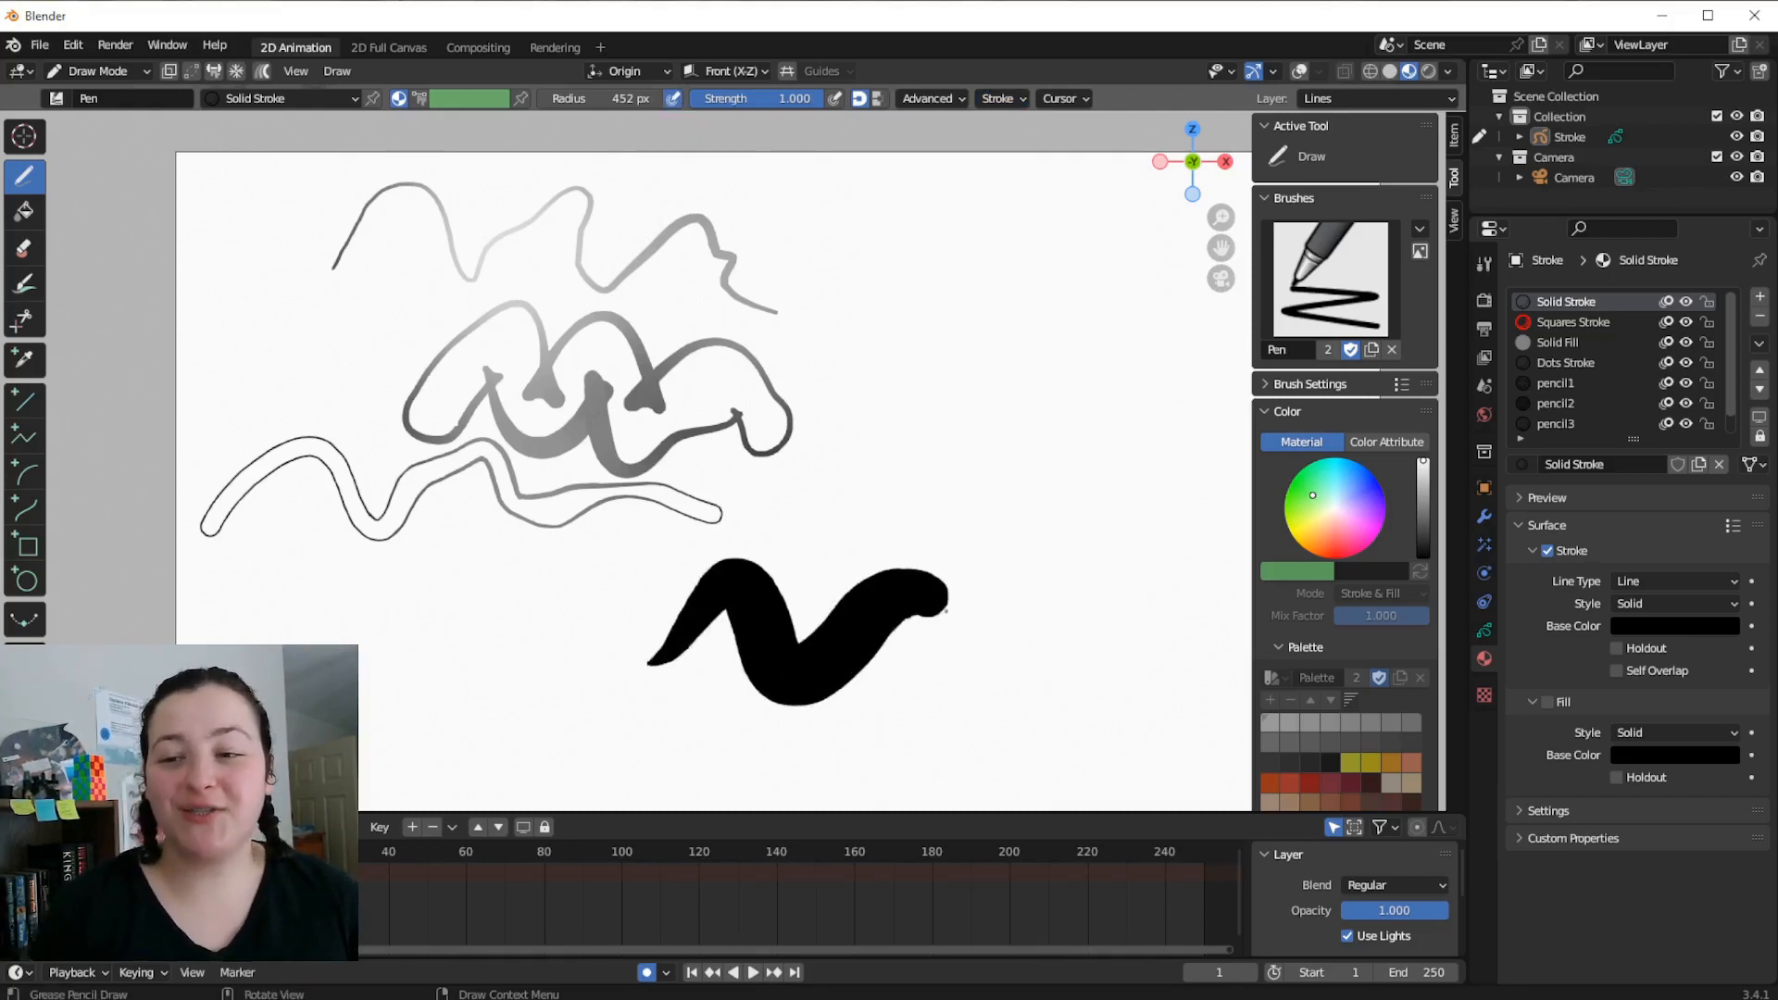
click(997, 98)
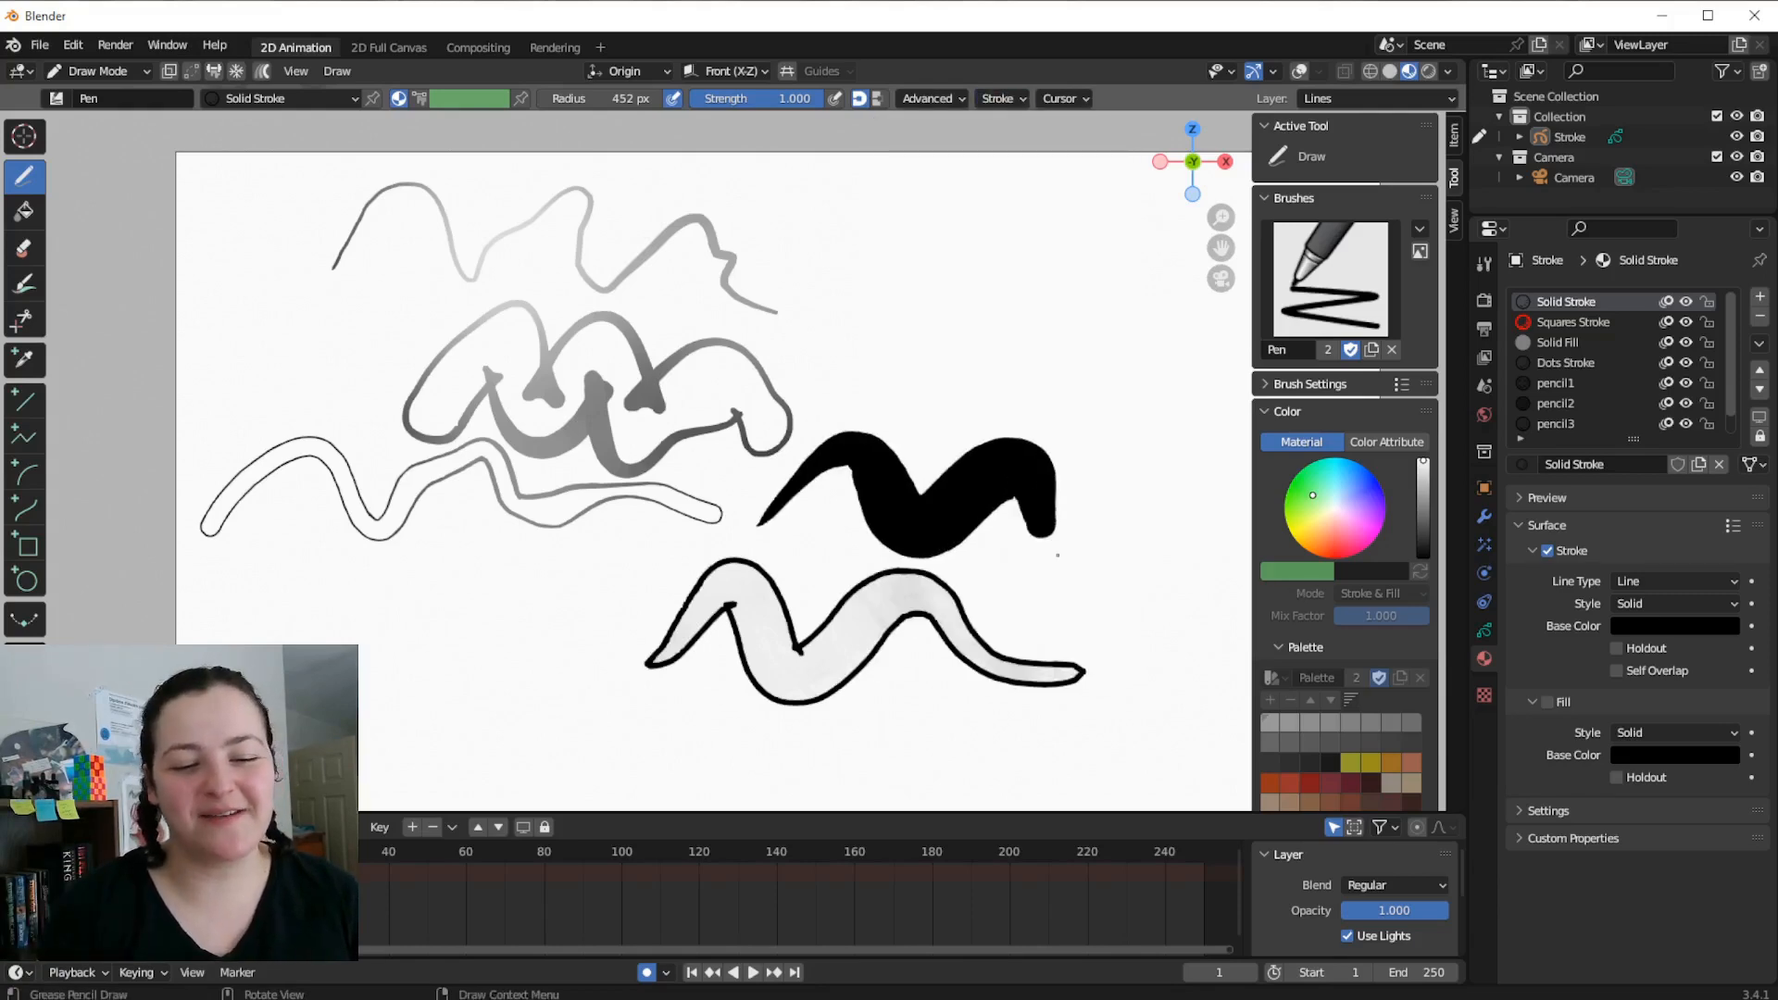
click(96, 70)
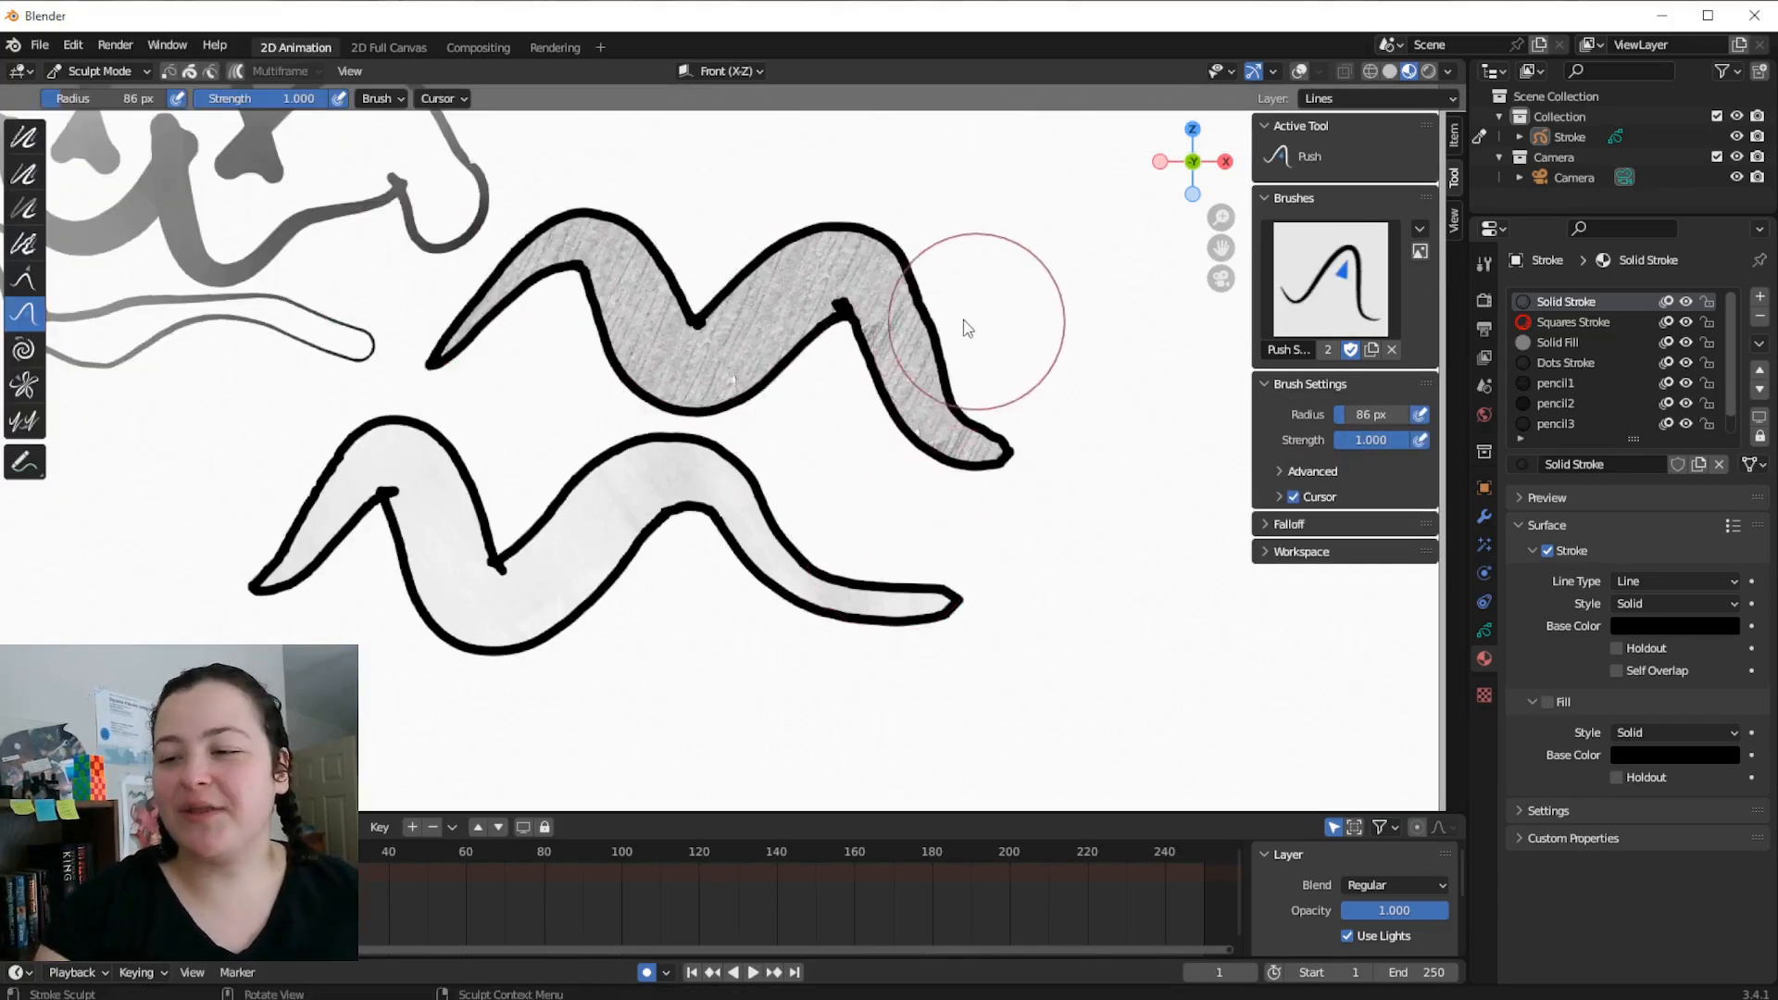
Translate and scale the fill texture of both waves with Transform Fill, ending on Translate
drag(969, 322, 891, 283)
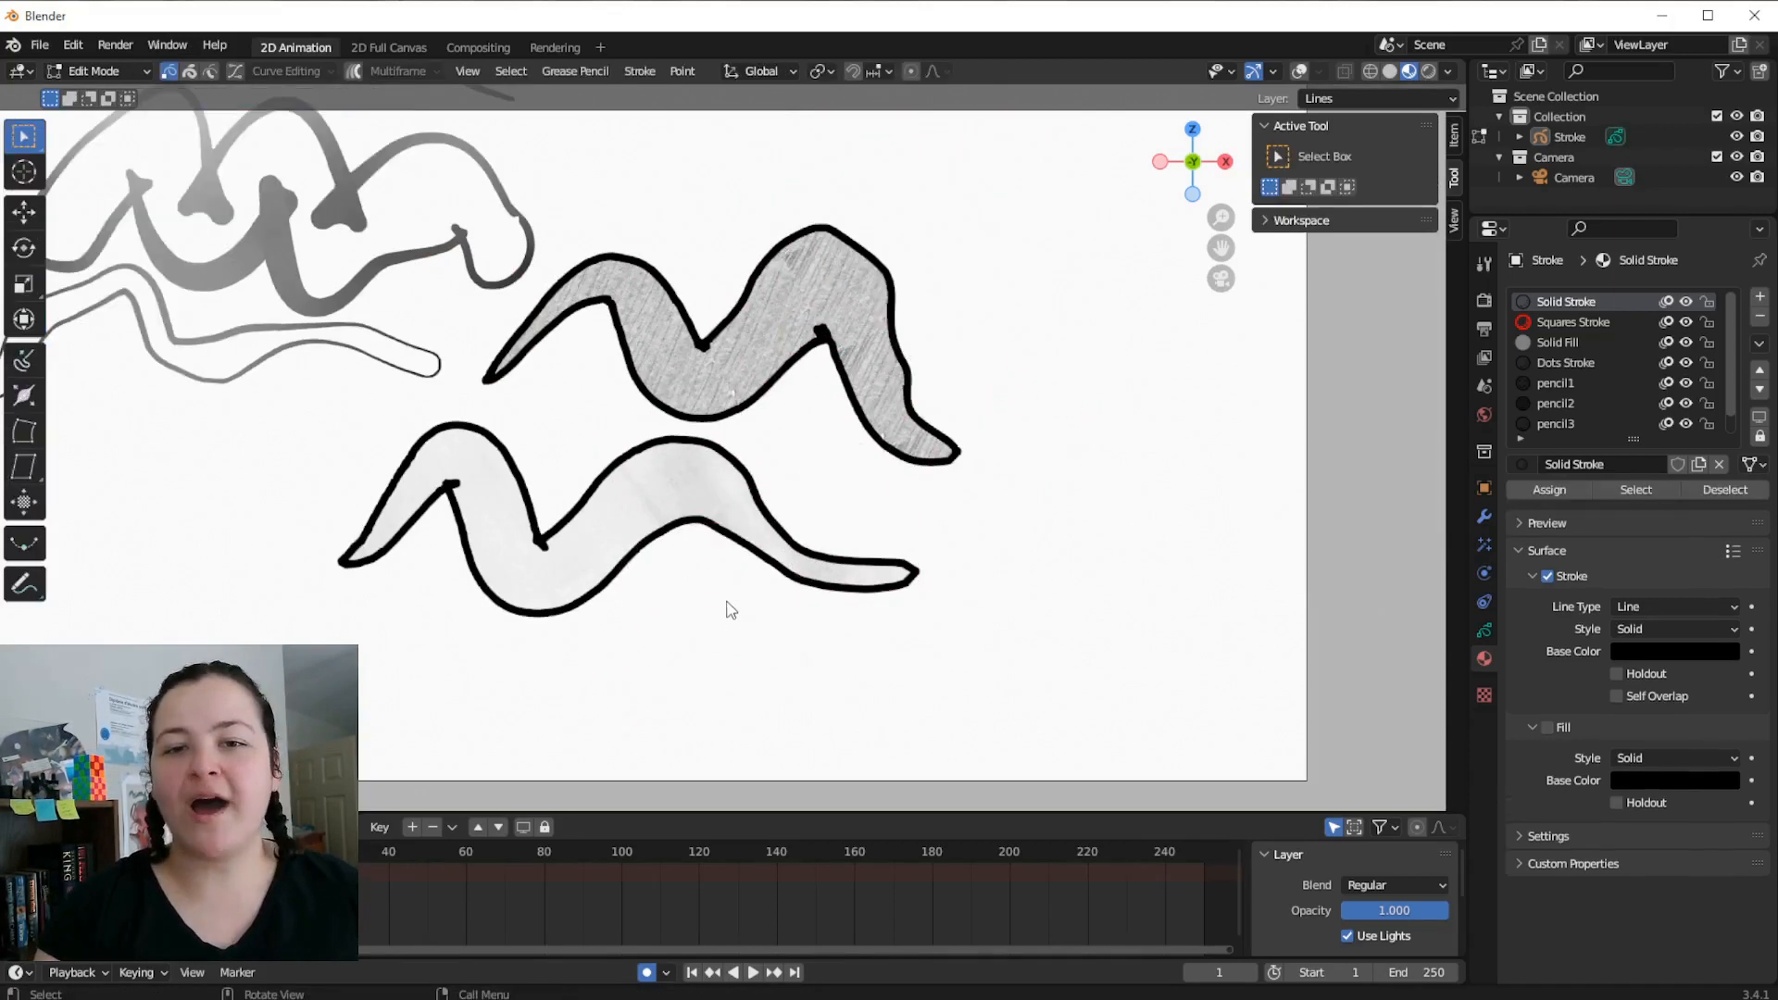
click(22, 502)
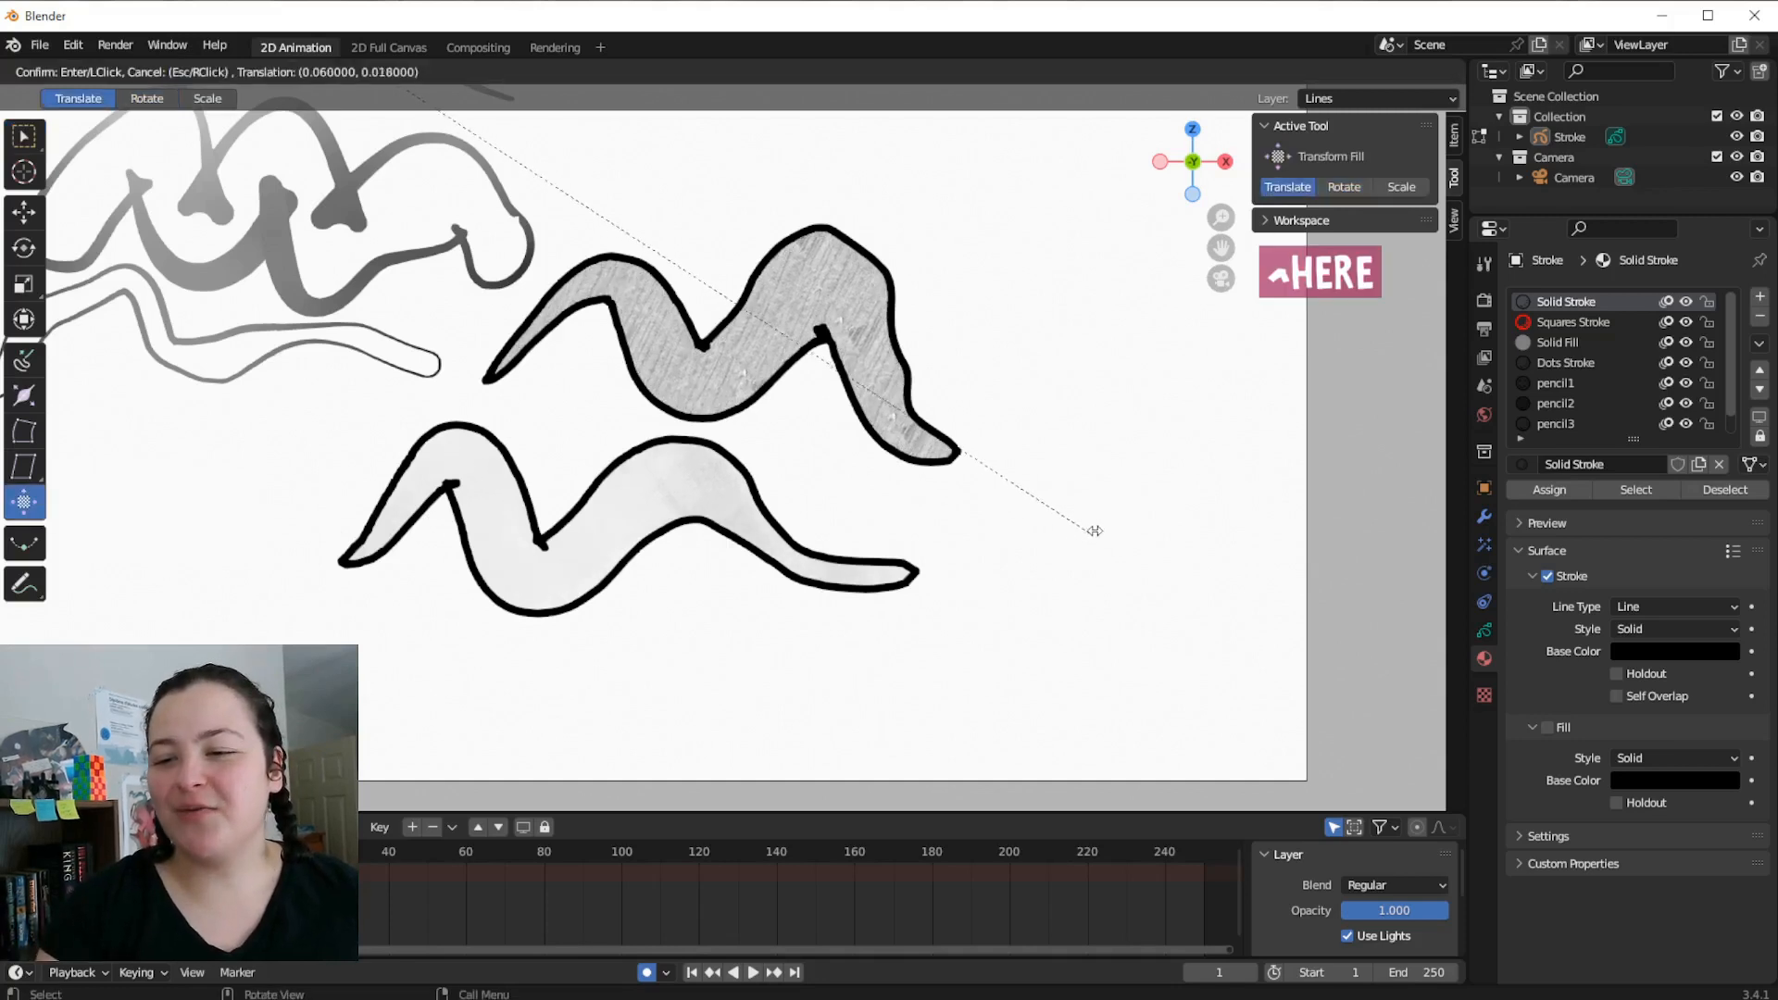
click(147, 99)
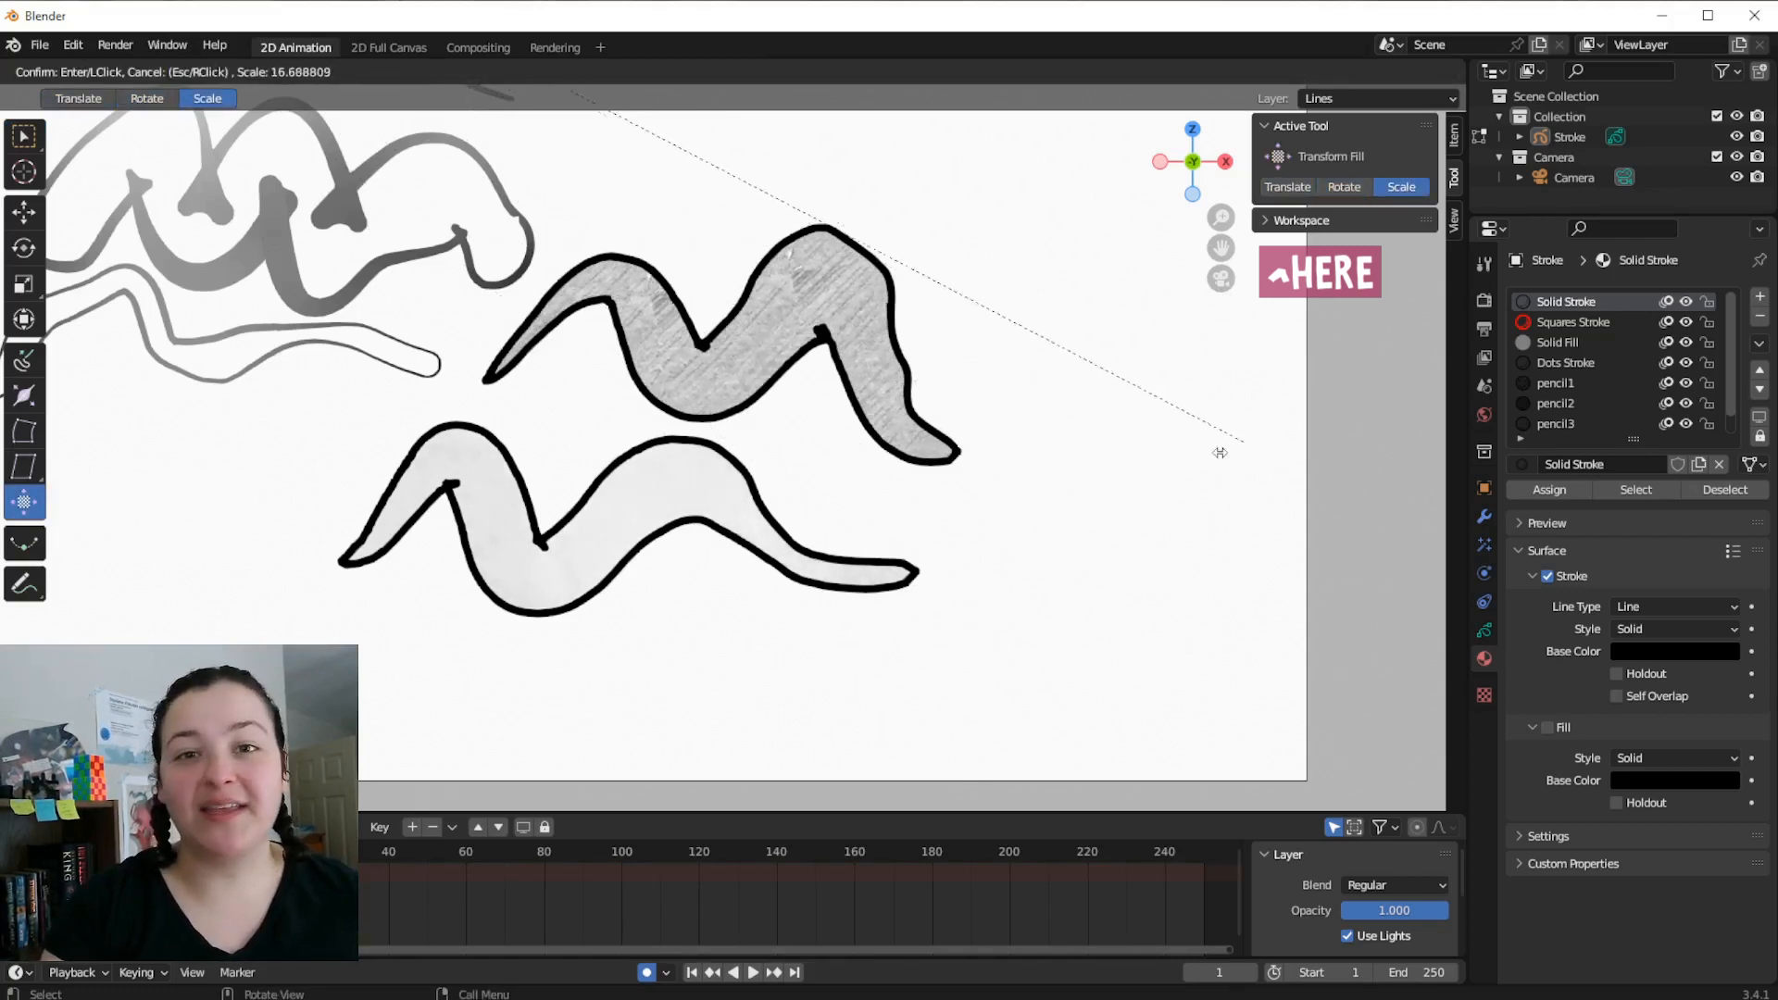
click(639, 71)
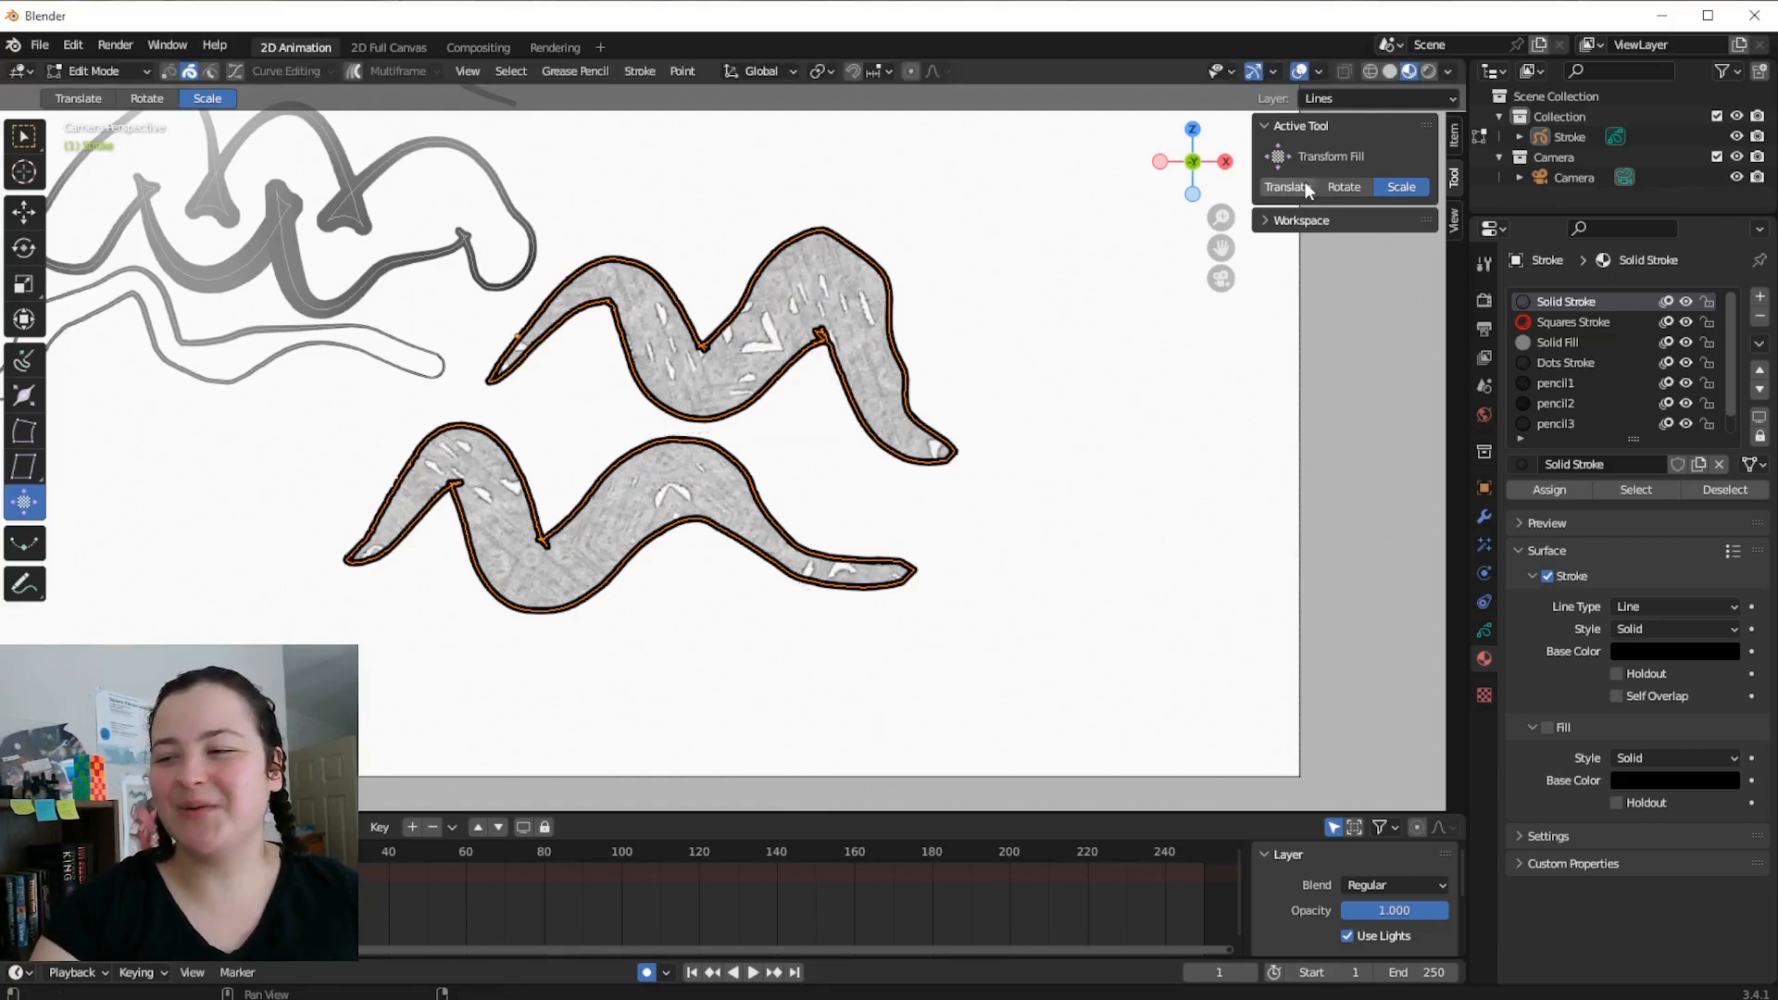
click(1287, 188)
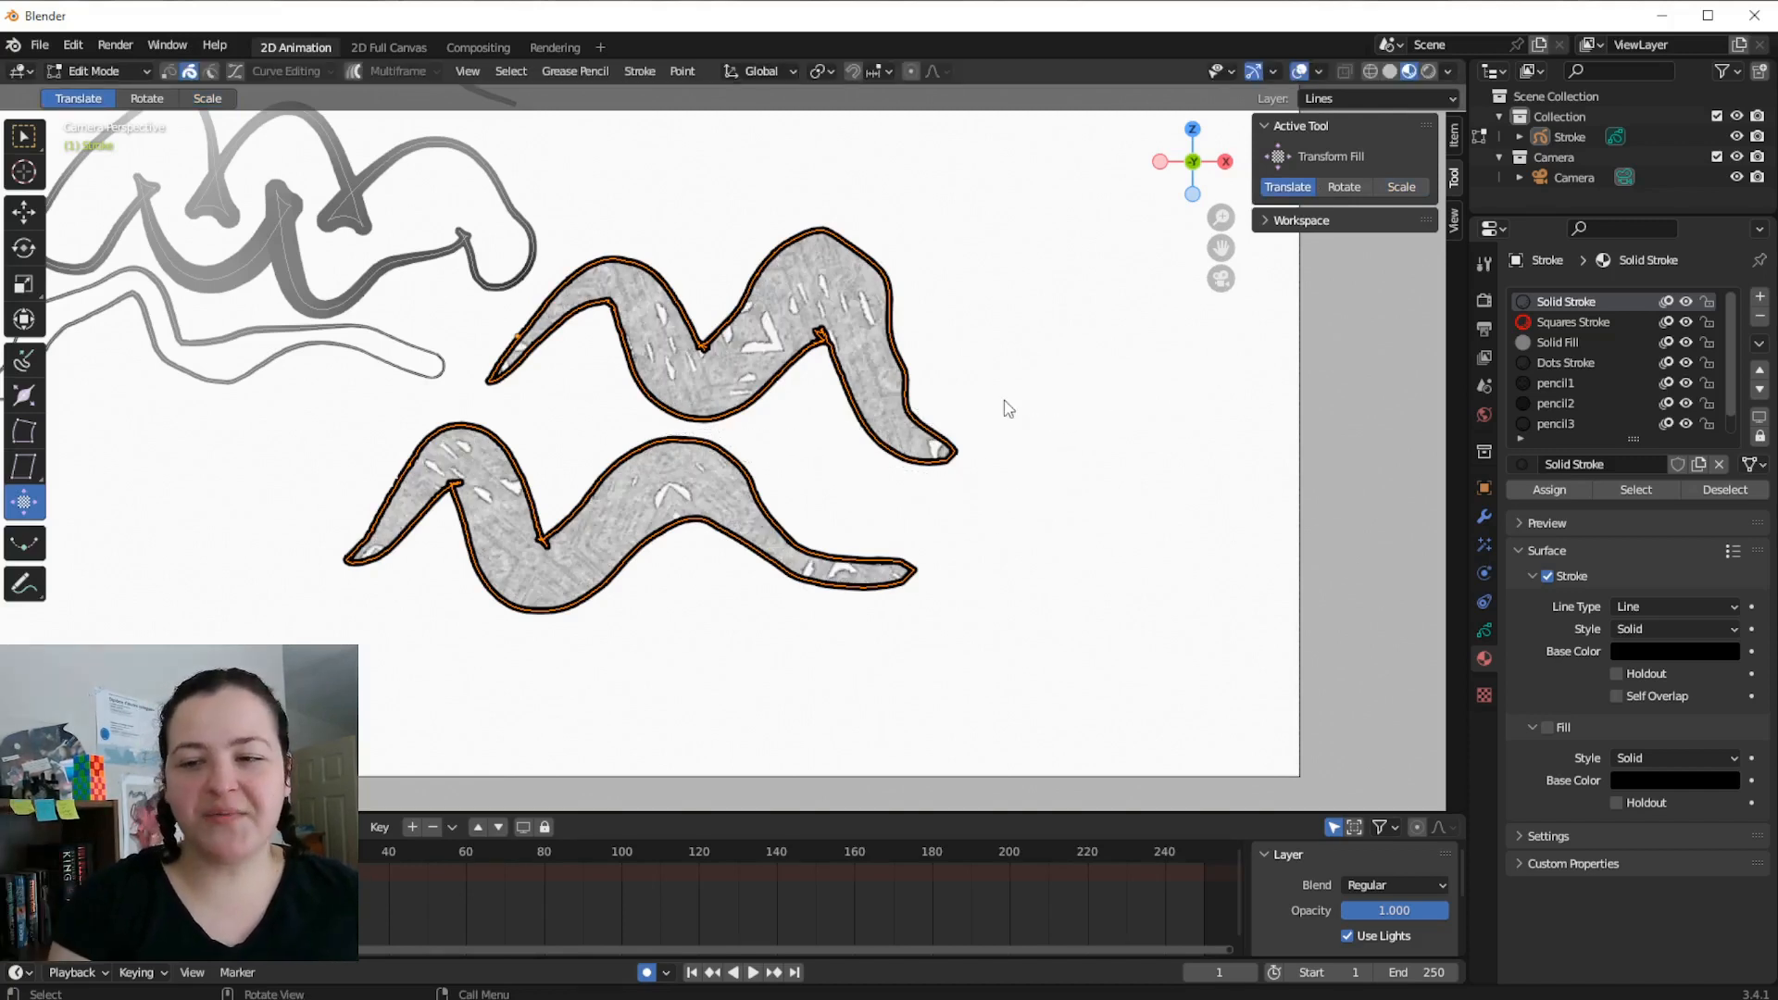
mouse_move(1291, 104)
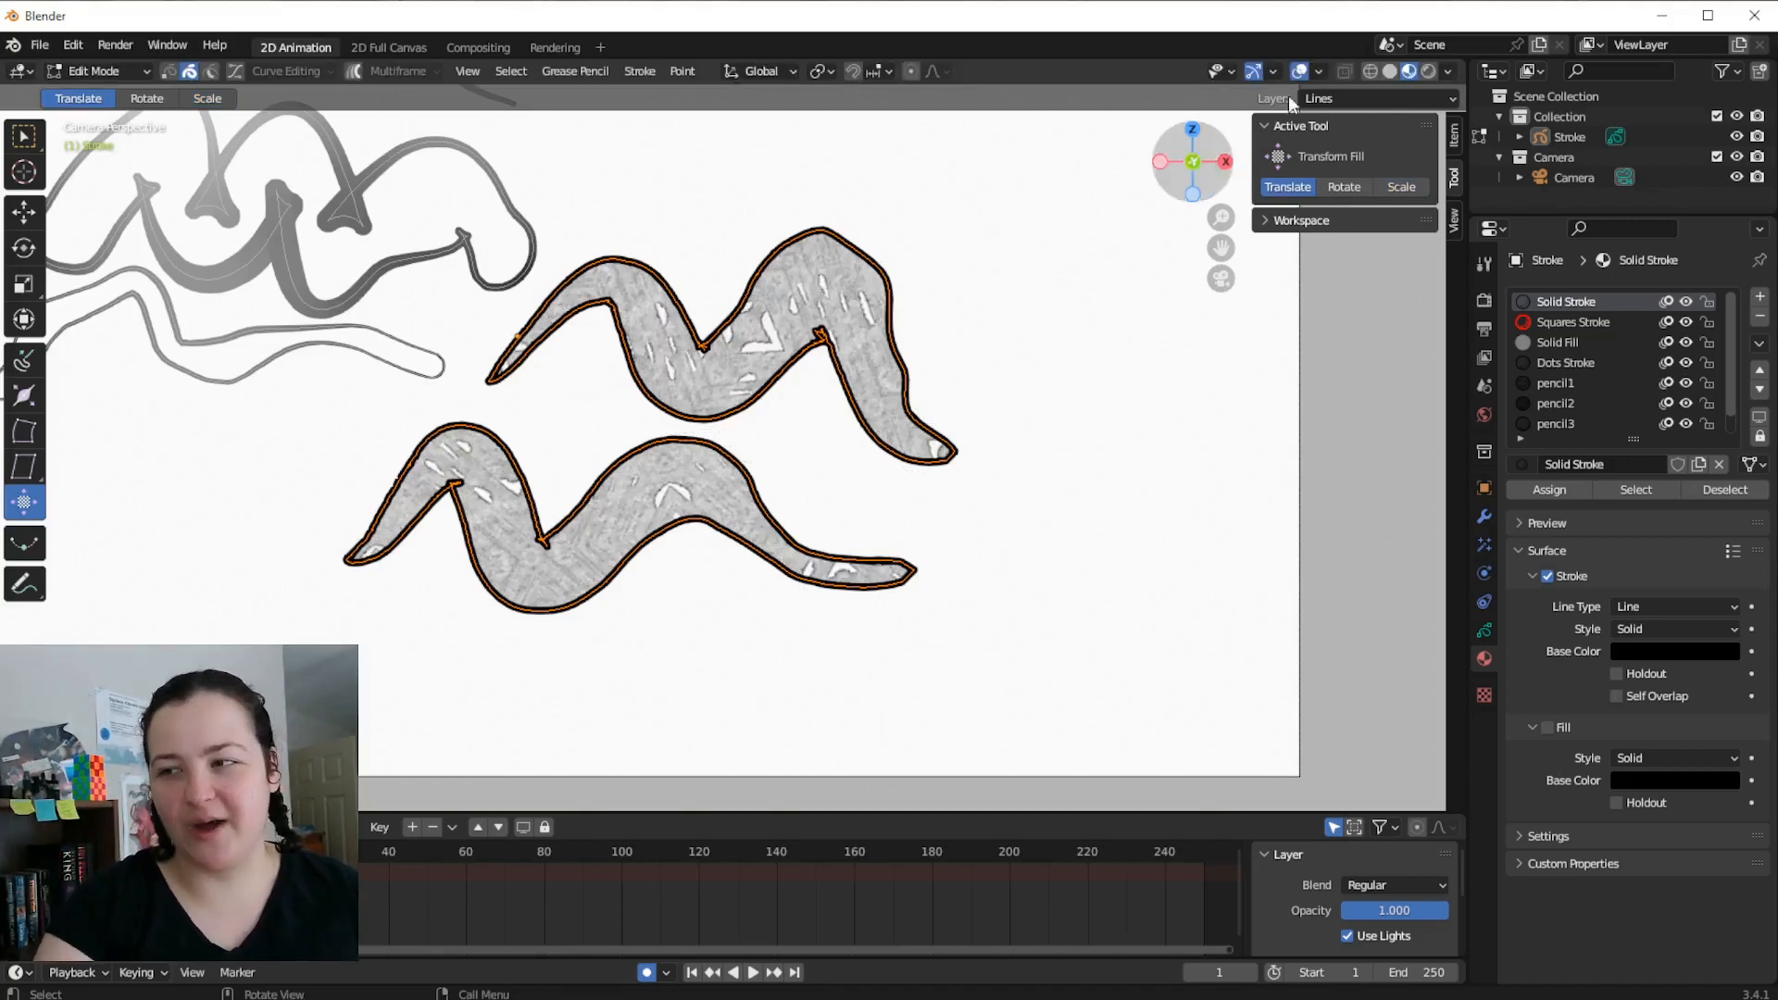
Return to Draw Mode and uncheck Stroke on the pencil2 material
click(93, 70)
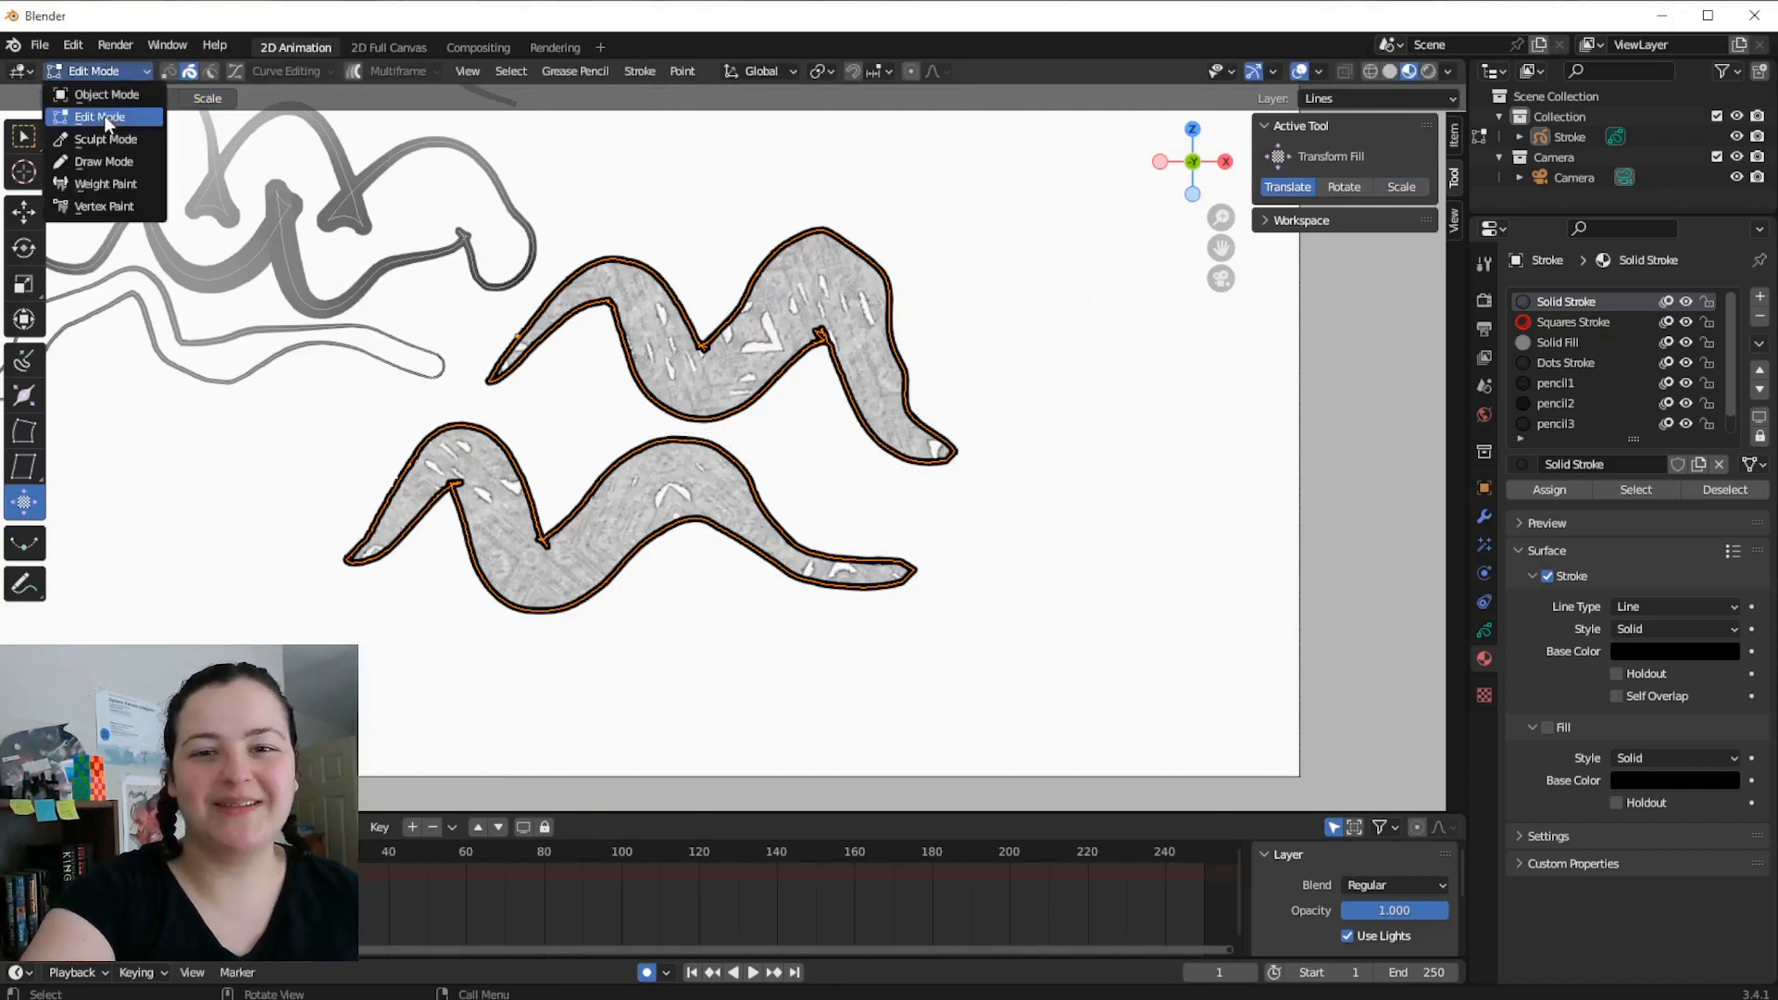
click(104, 161)
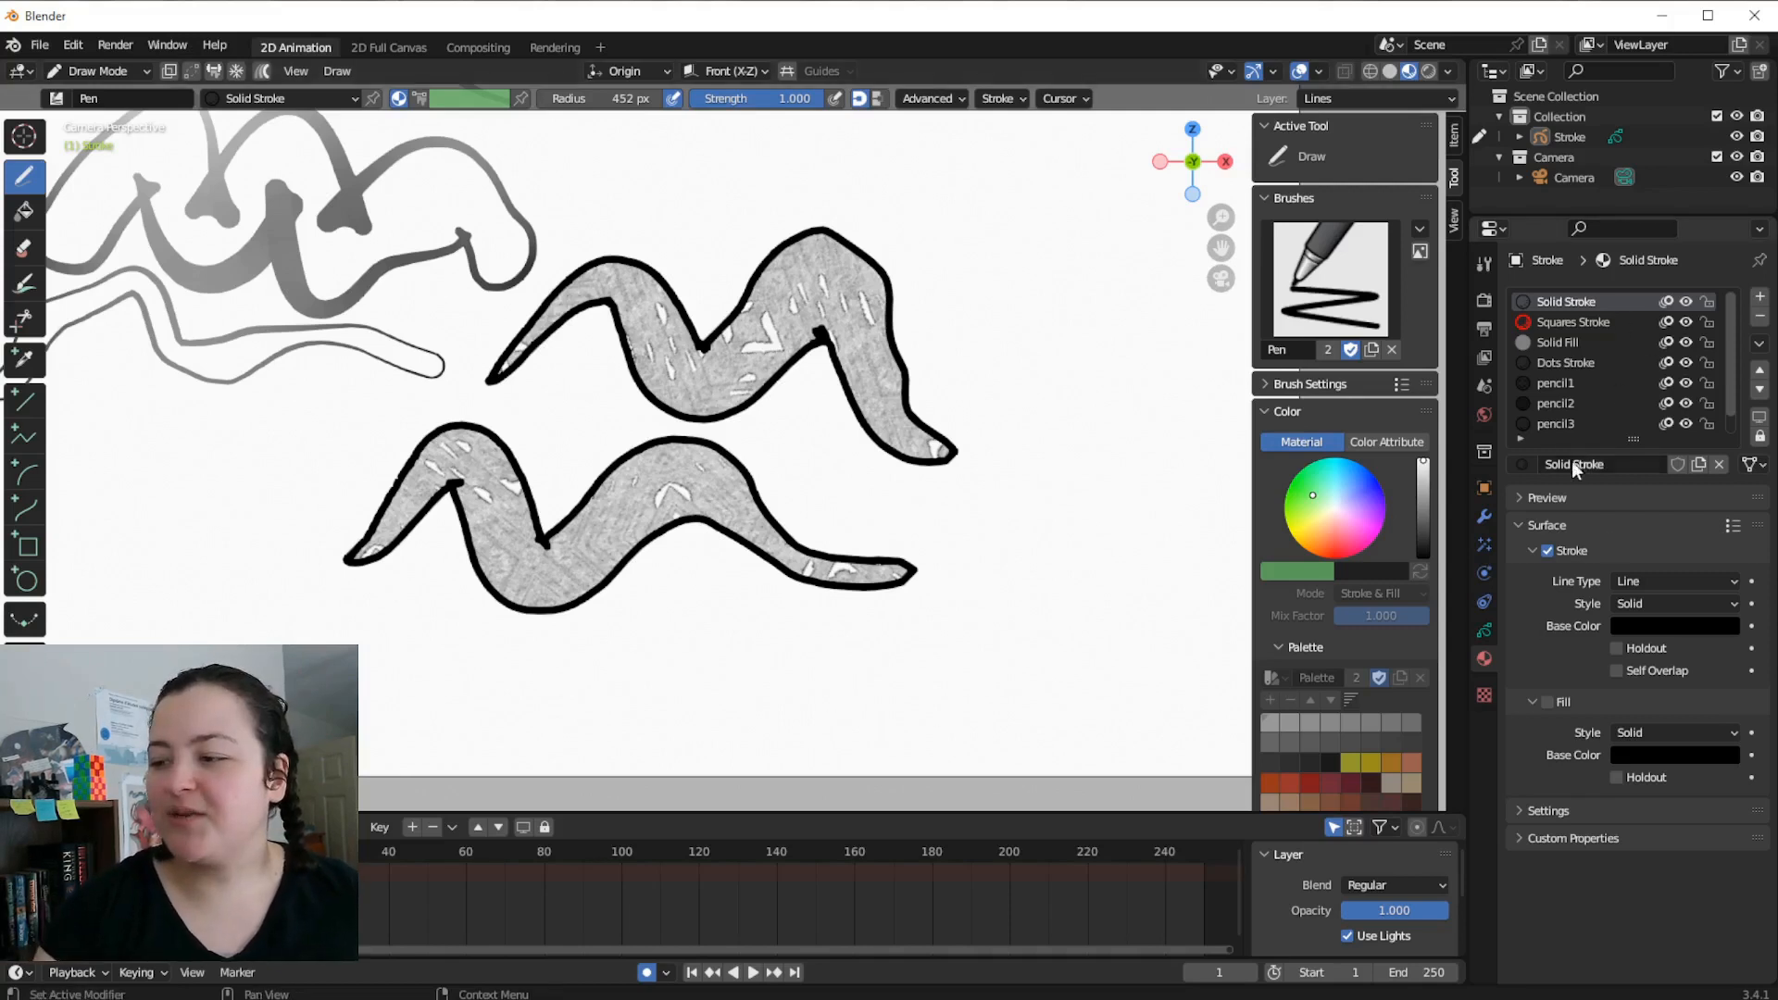
click(1556, 402)
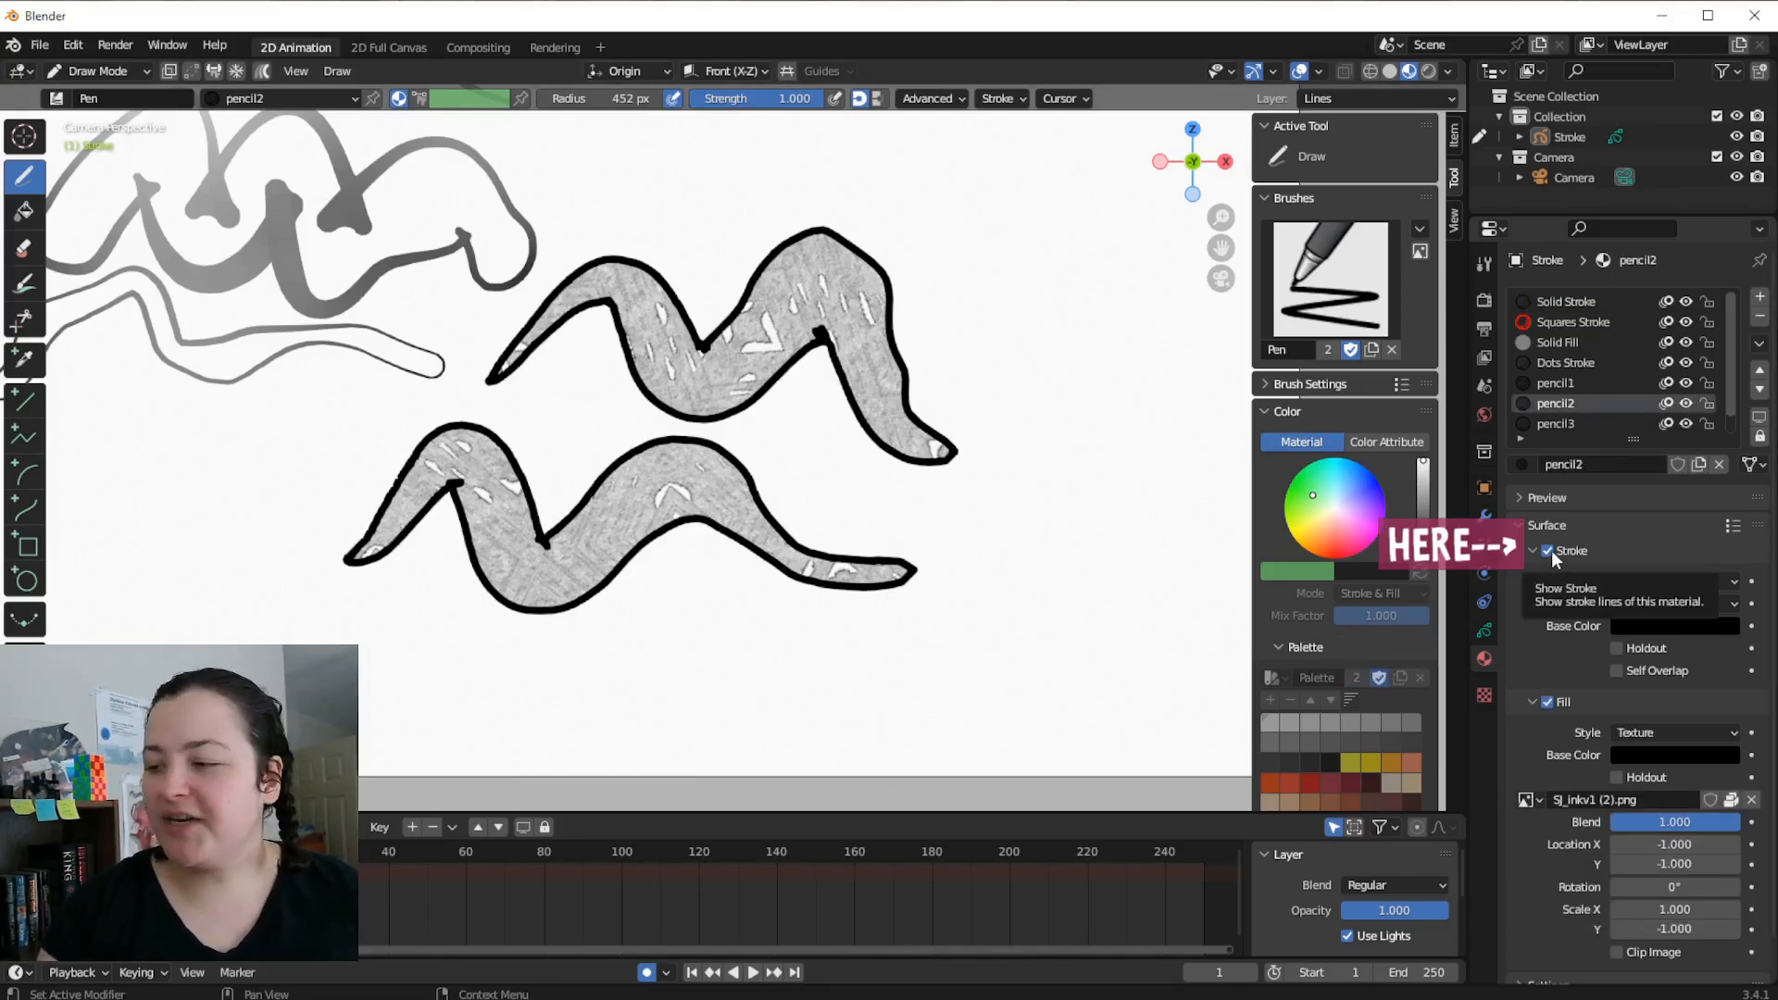
click(1546, 550)
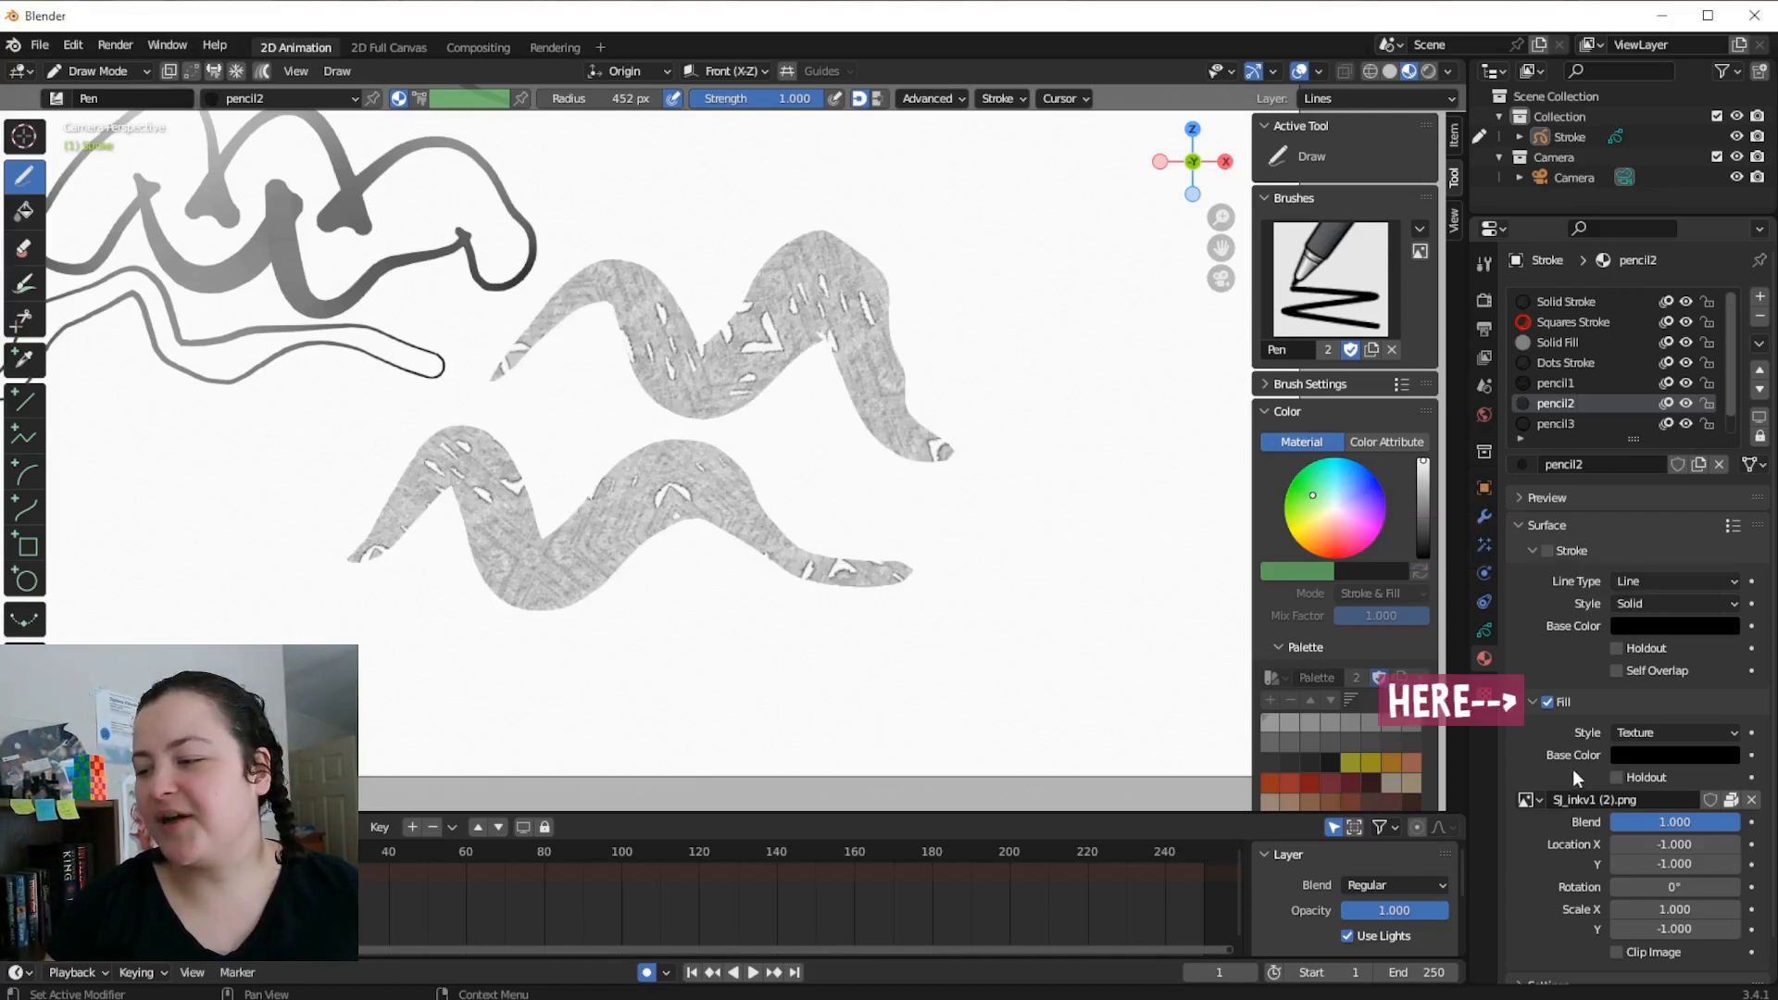
click(997, 98)
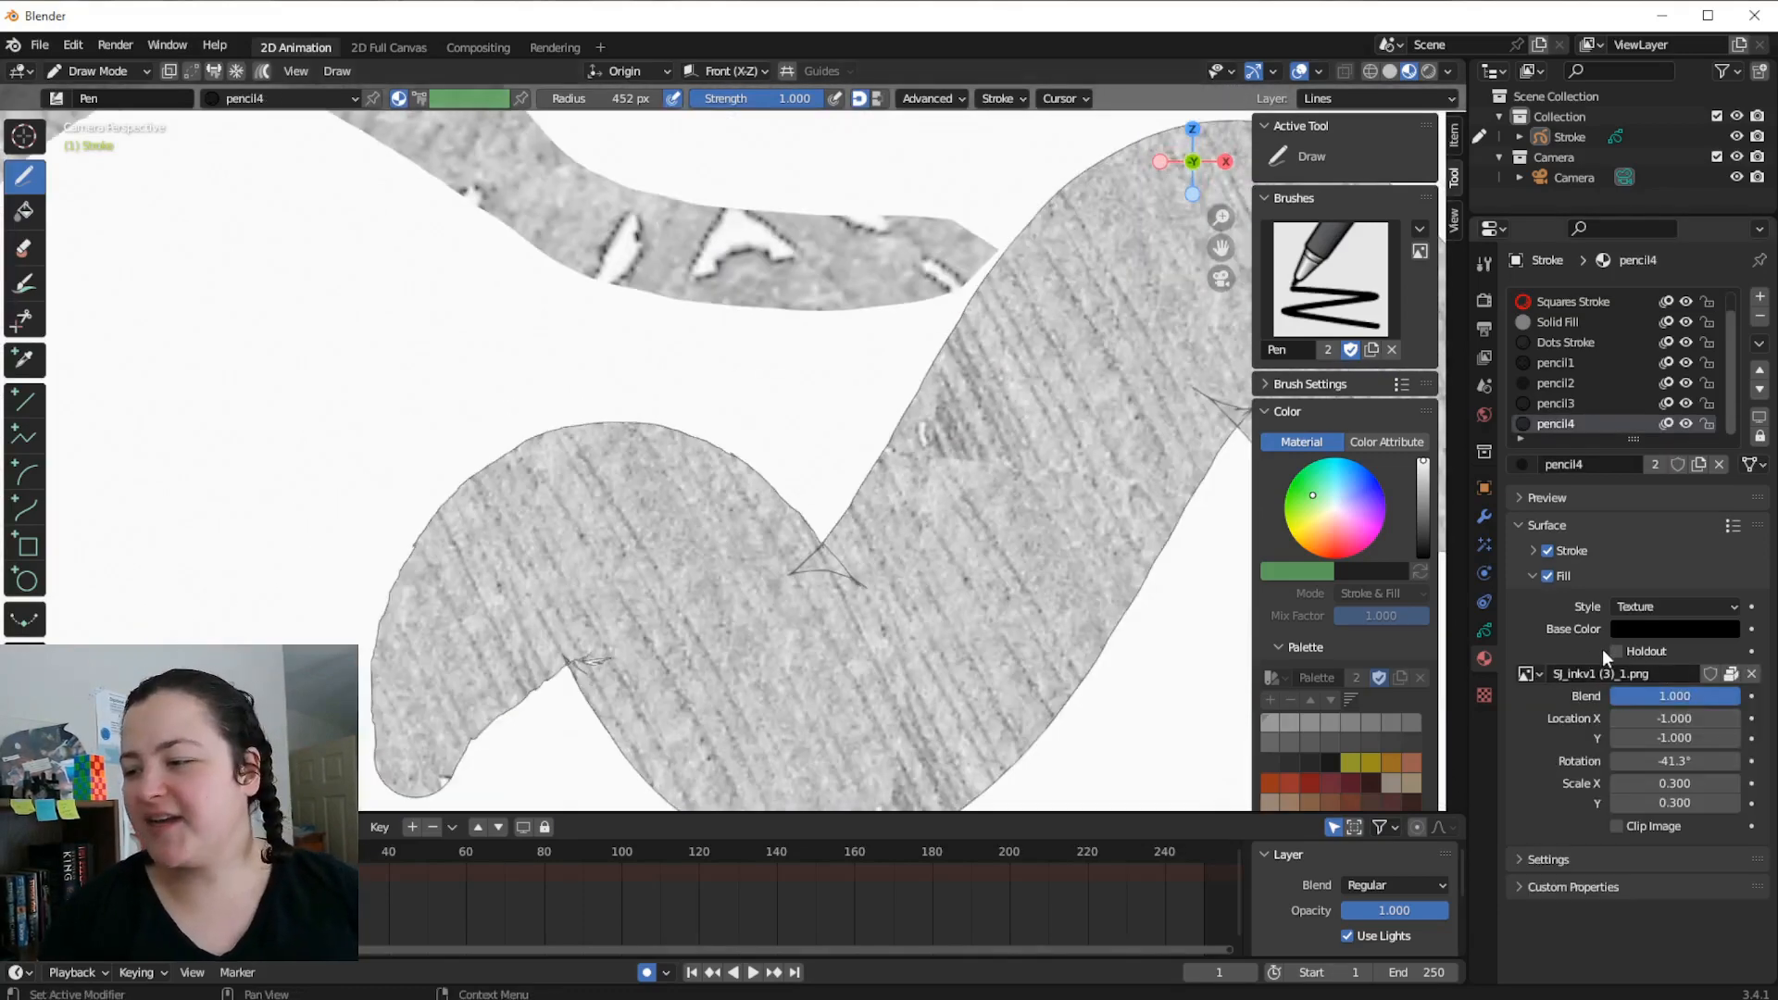
Uncheck Stroke on pencil4 and paint a jagged textured-fill shape at upper right
click(1547, 550)
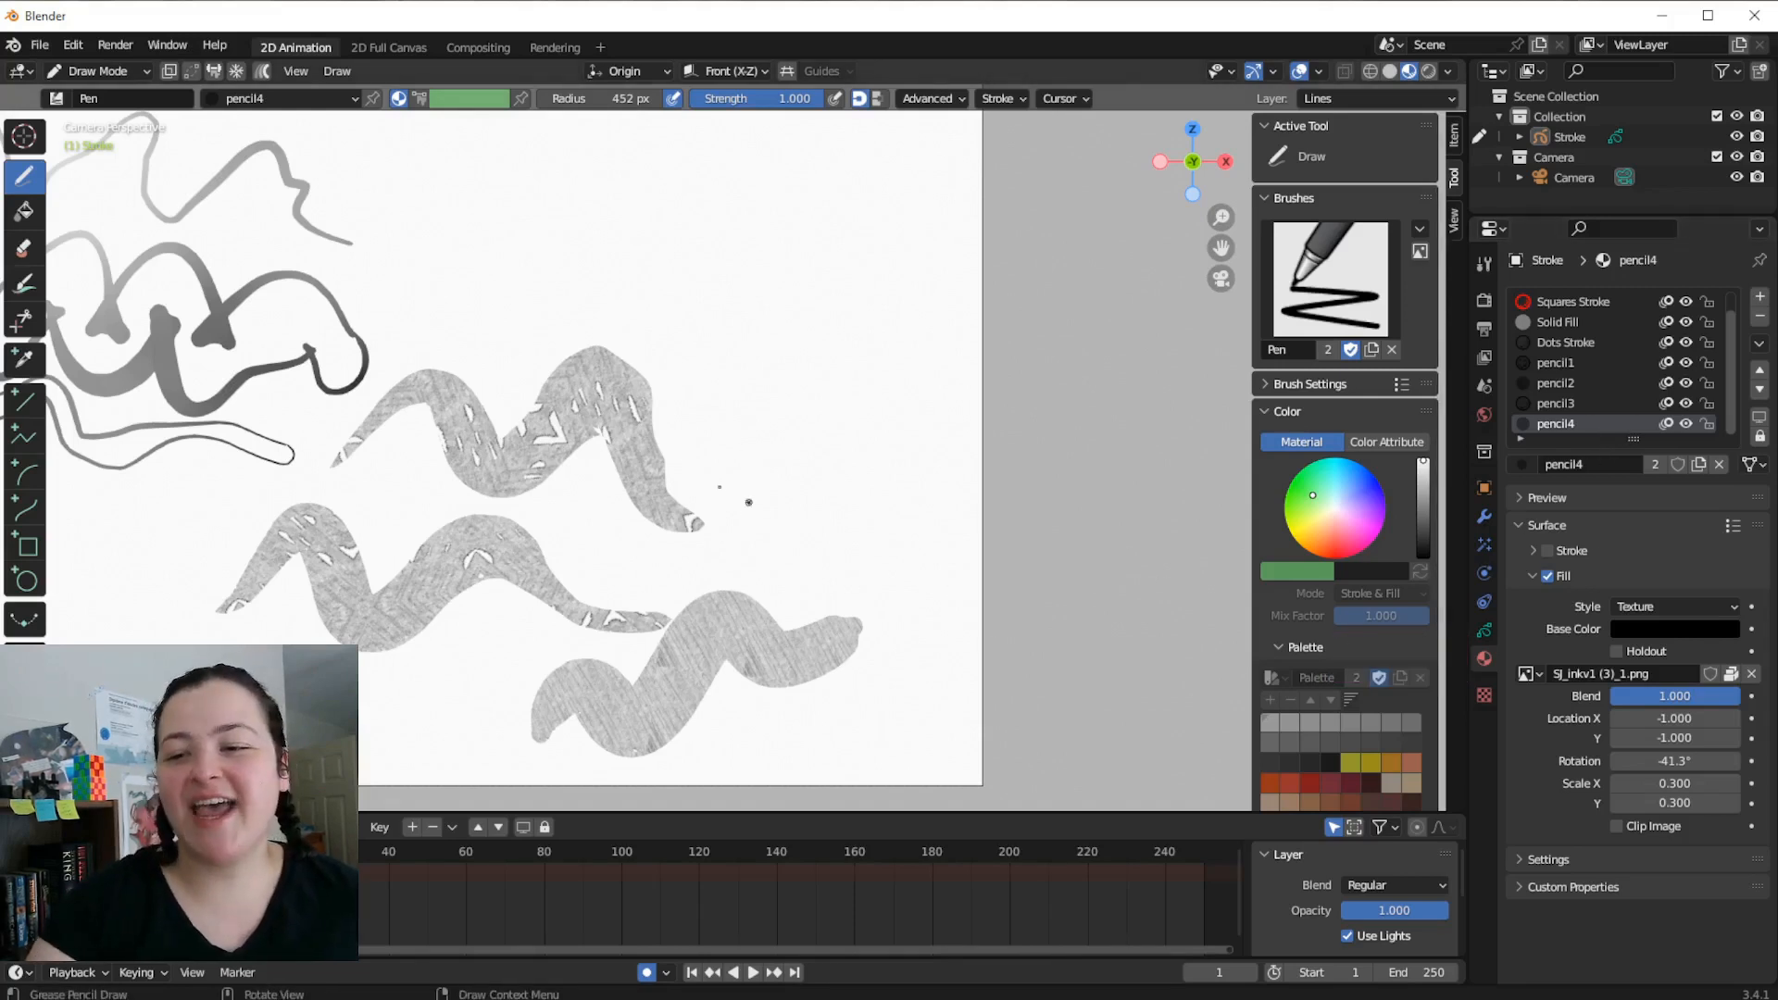
drag(709, 487, 998, 390)
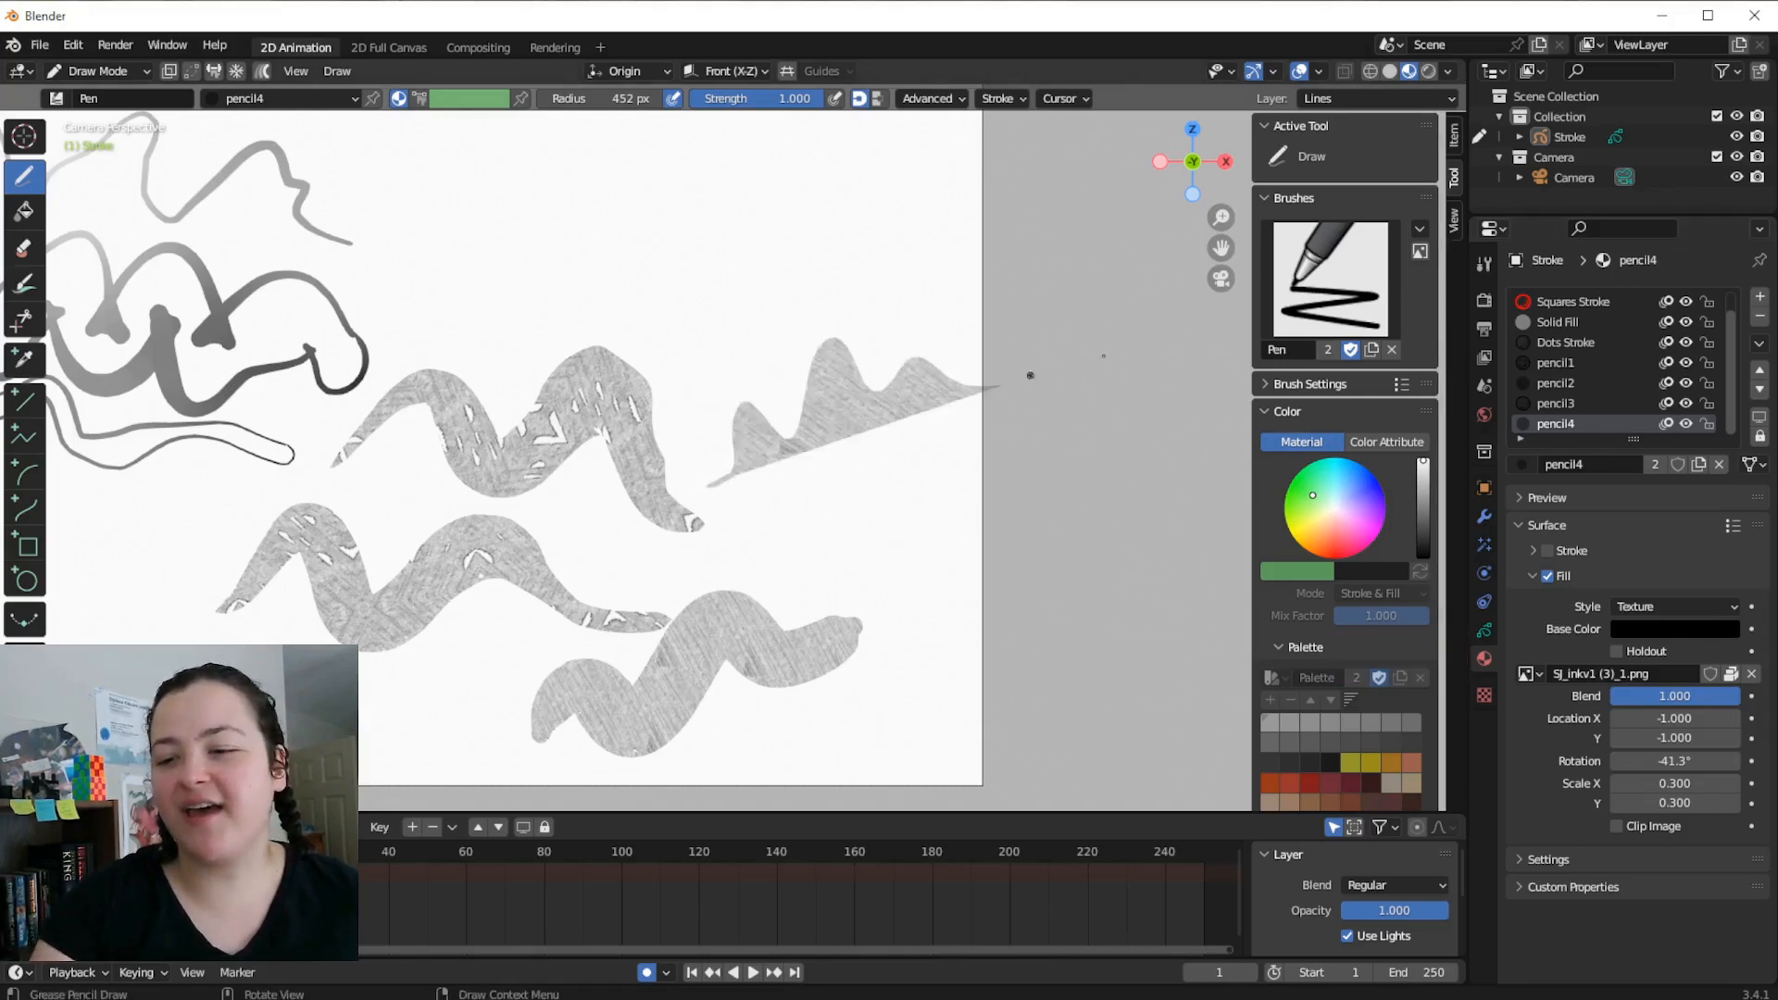
click(828, 539)
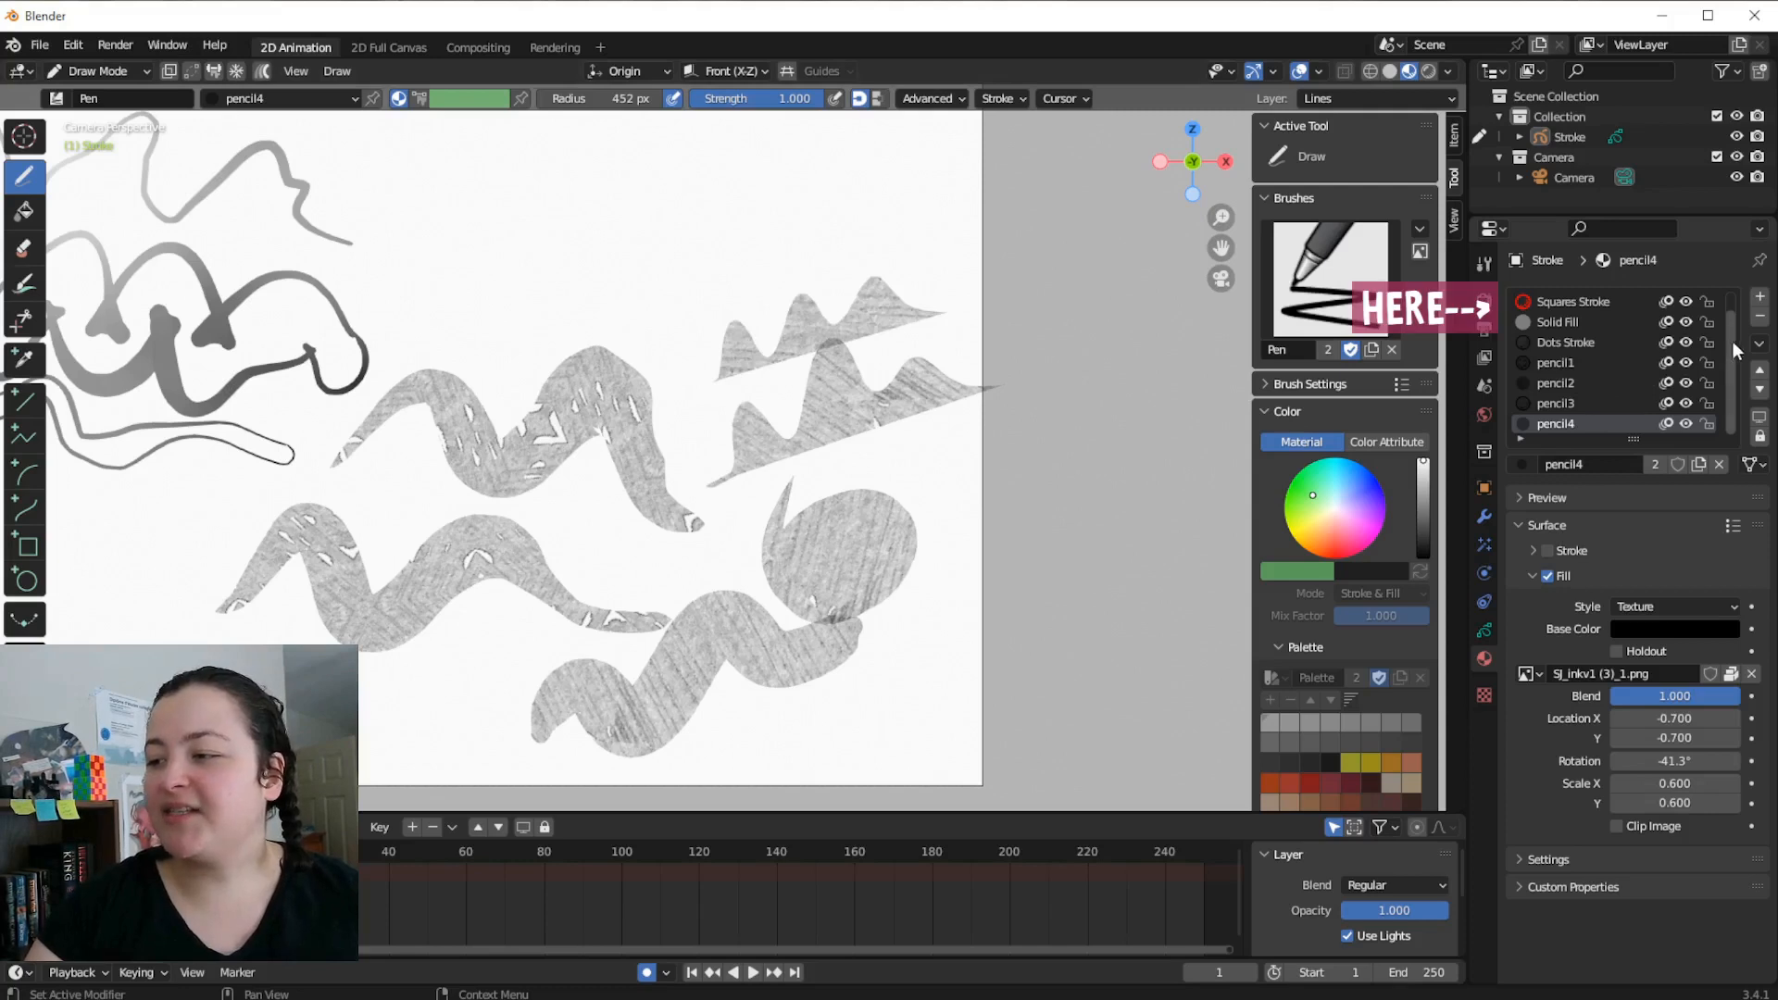
Pin the Solid Stroke material to the brush, then make pencil4 the active material again
click(1571, 300)
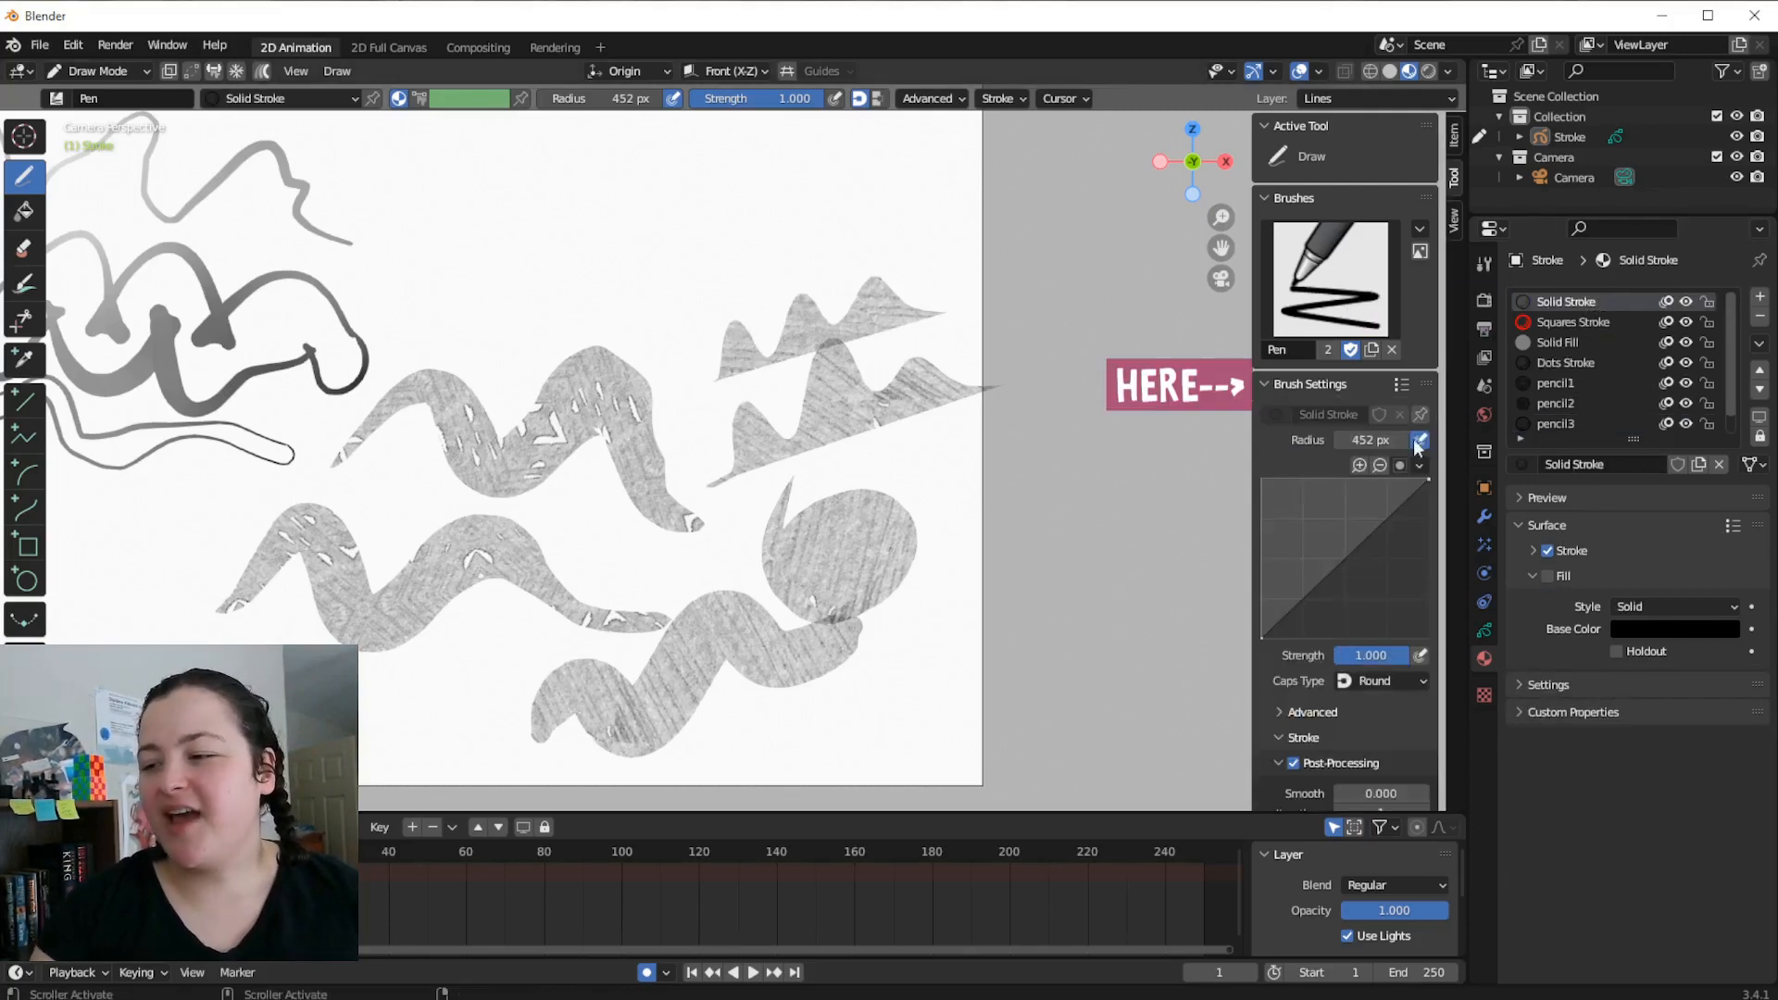
click(1419, 441)
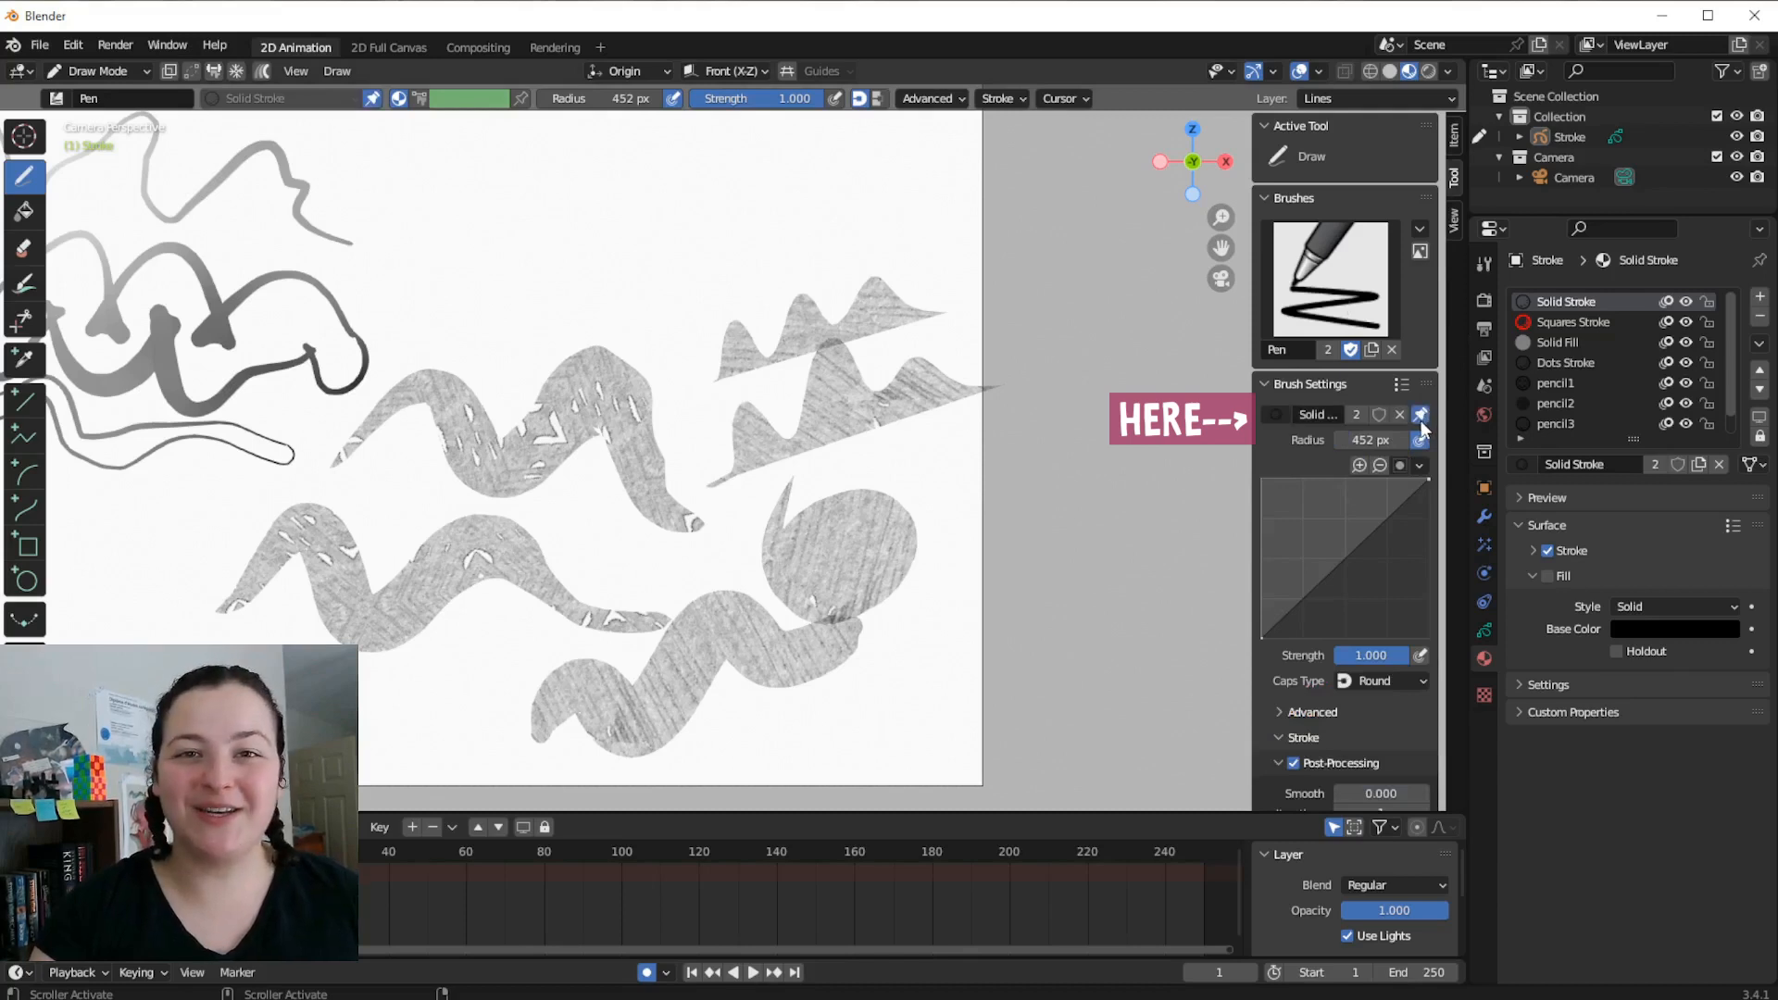
mouse_move(1293, 700)
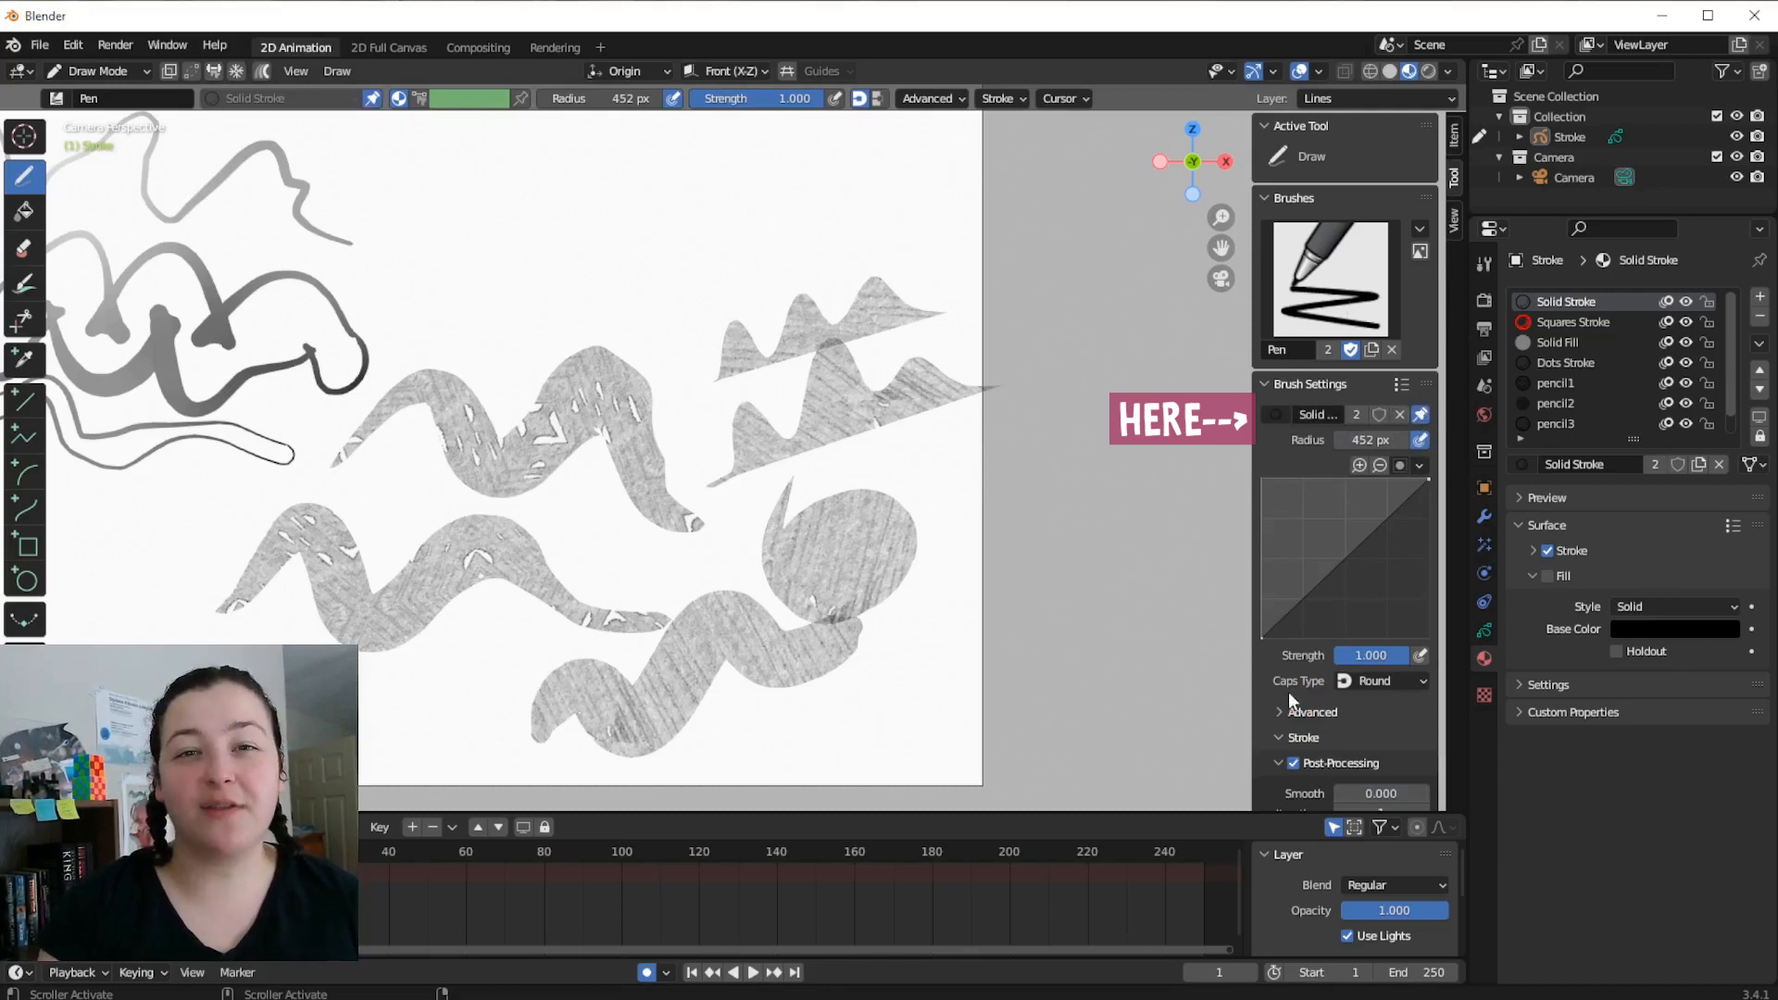
click(1310, 384)
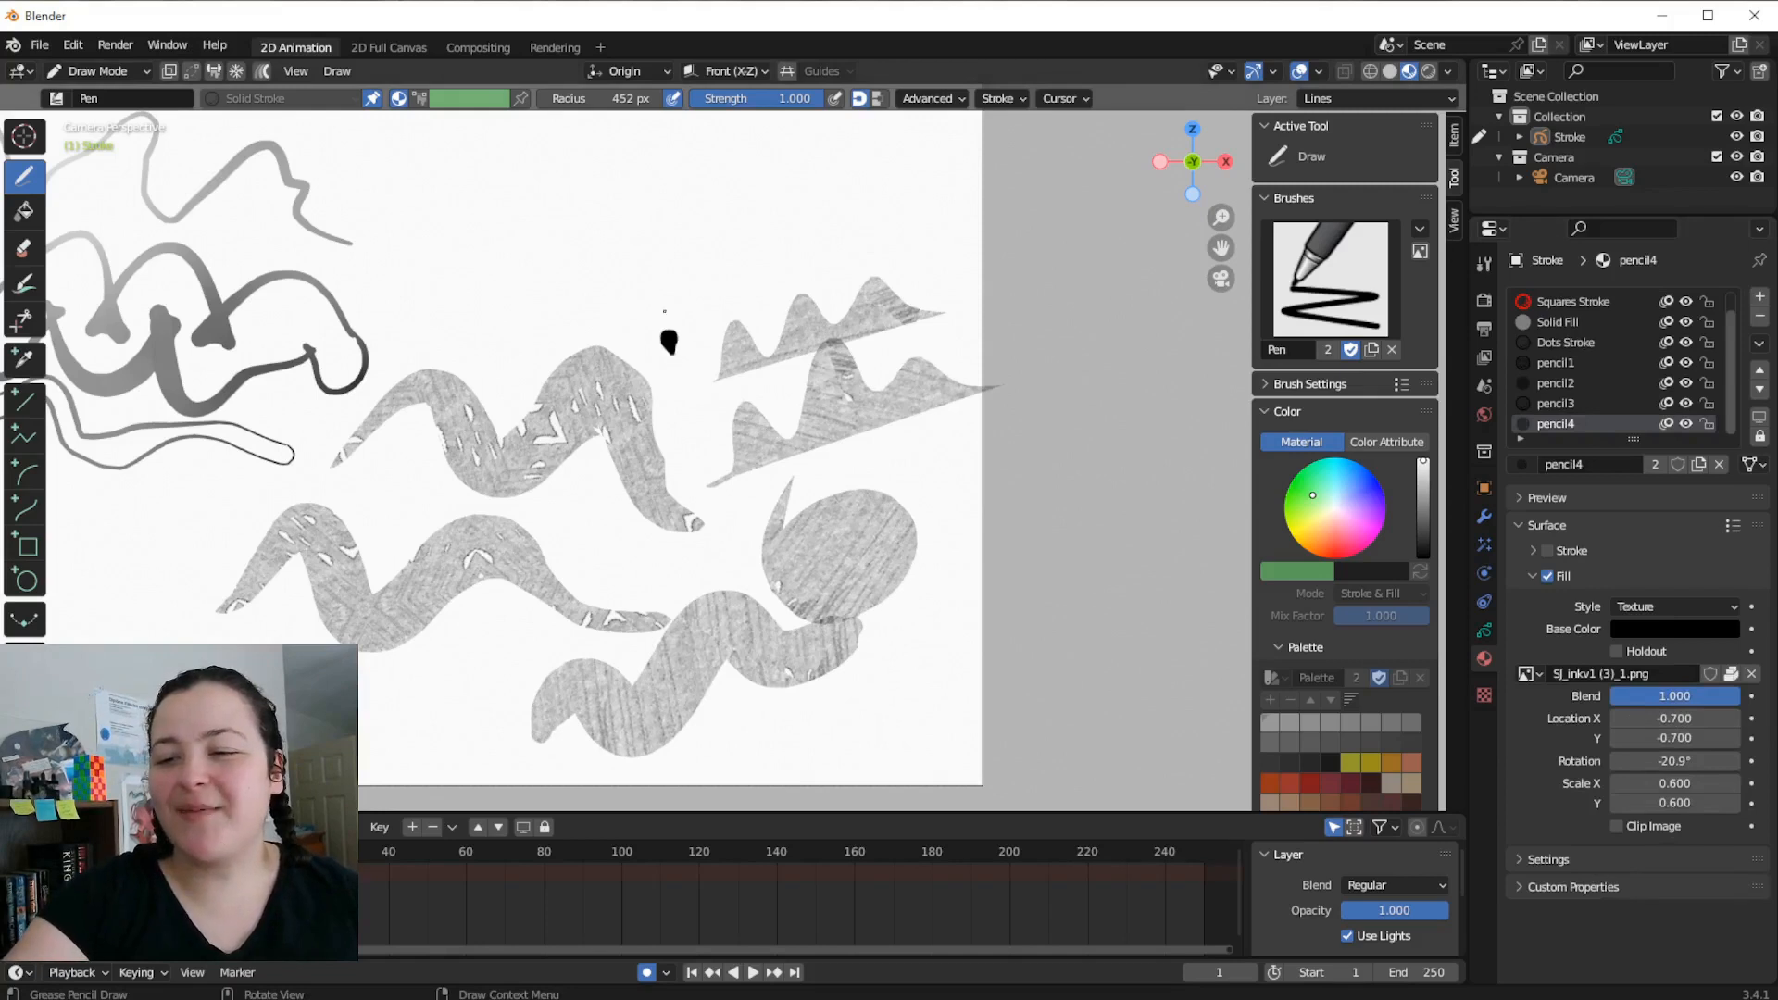
Draw a small solid black mark above the shapes and go to editing the strokes
drag(669, 340, 998, 176)
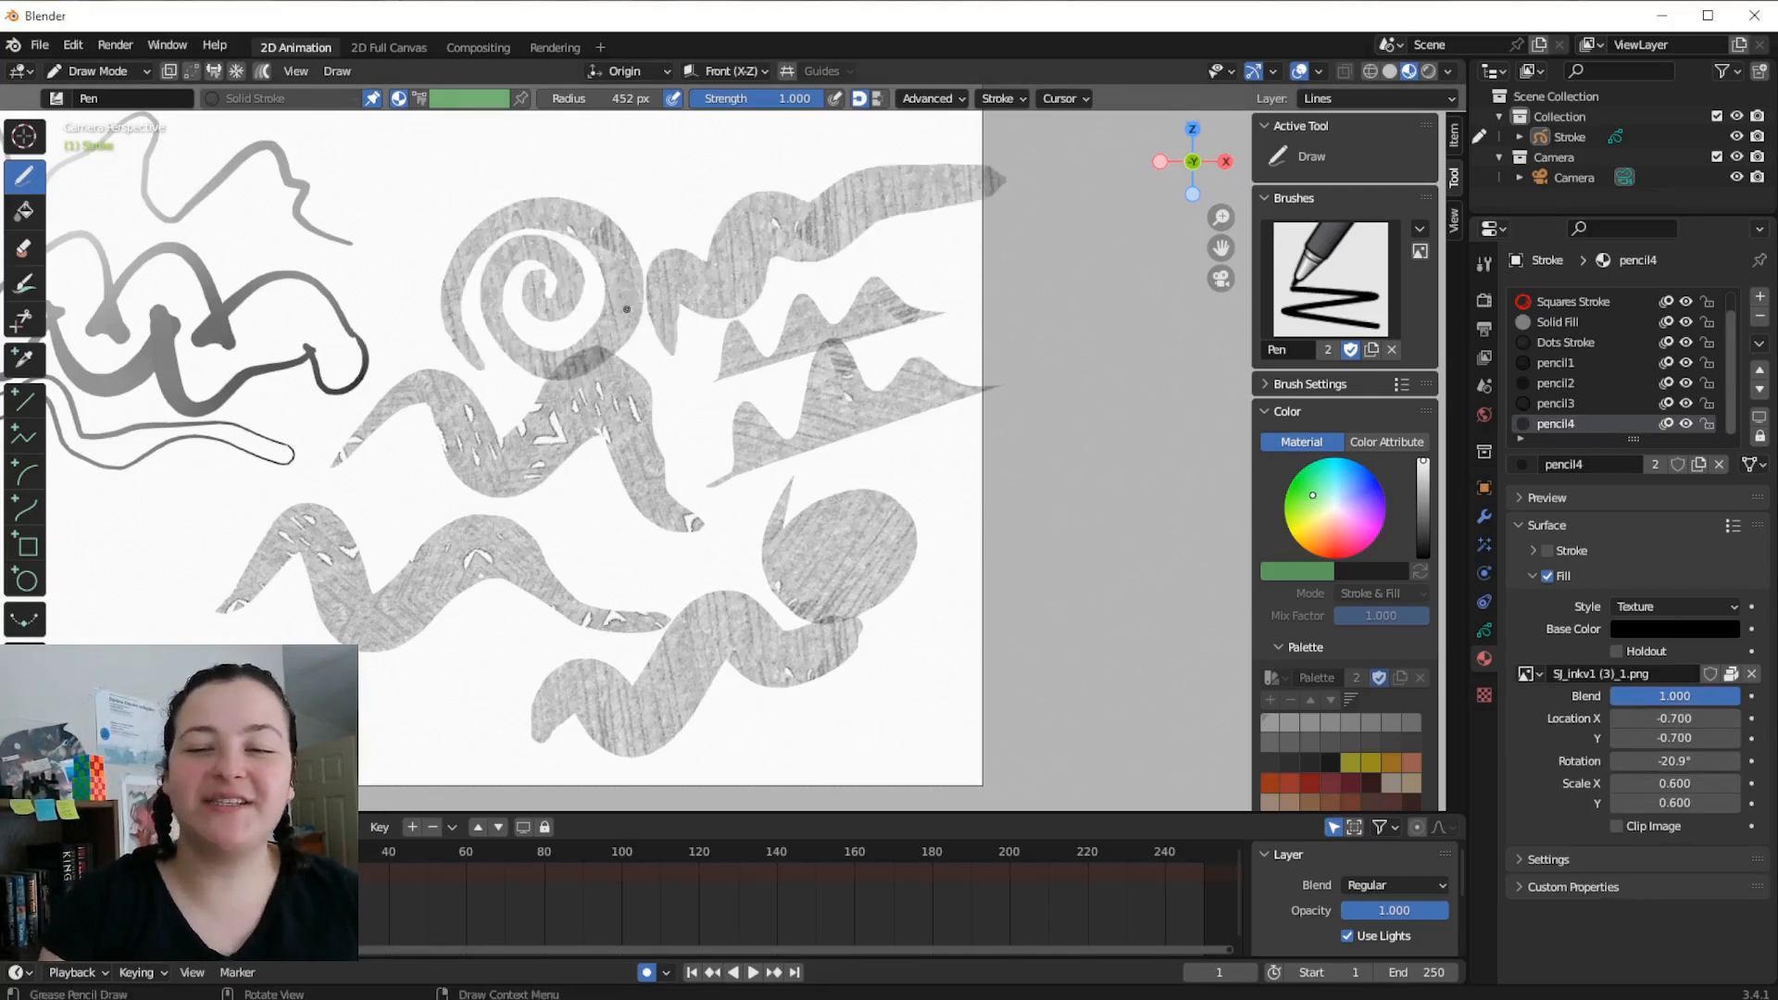
click(823, 749)
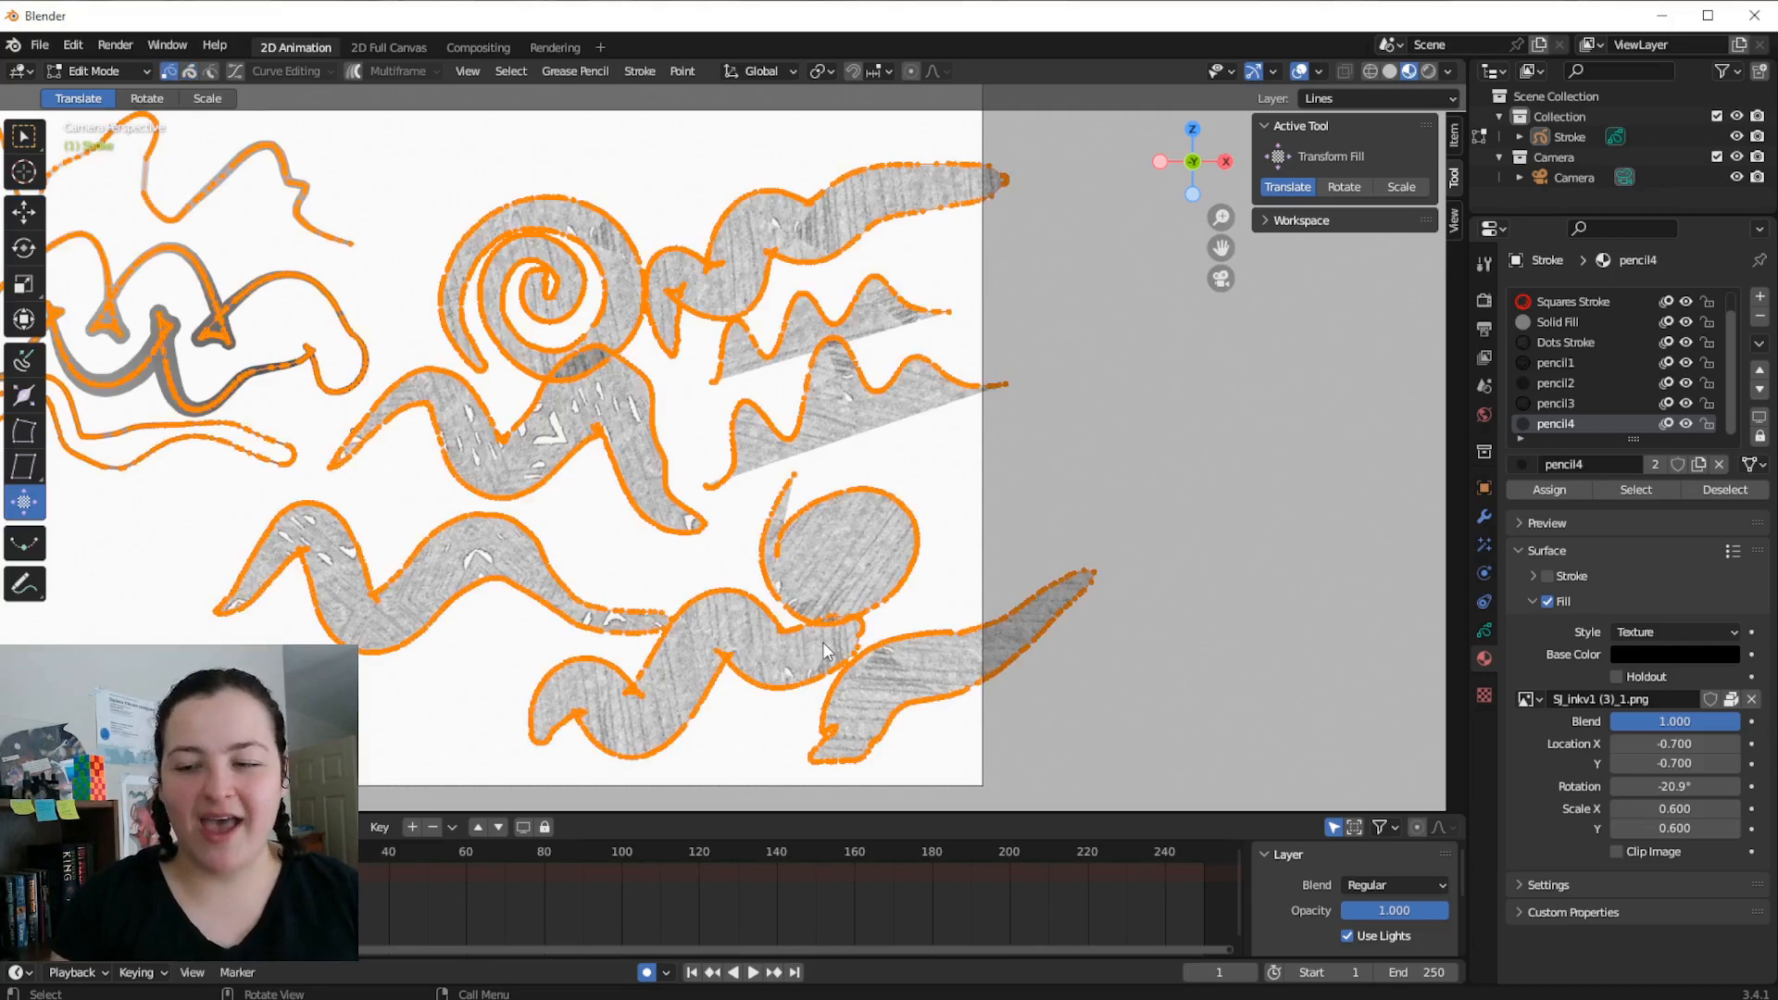
mouse_move(705, 535)
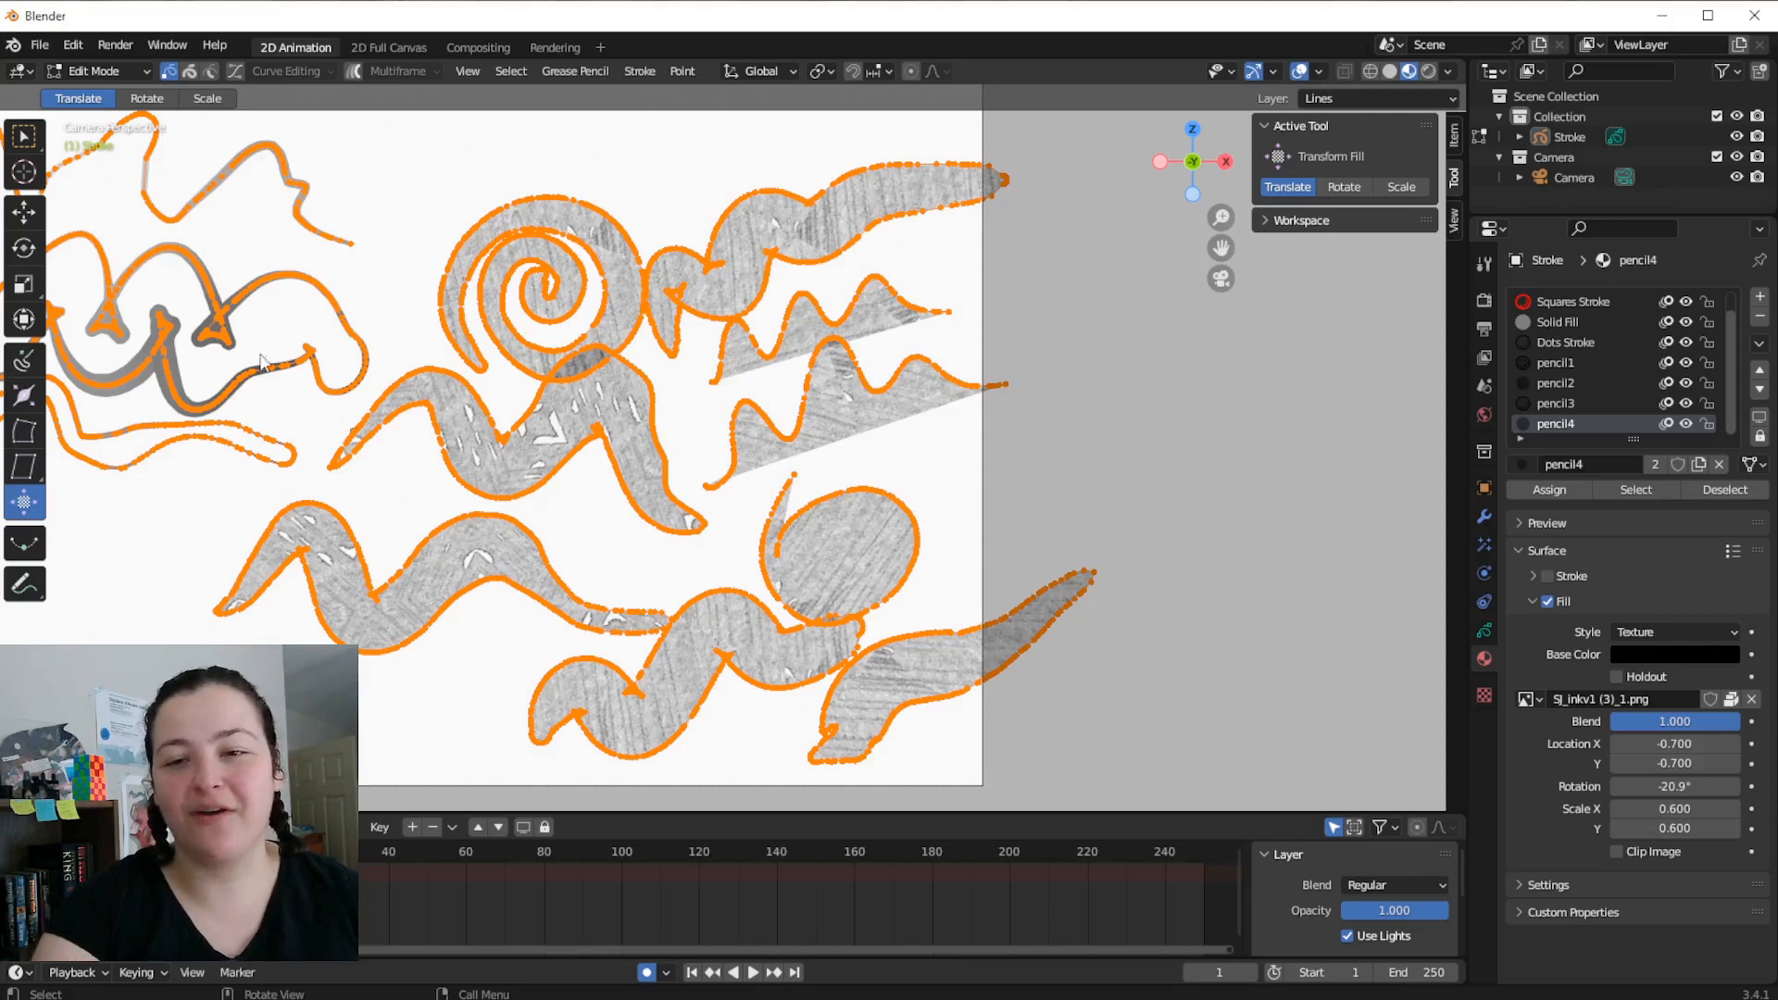
Zoom in on the selected strokes to inspect how densely their points are sampled
click(100, 70)
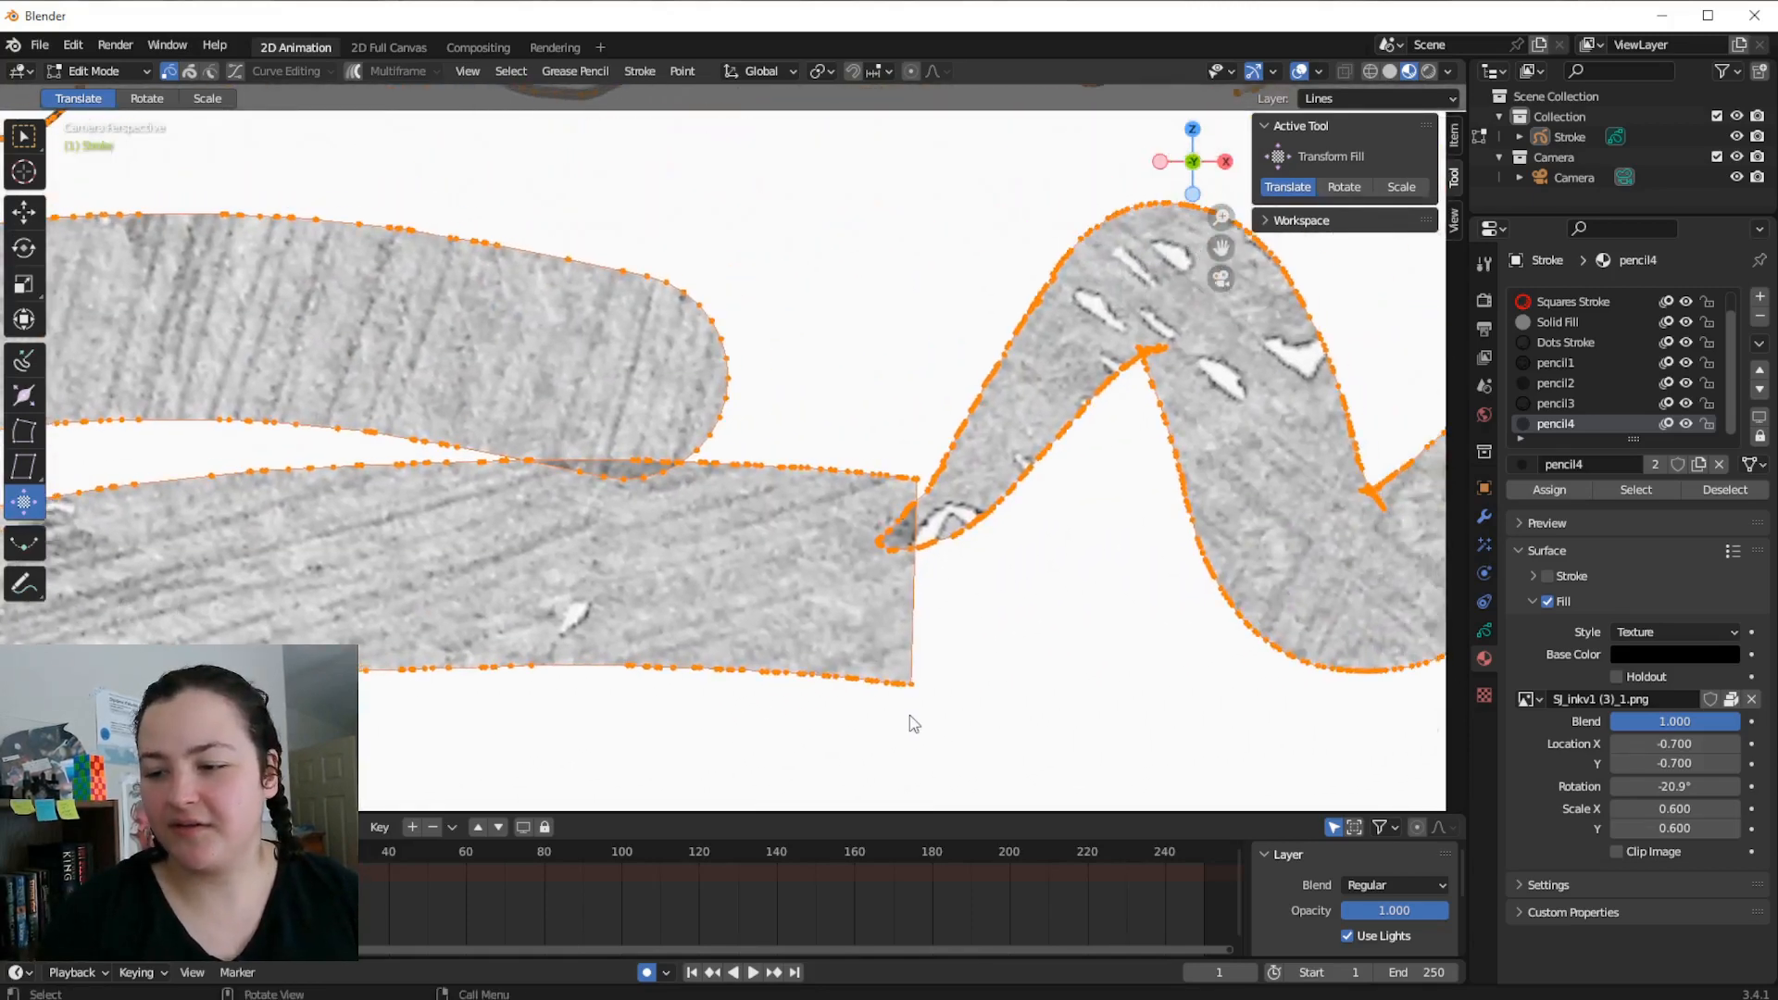
Back in Draw Mode, set the pen's post-processing Simplify to 0.050
click(96, 71)
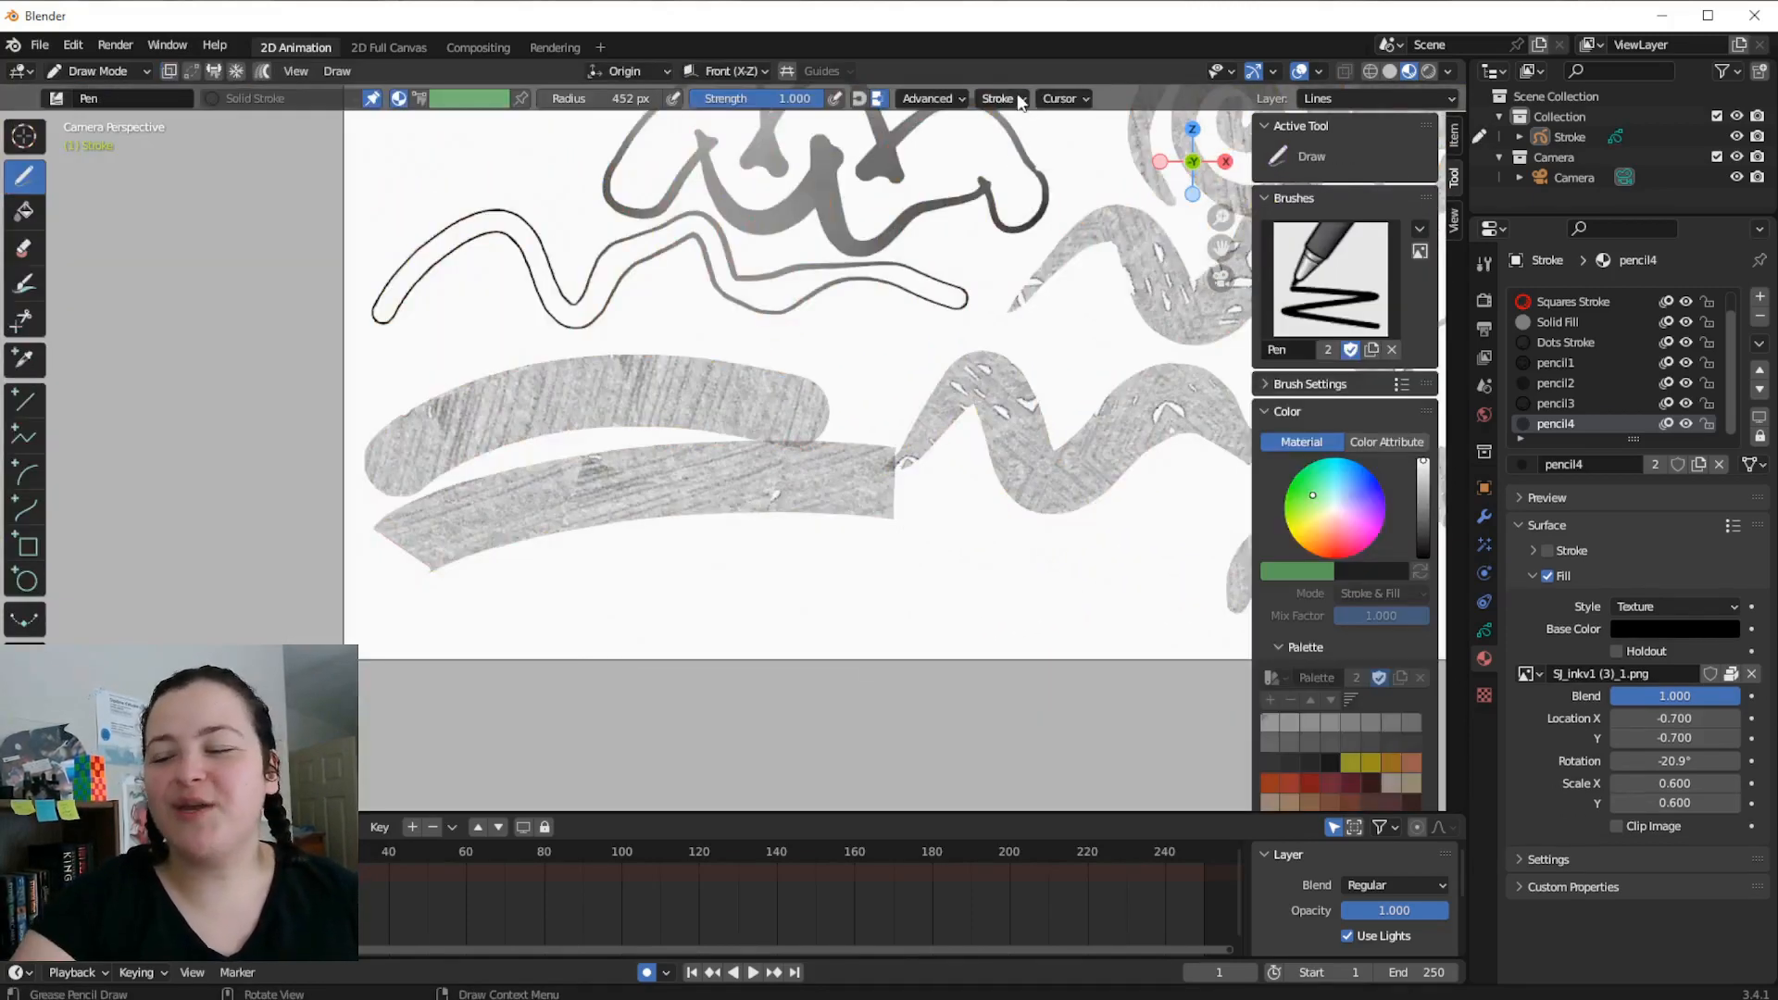
click(997, 98)
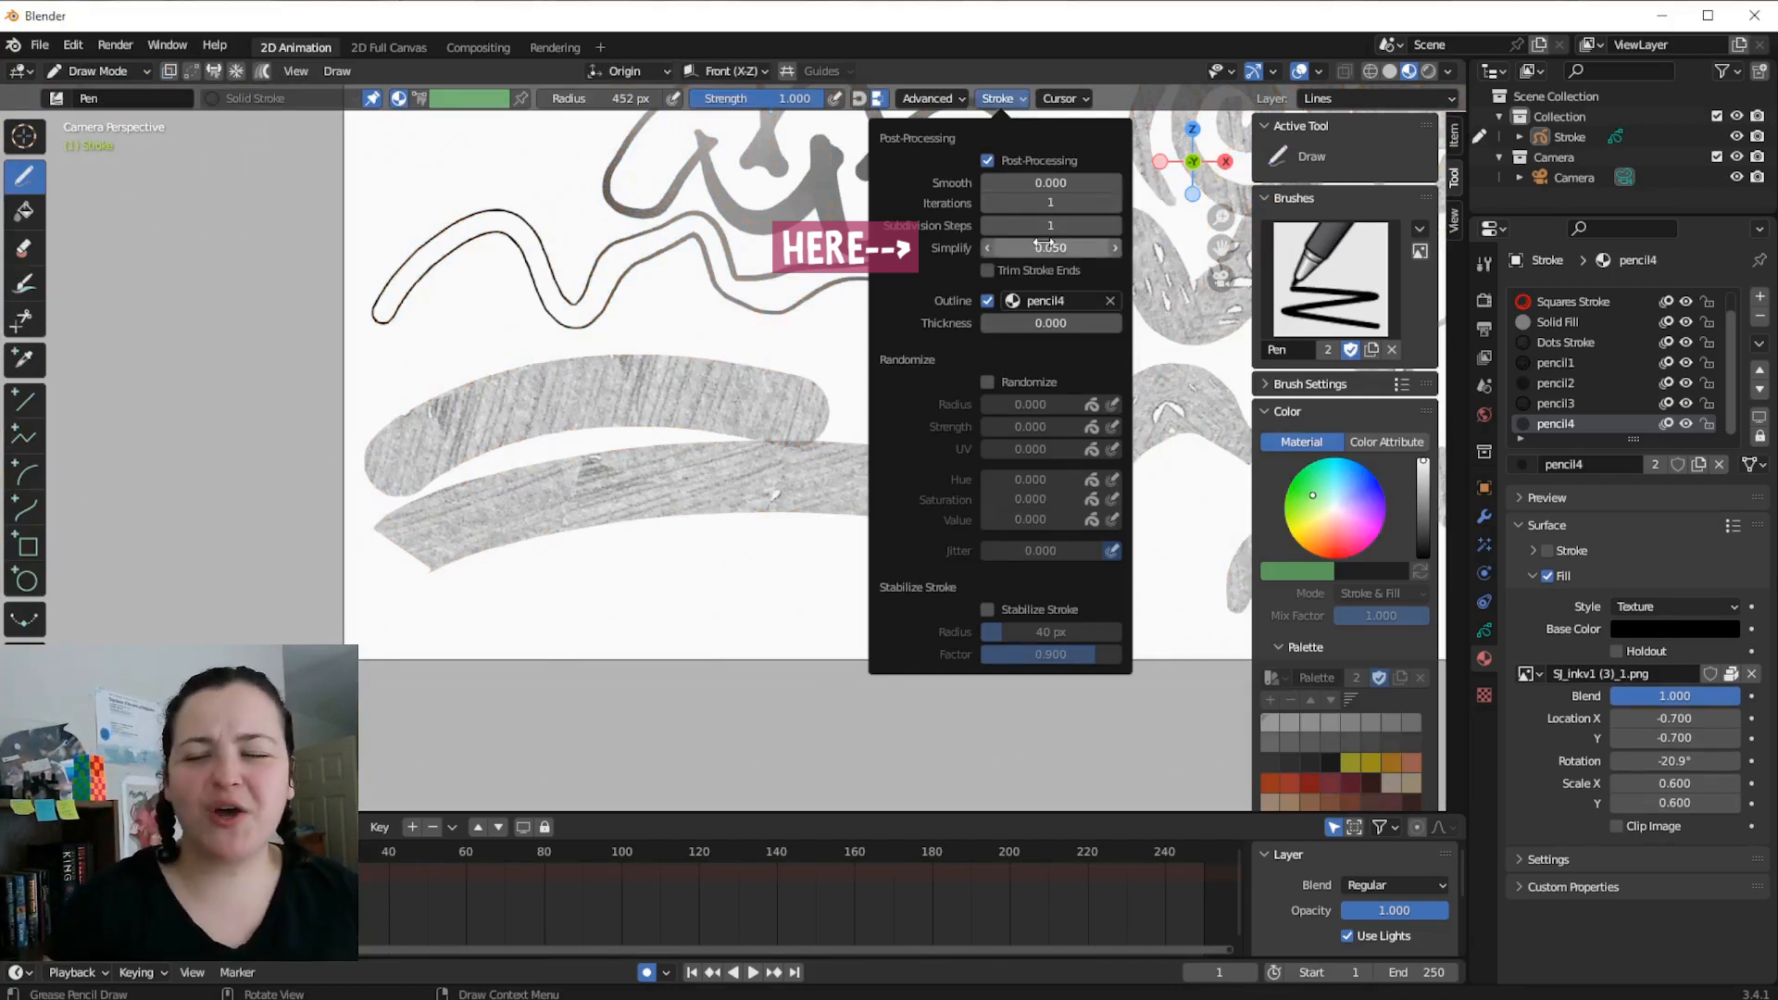
click(997, 99)
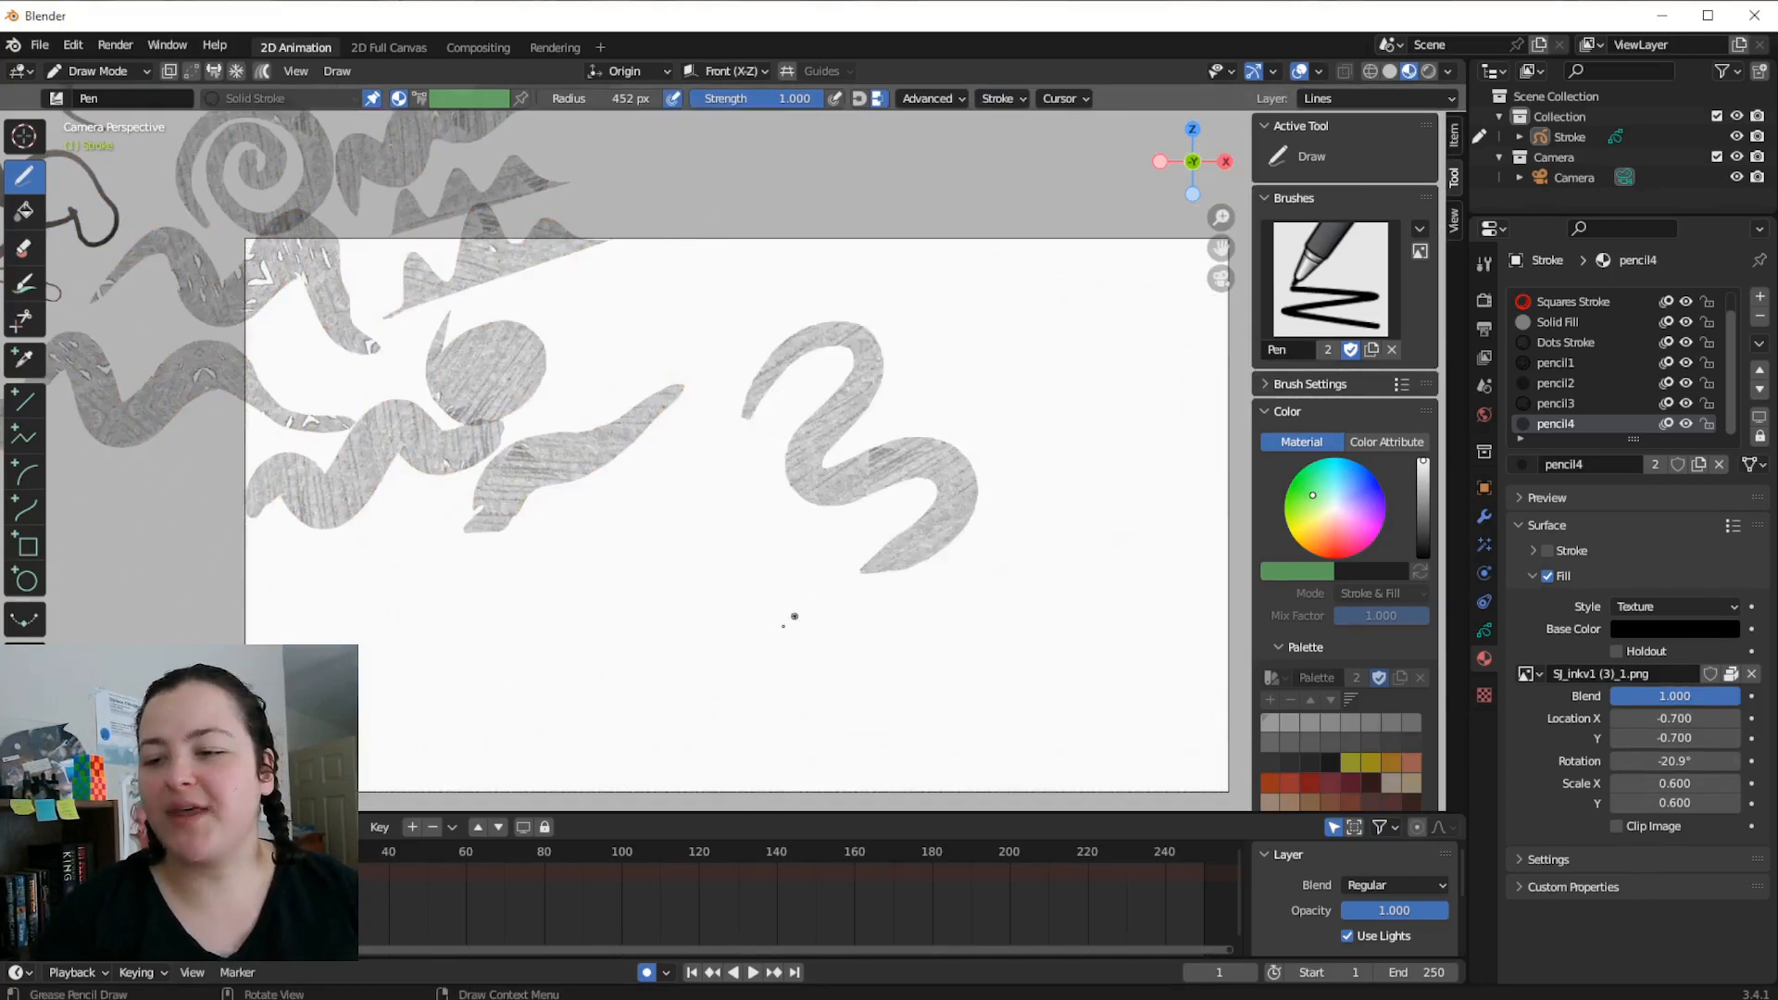
mouse_move(715, 463)
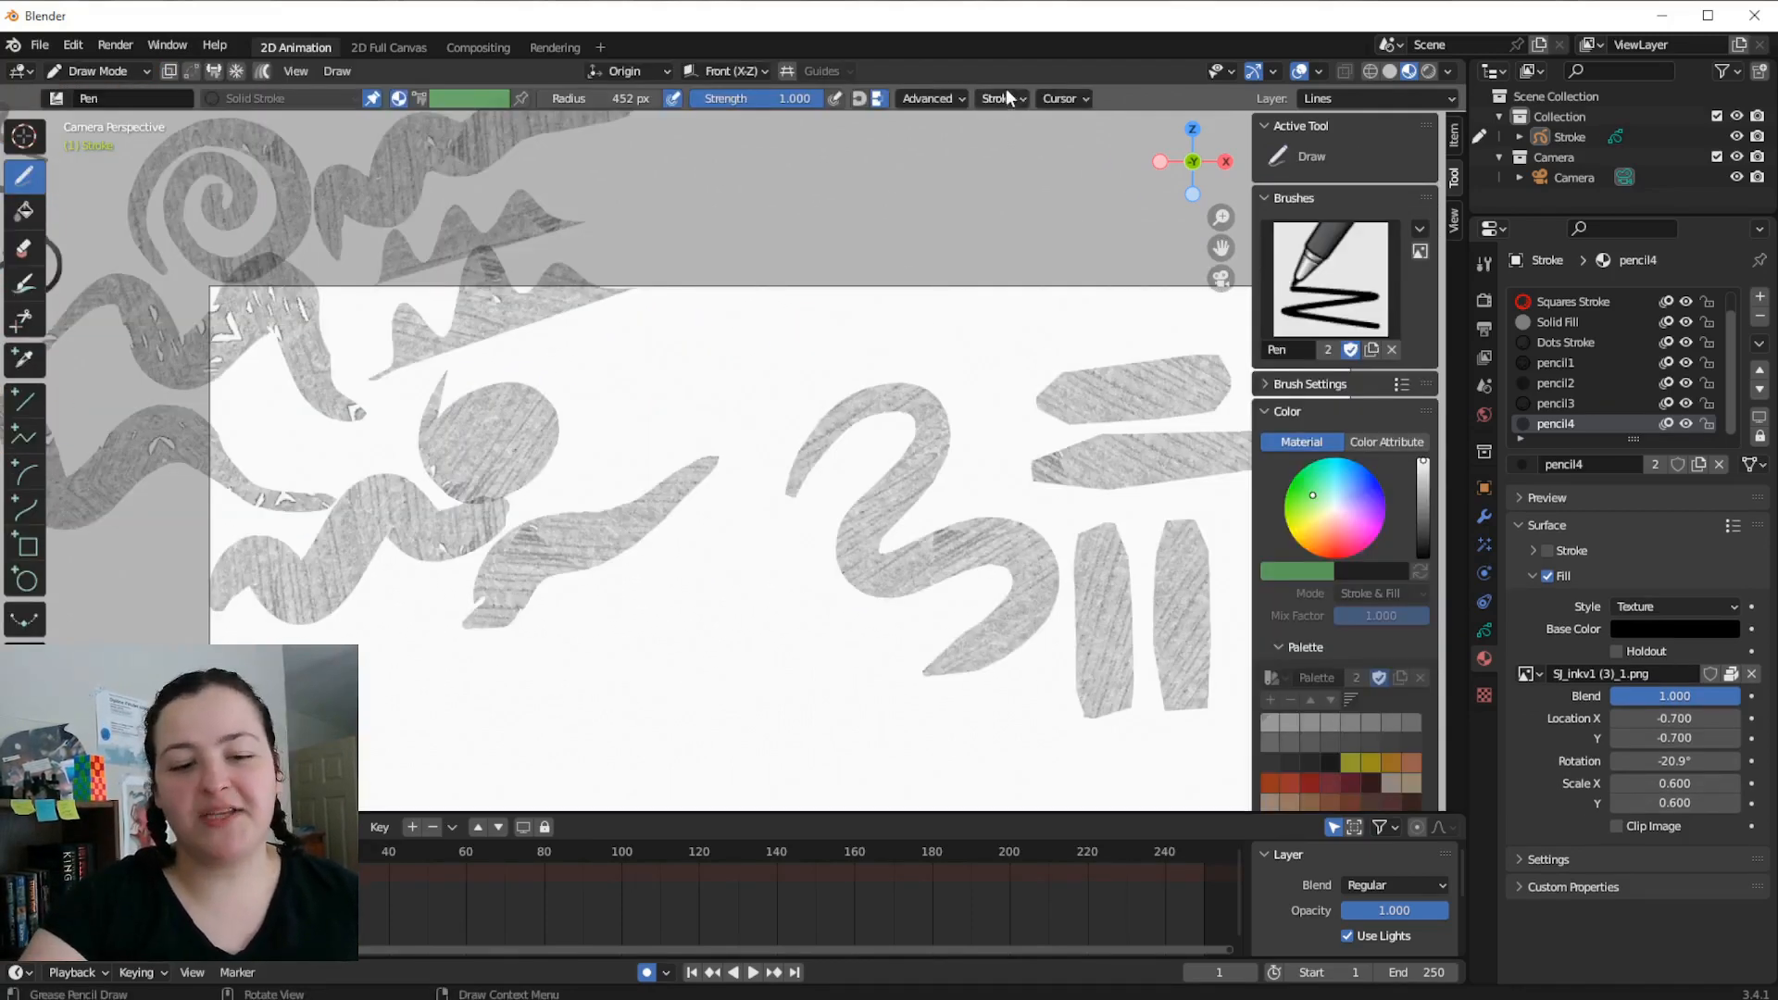
Reopen the pen's Stroke popover to check the outline material setting
click(999, 99)
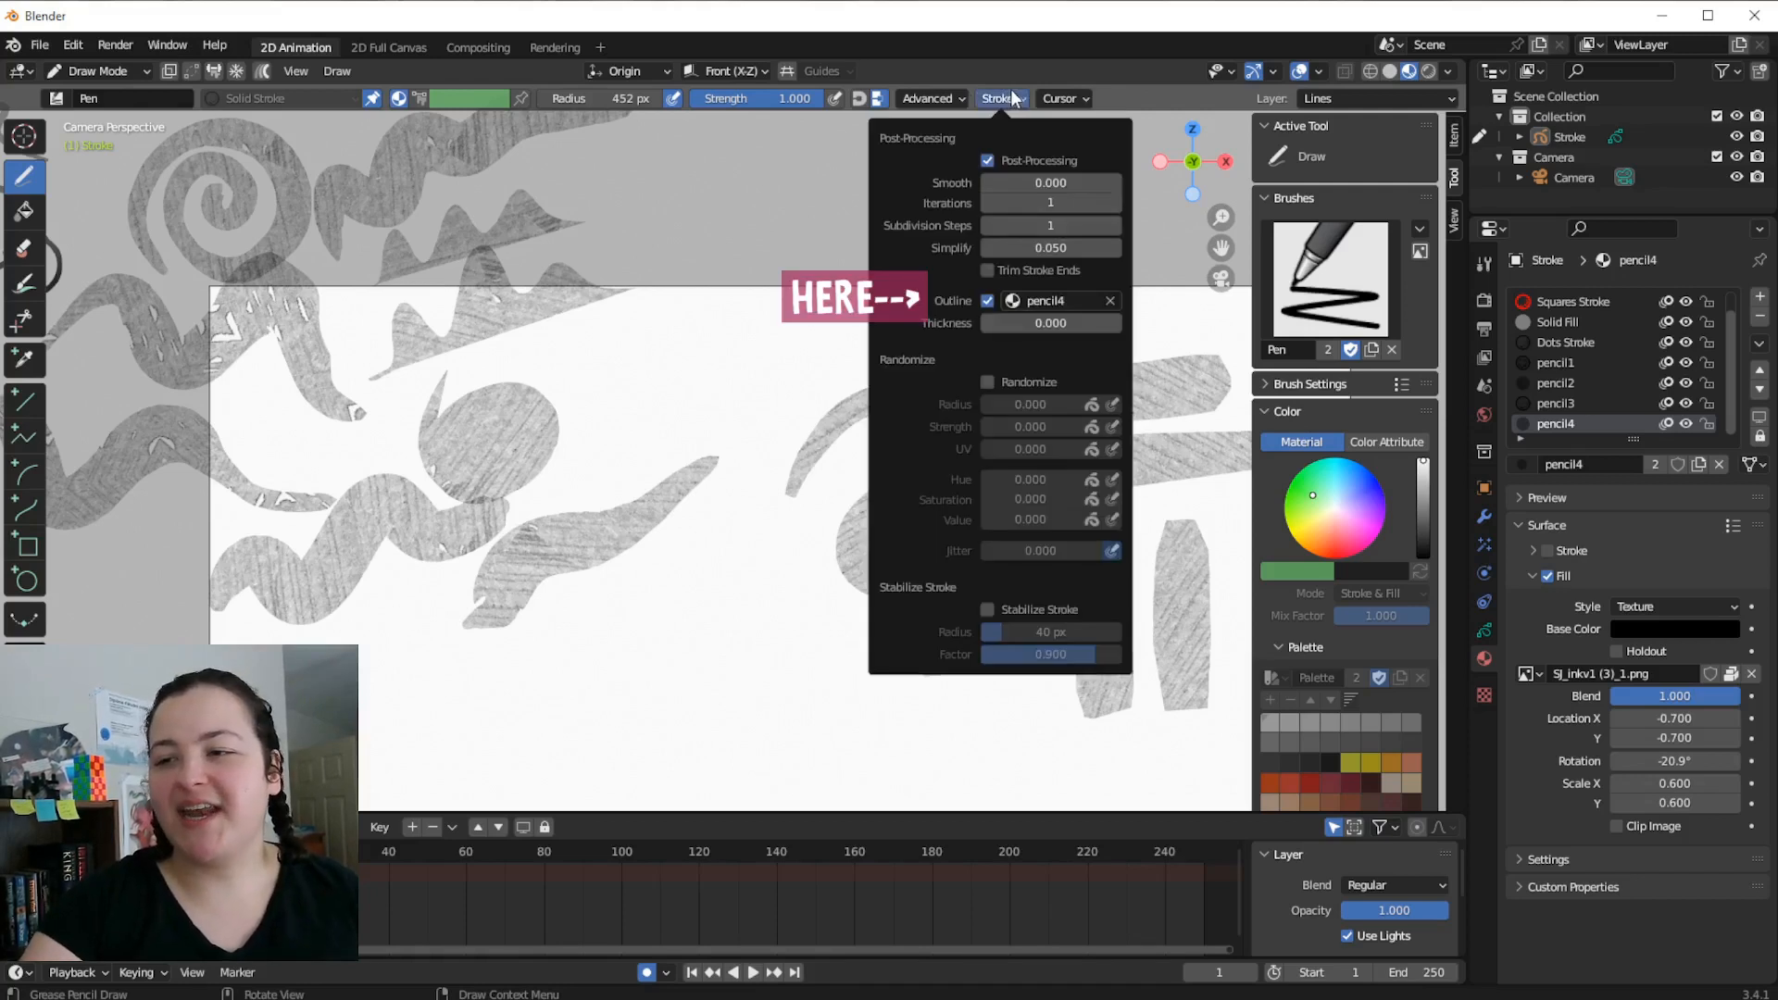
click(999, 98)
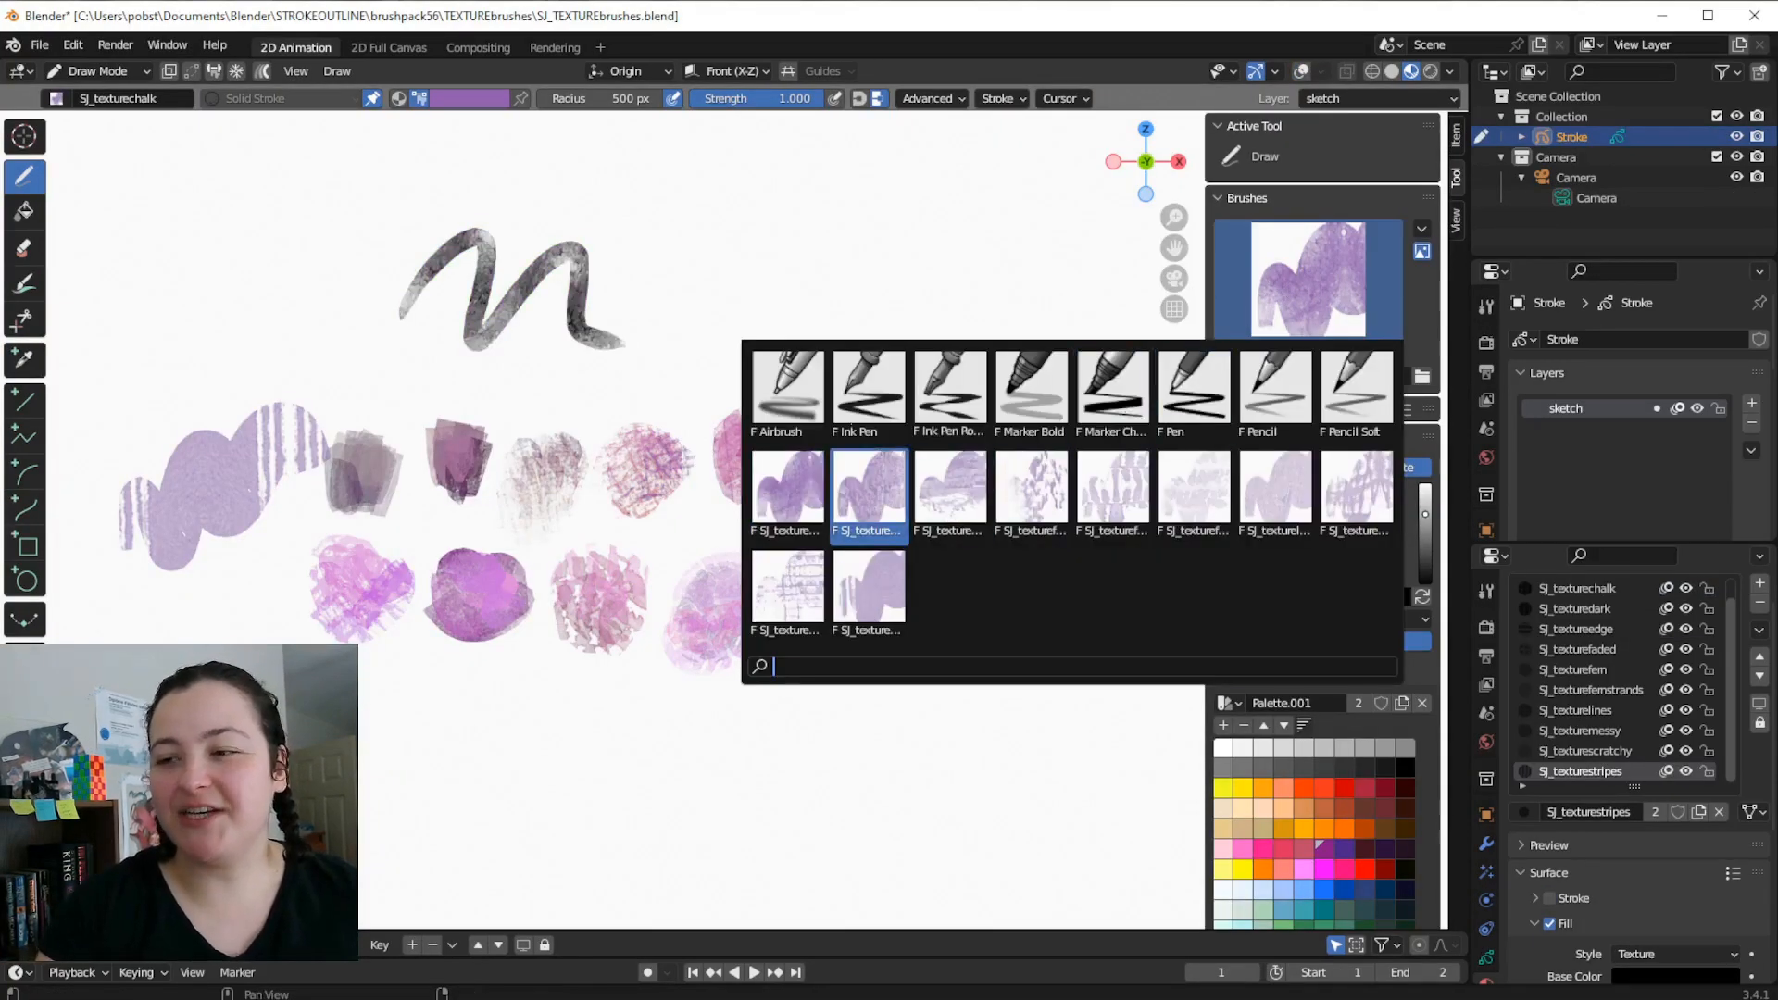
Try the SJ_texturedark, SJ_textureedge and SJ_texturestripes brushes with test strokes, the last in pink
click(1030, 493)
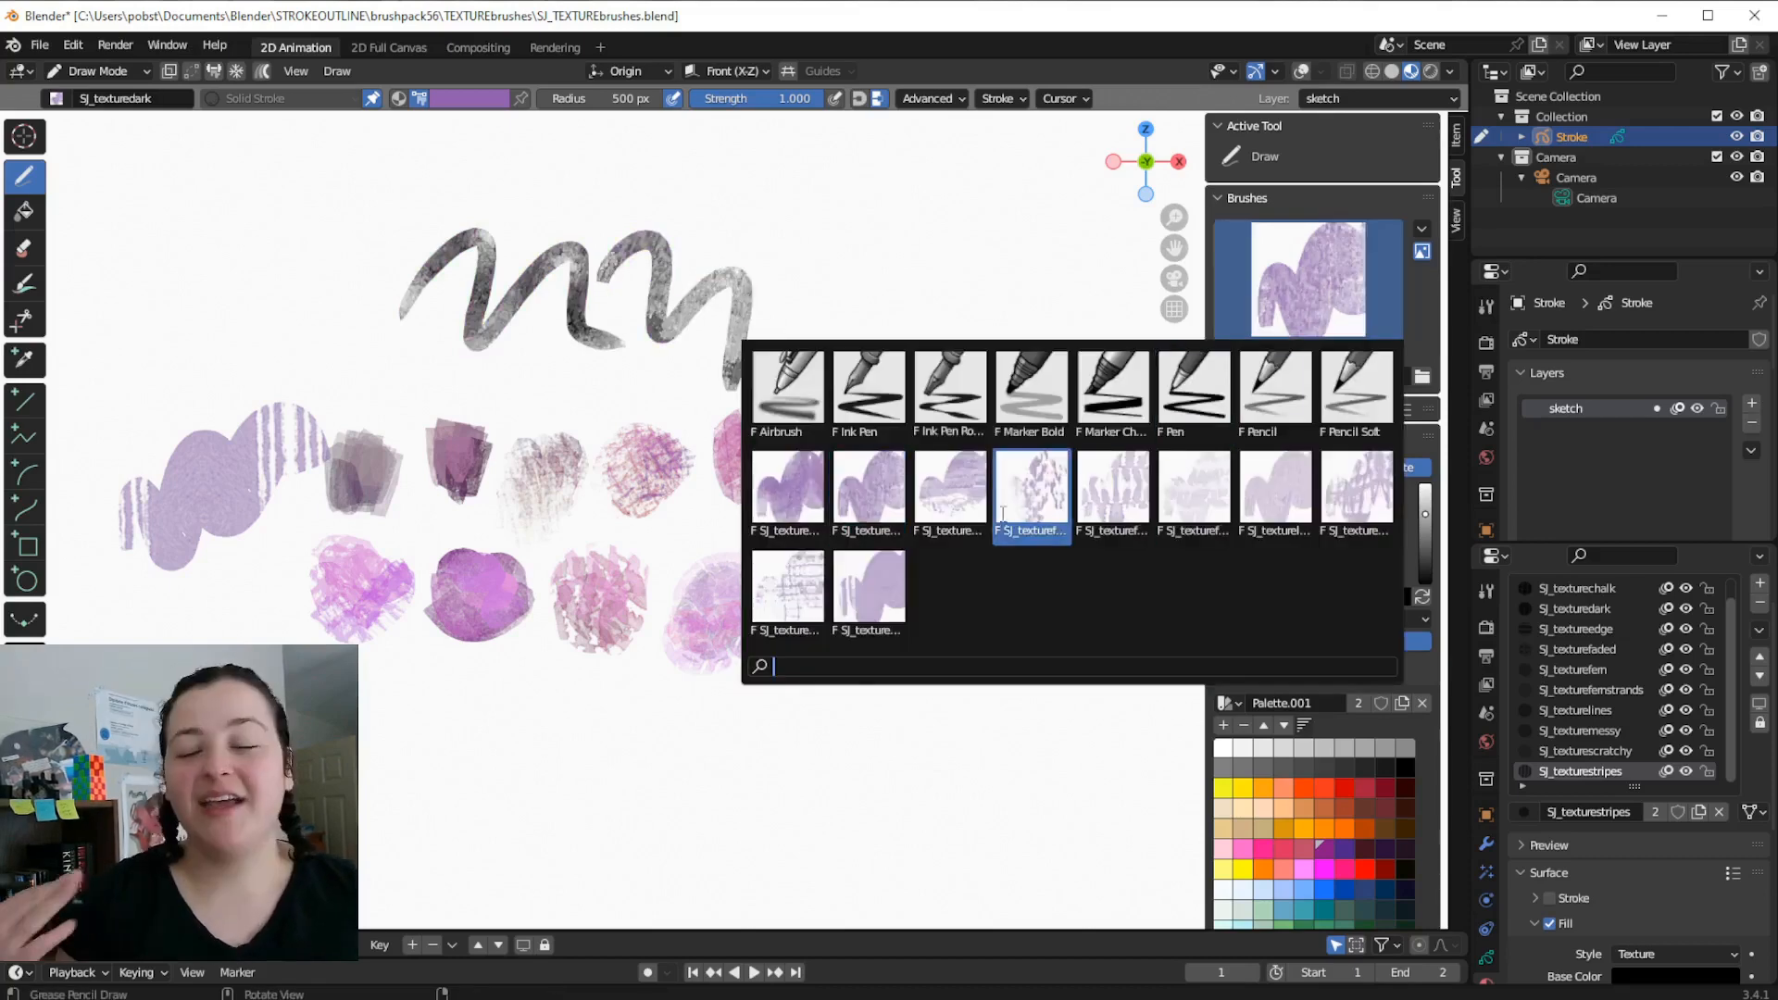
click(948, 489)
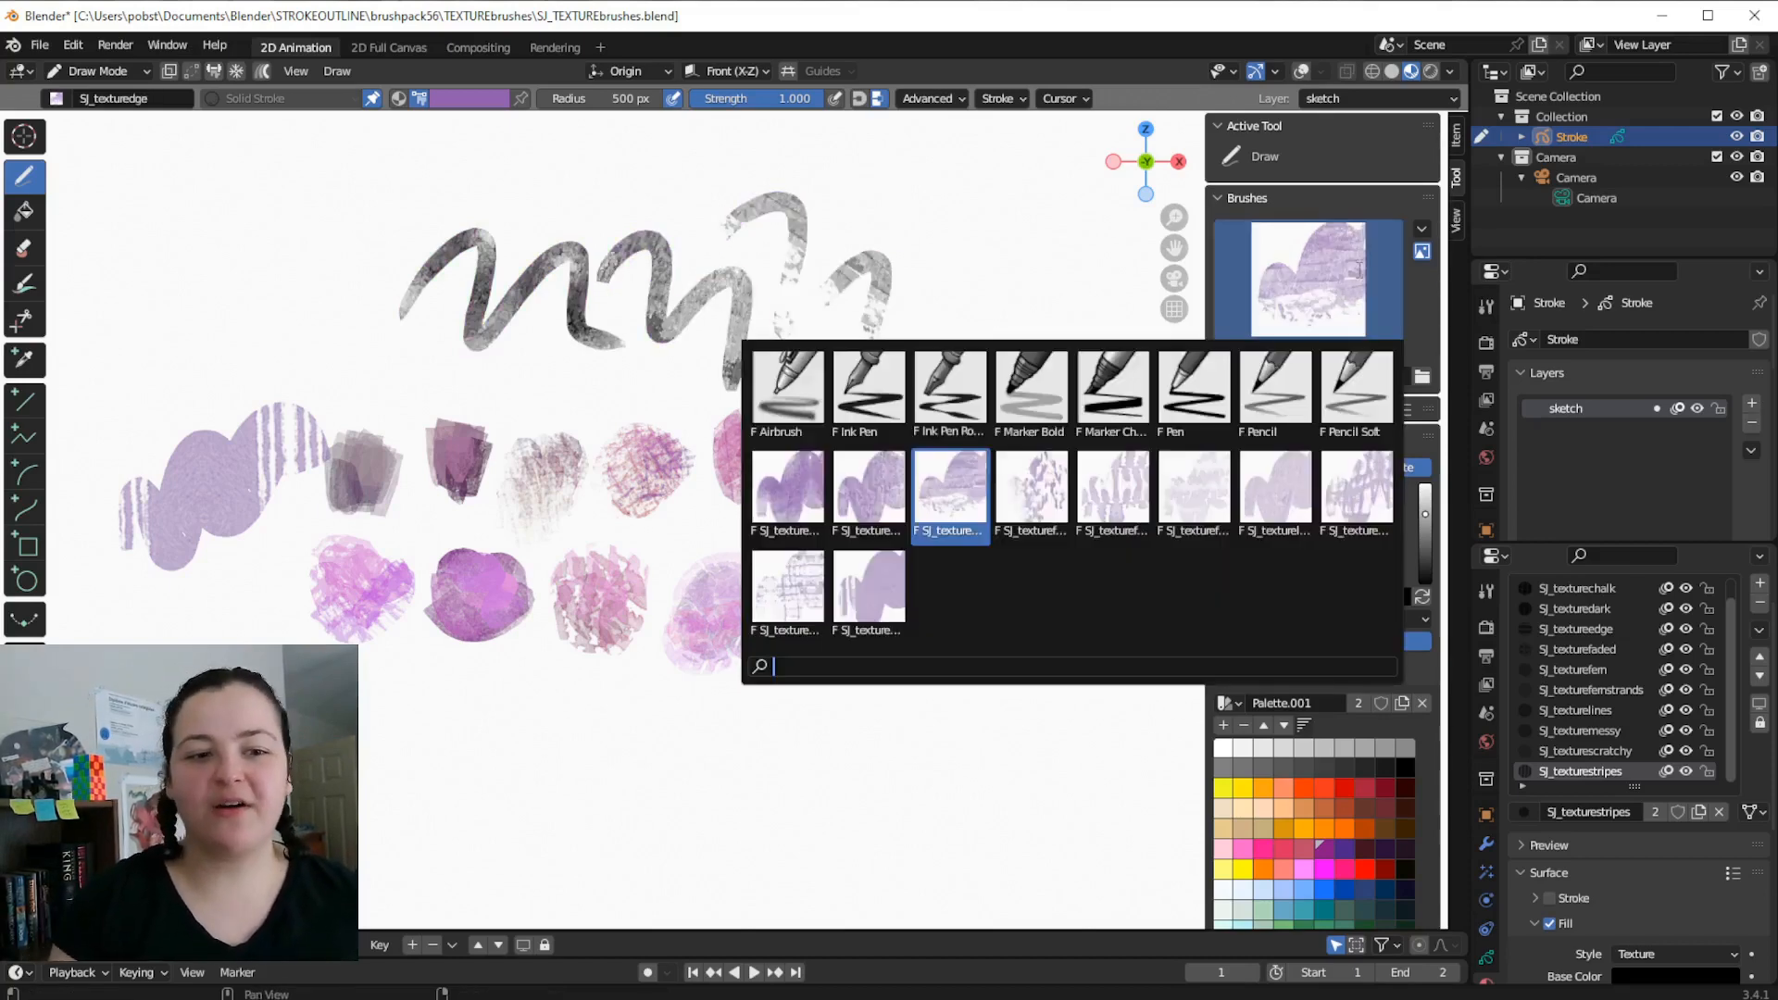
click(949, 487)
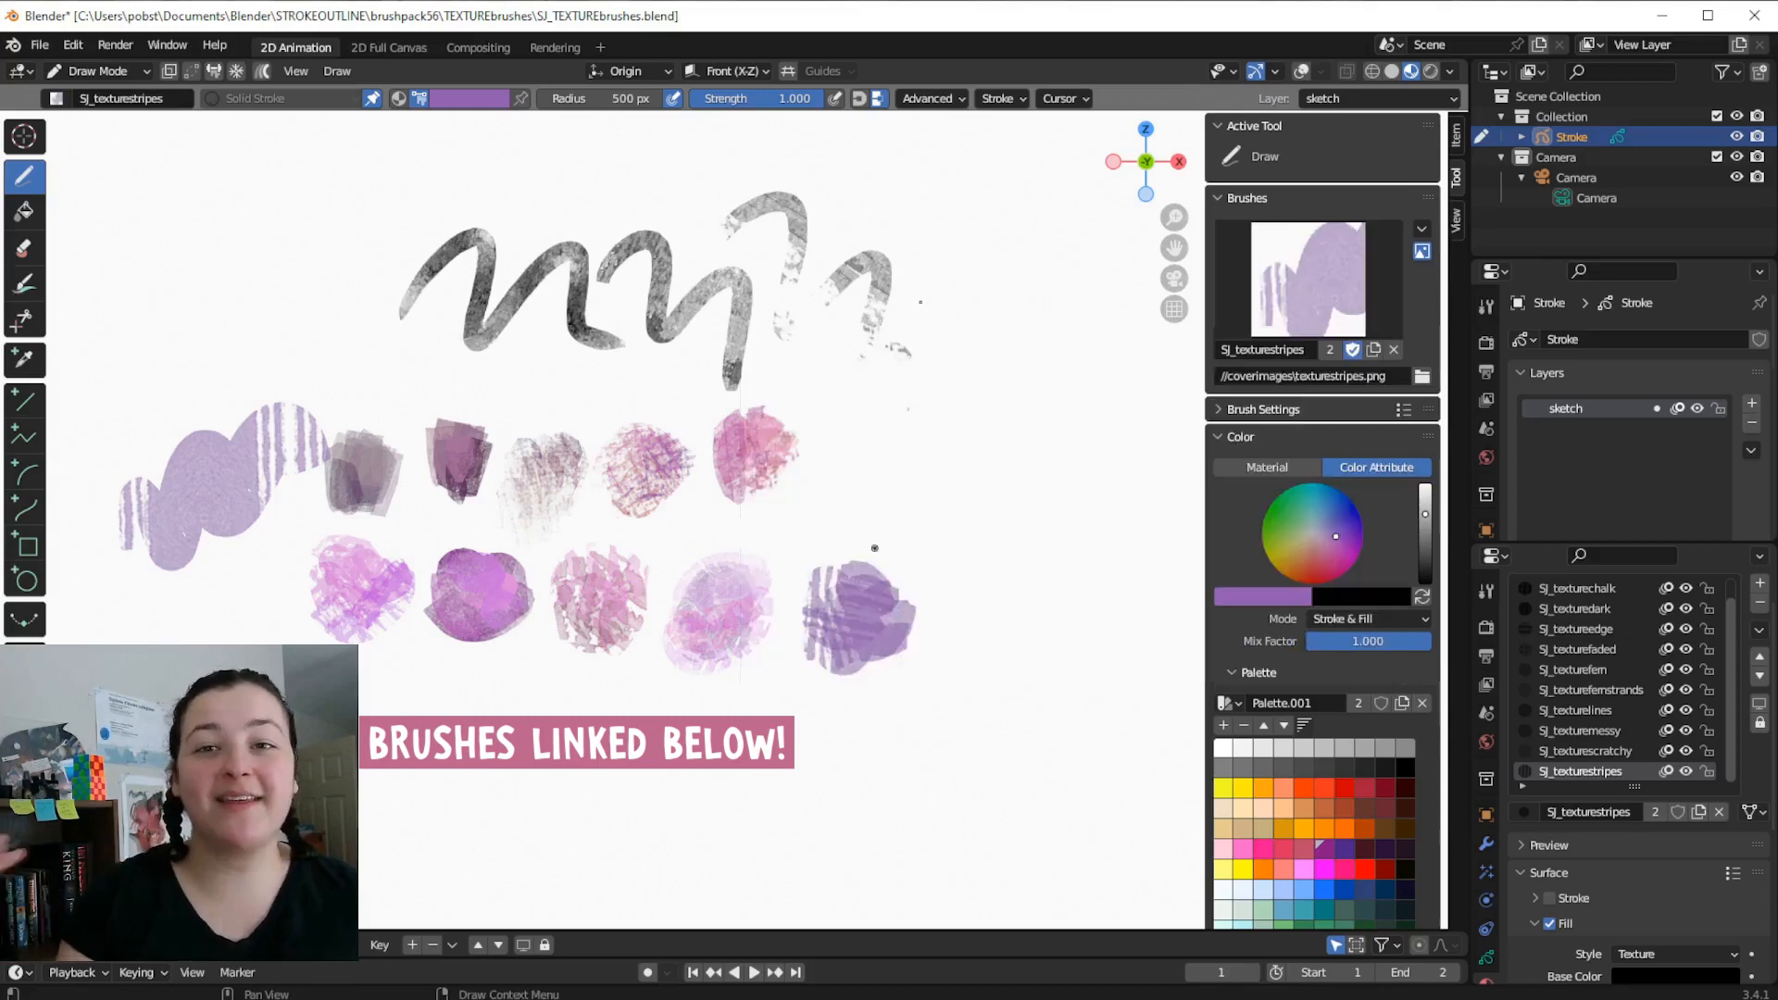
click(1304, 278)
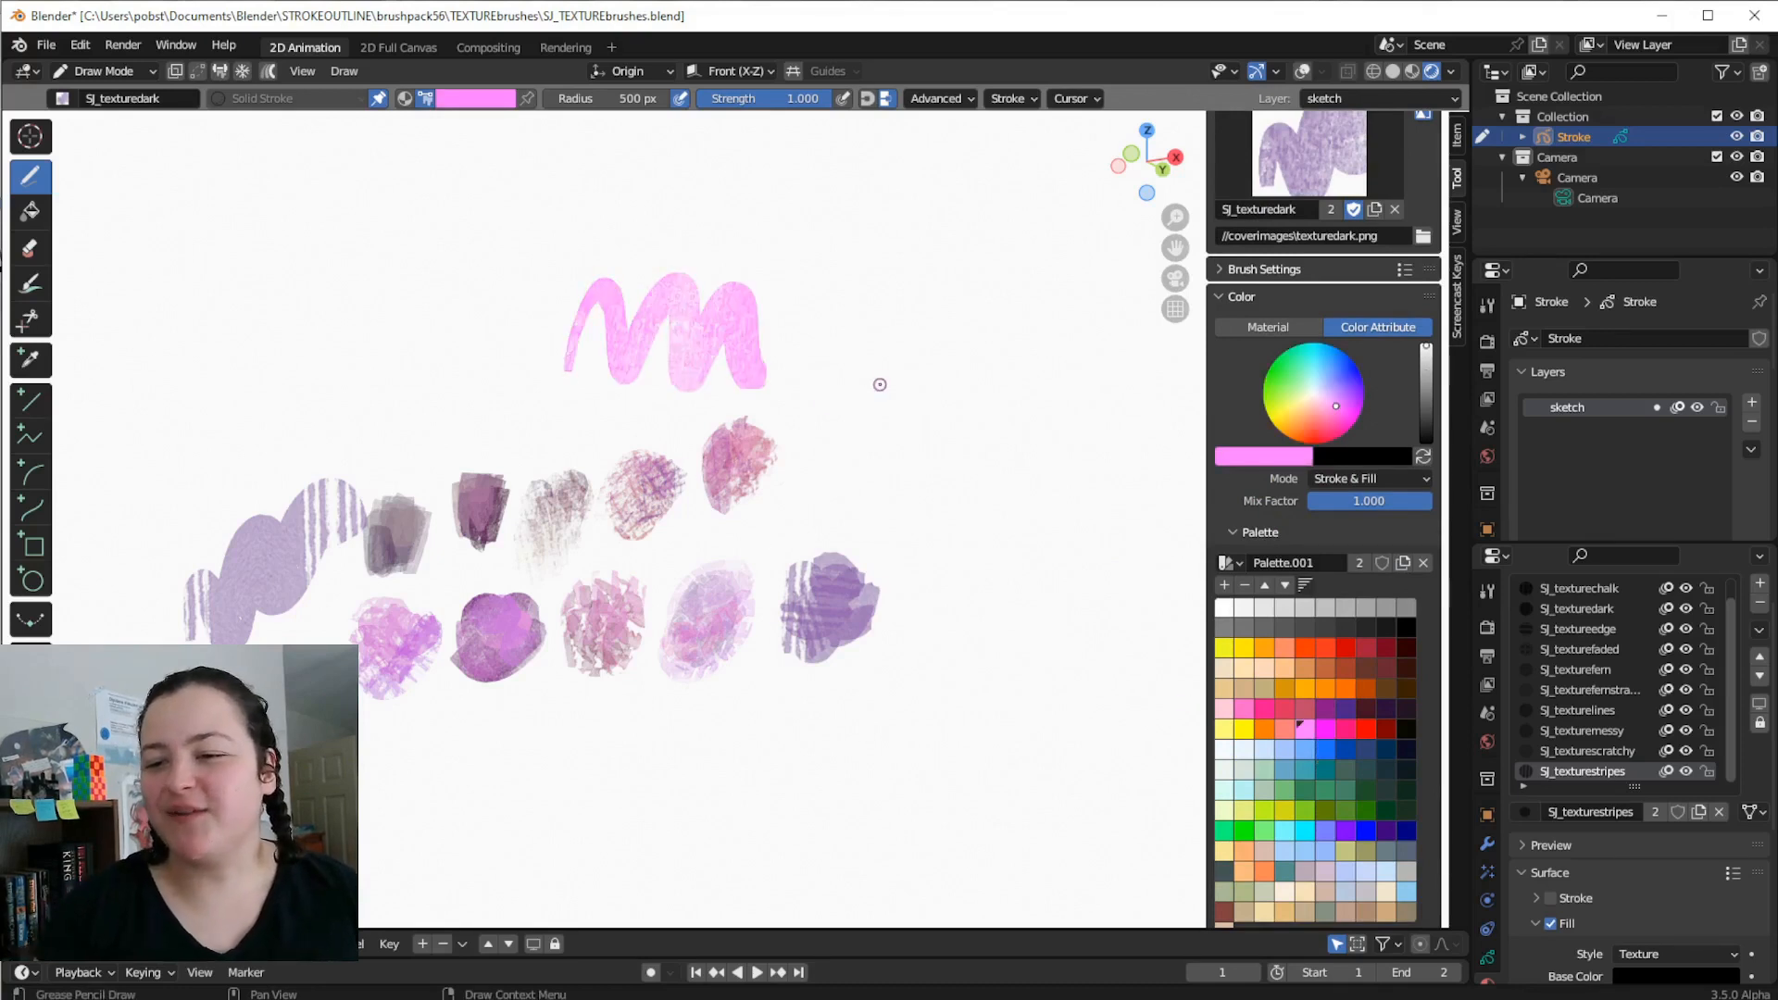
On blender.org go to Download Blender and reach the experimental builds section
drag(794, 385, 816, 294)
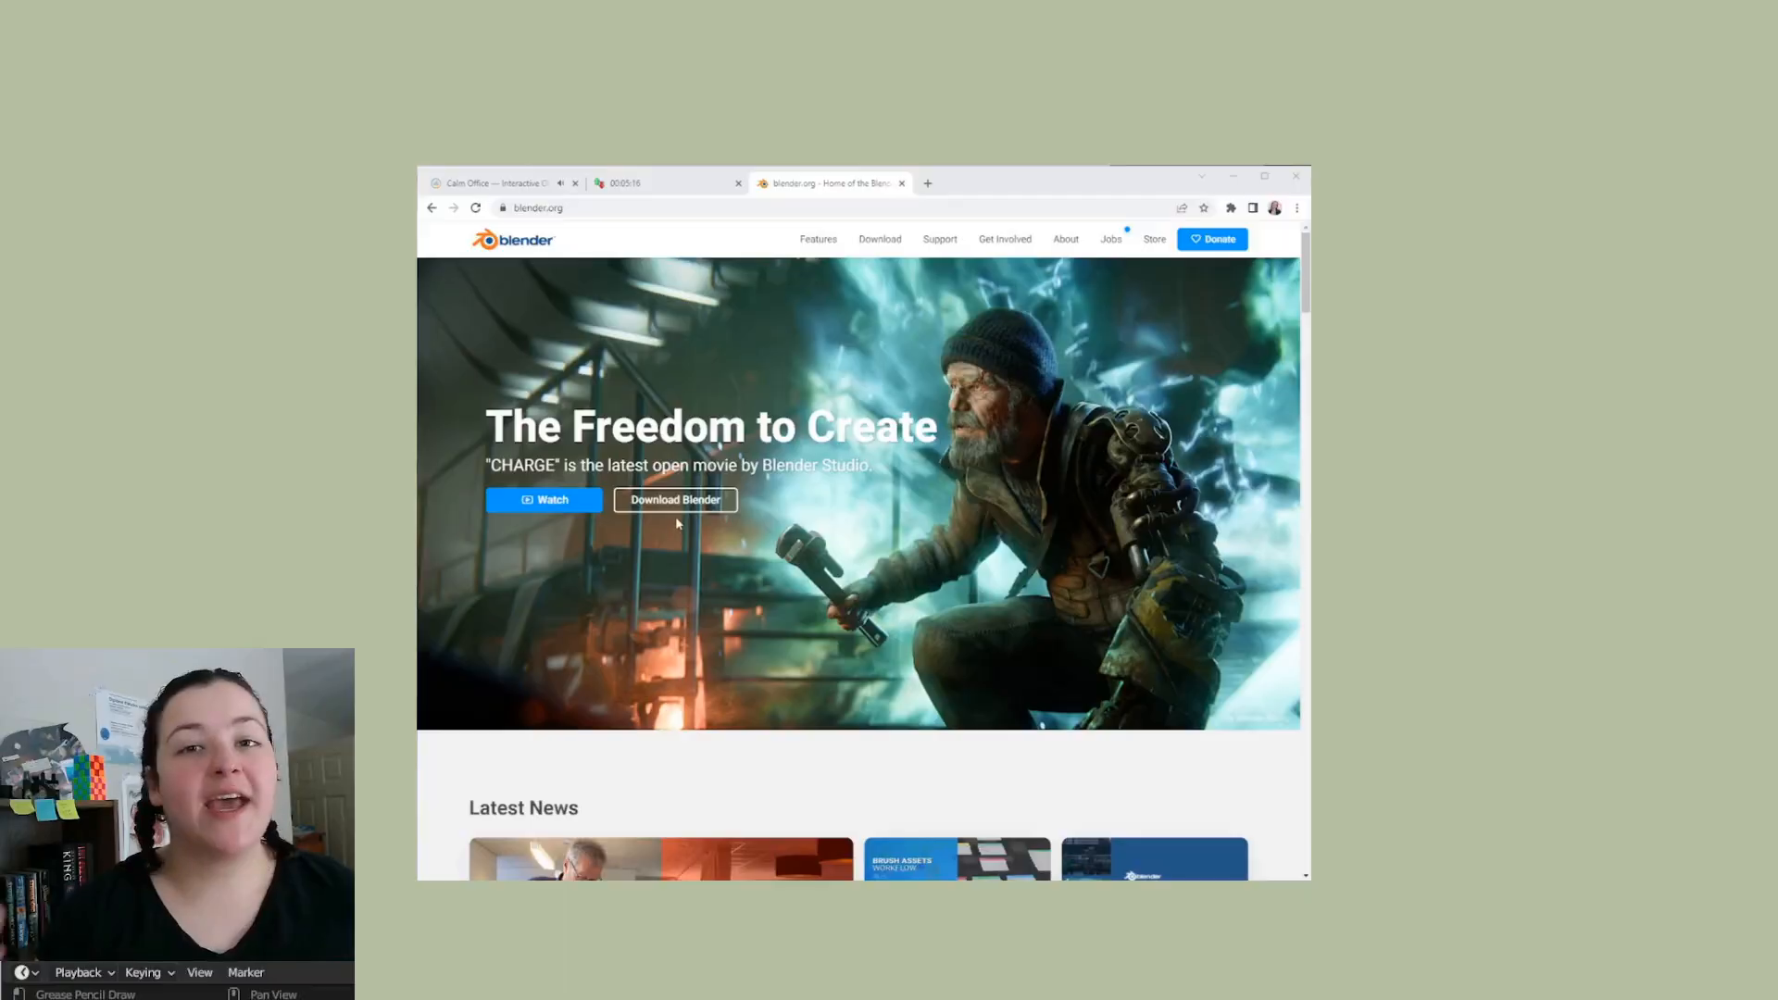
click(674, 498)
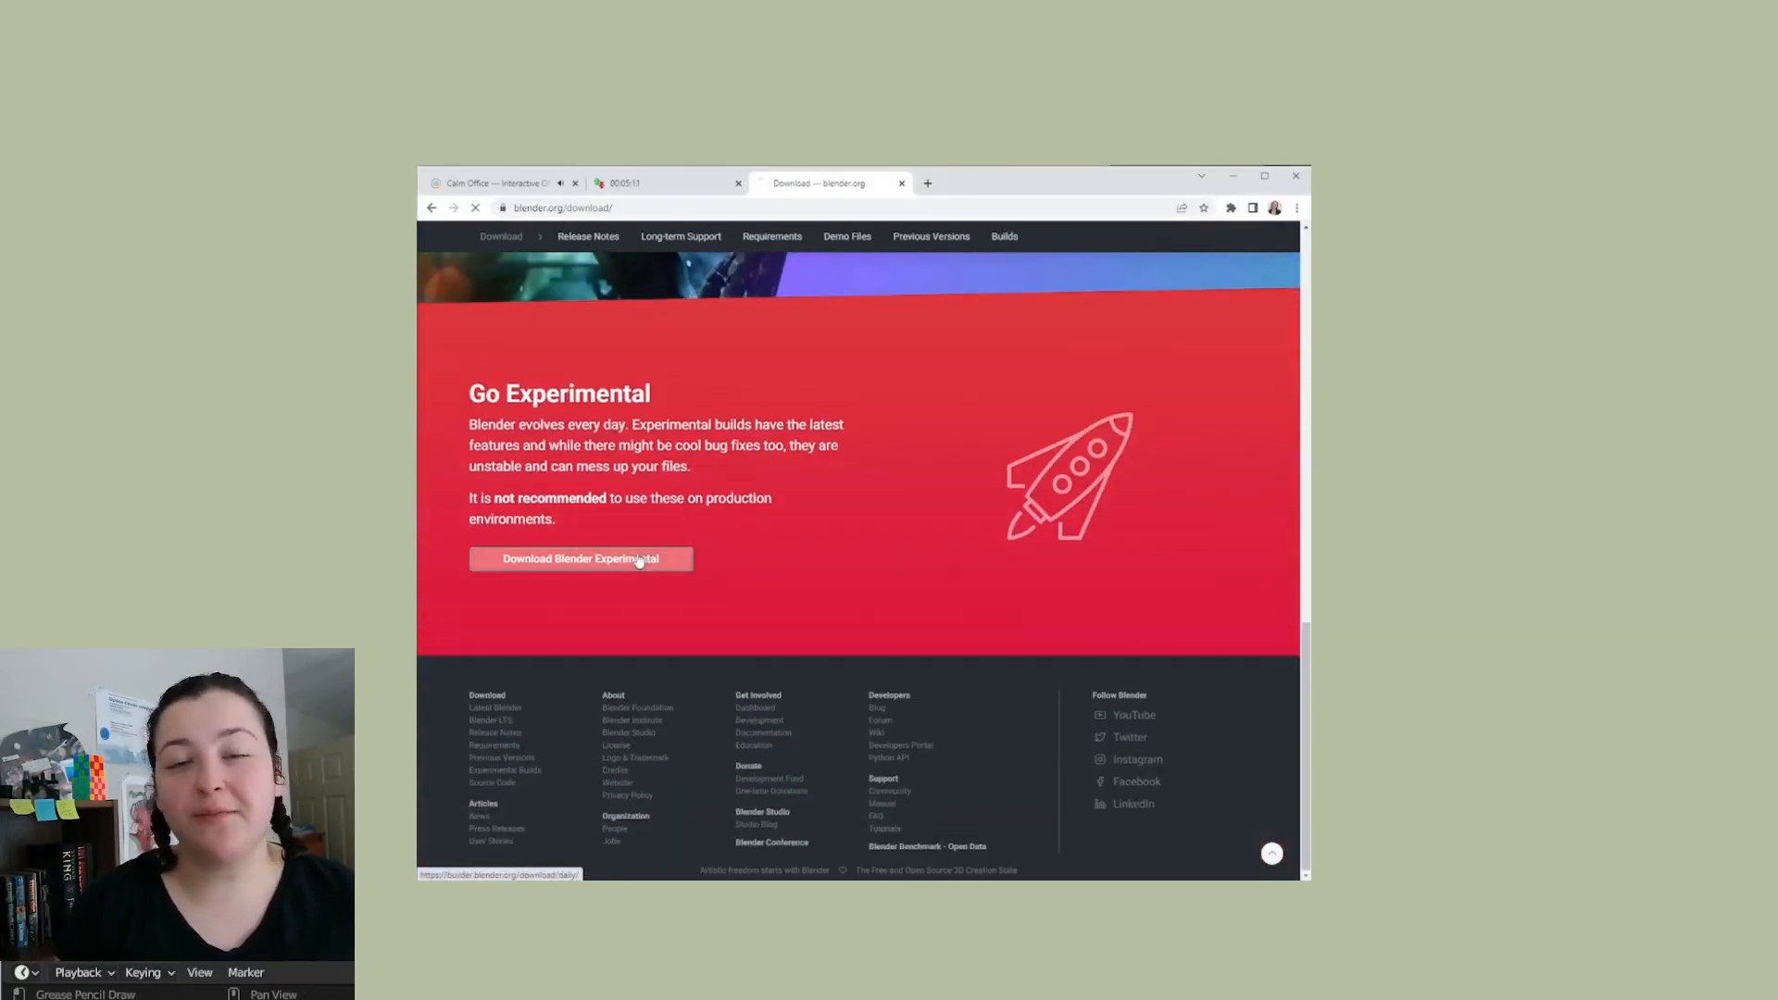
click(579, 557)
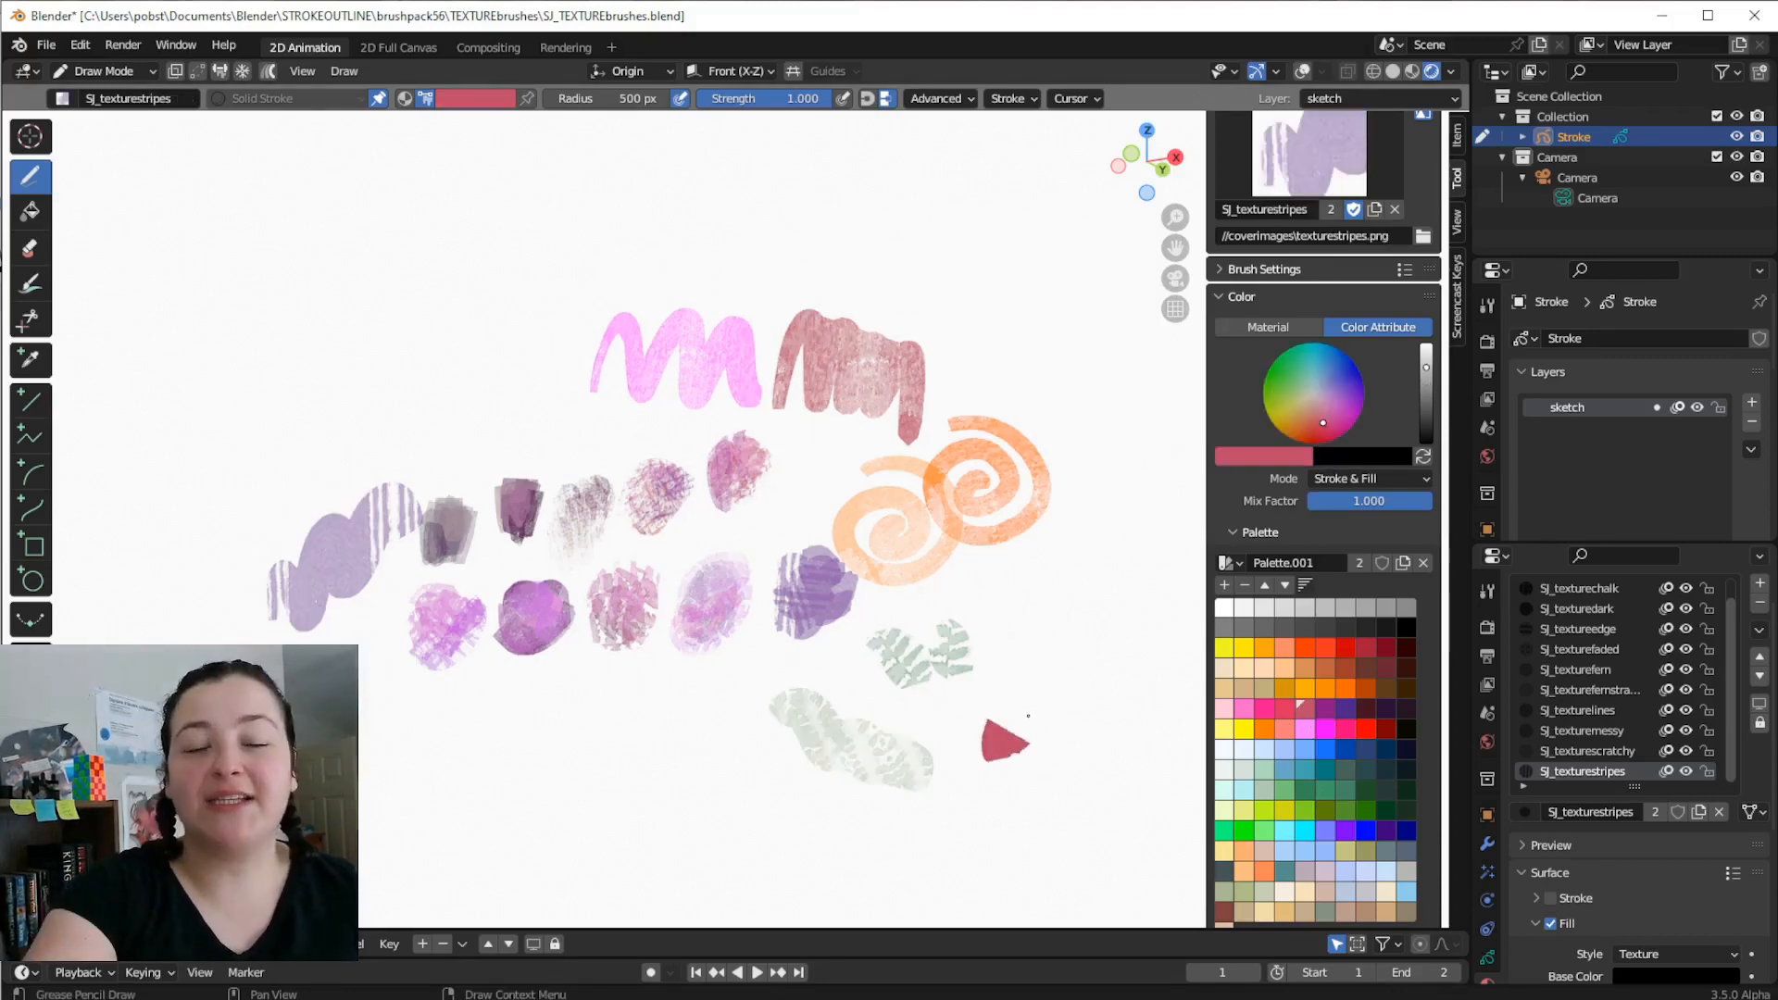
Switch to Vertex Paint mode and choose the Vertex Draw tool
click(102, 71)
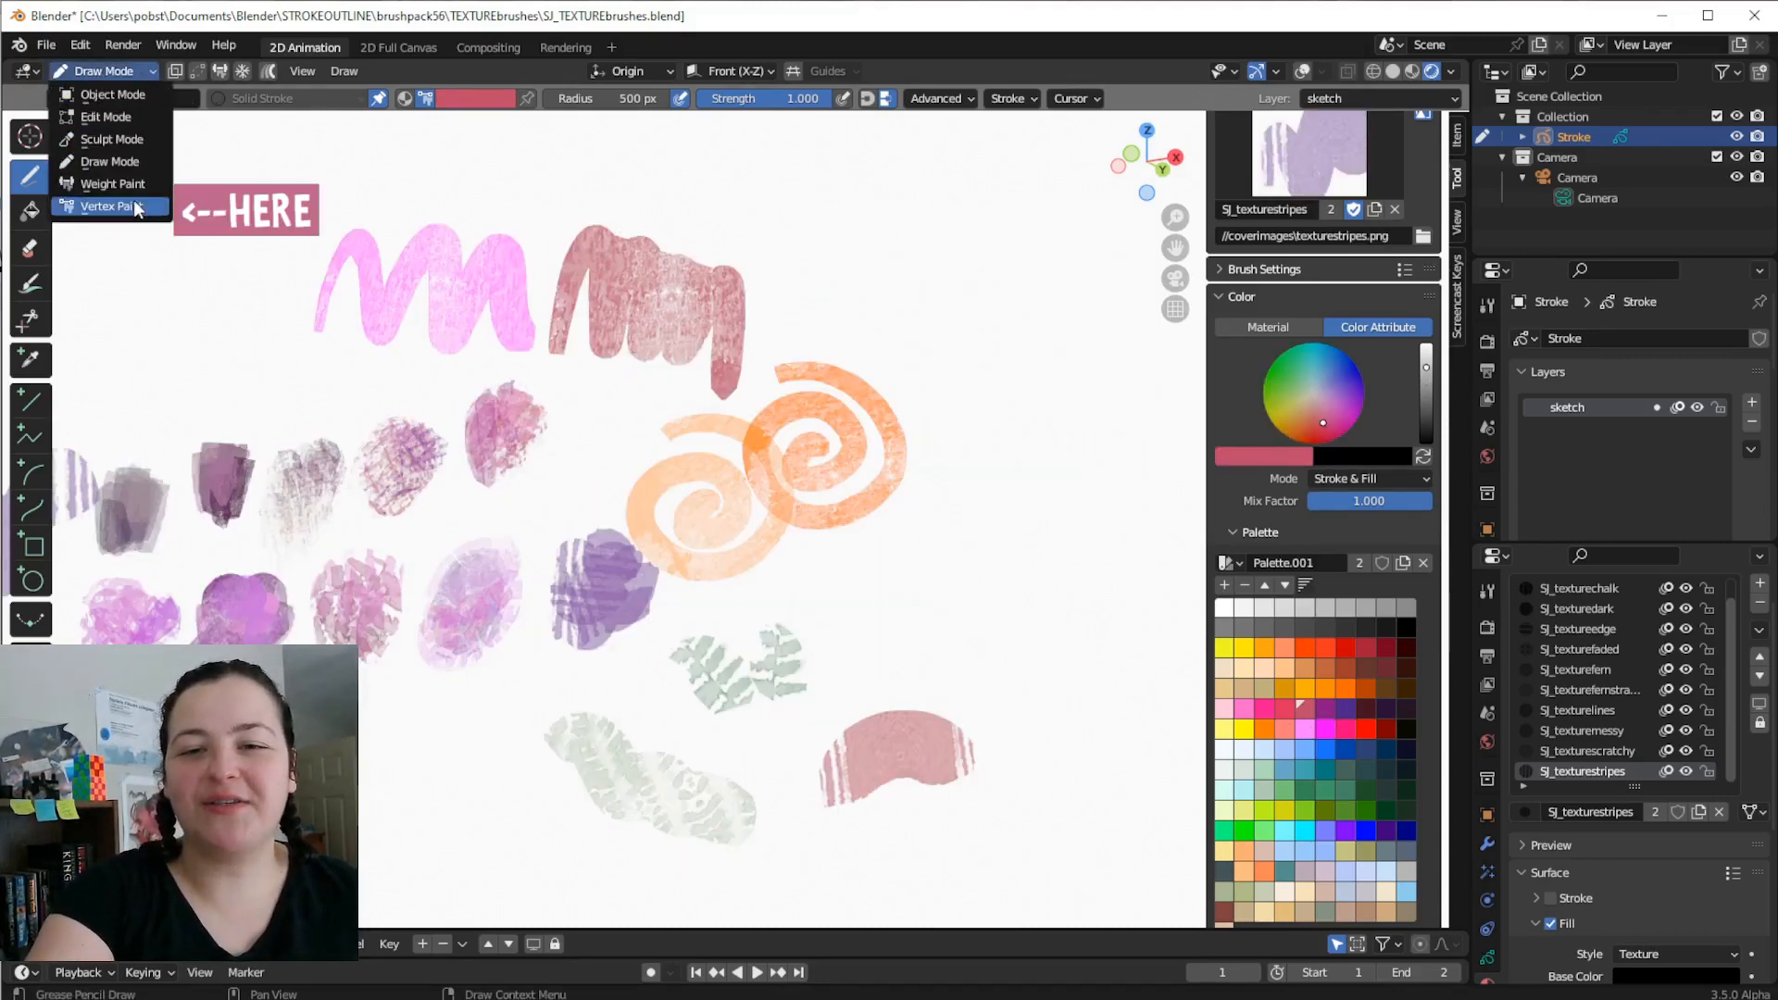
click(111, 206)
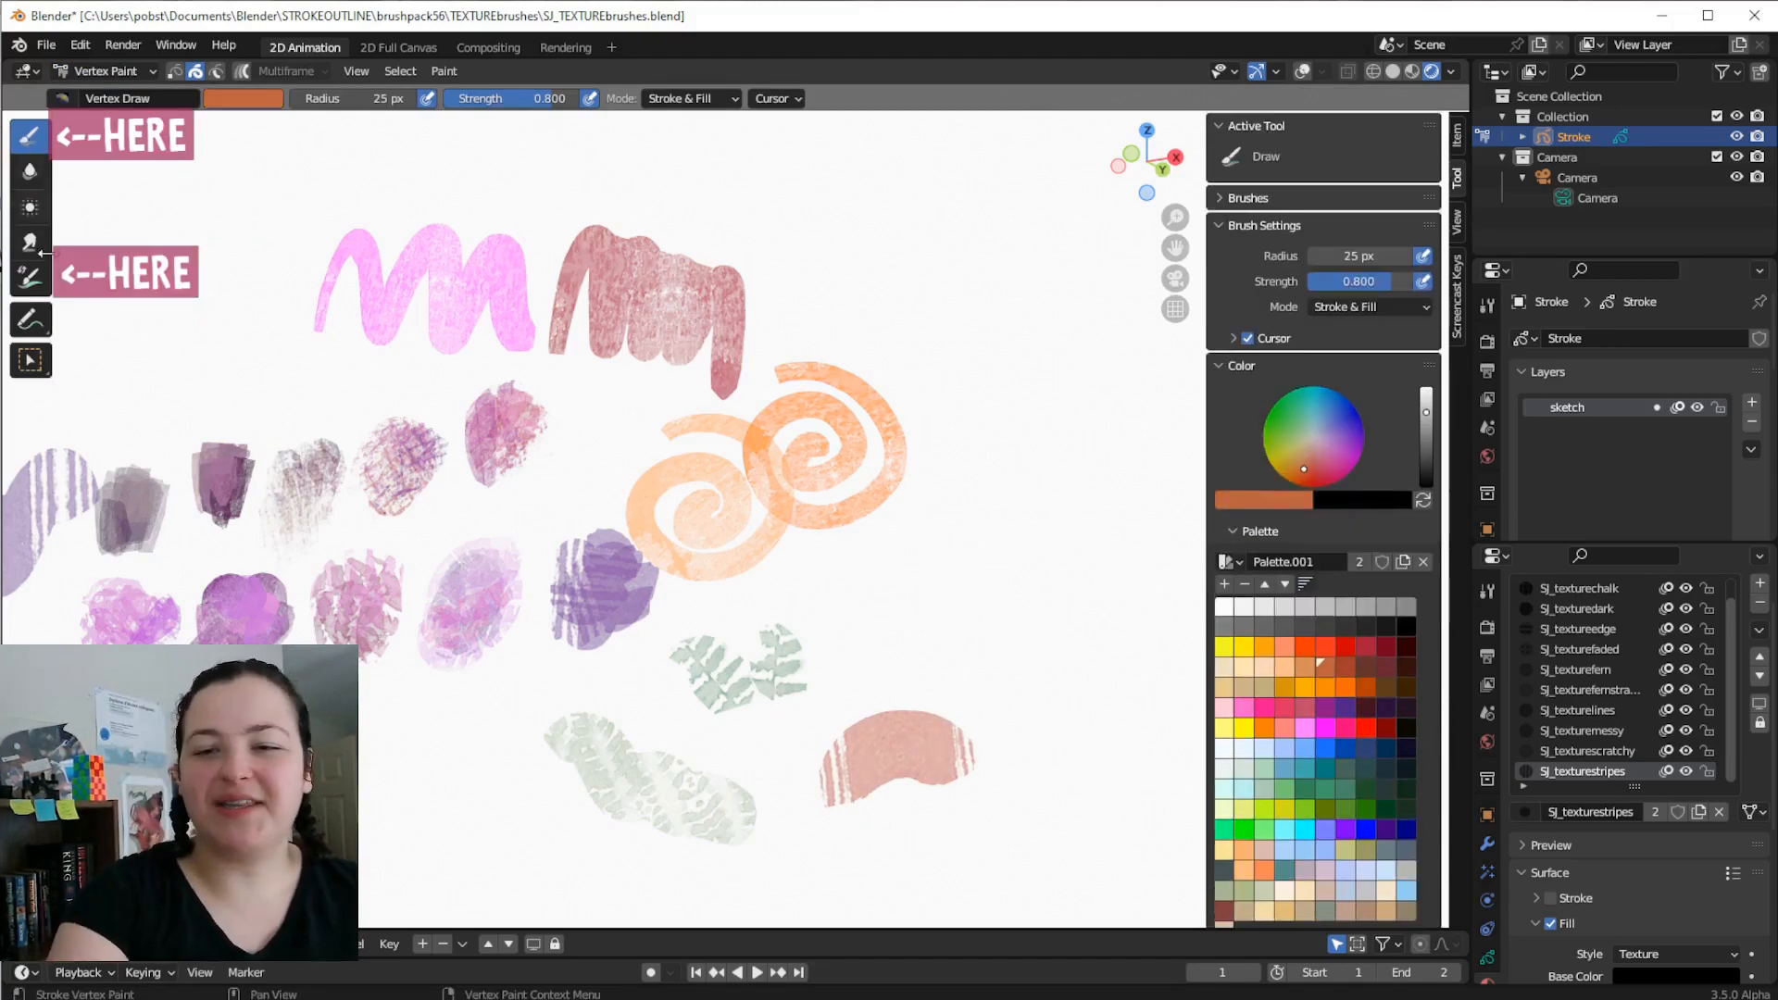
click(29, 276)
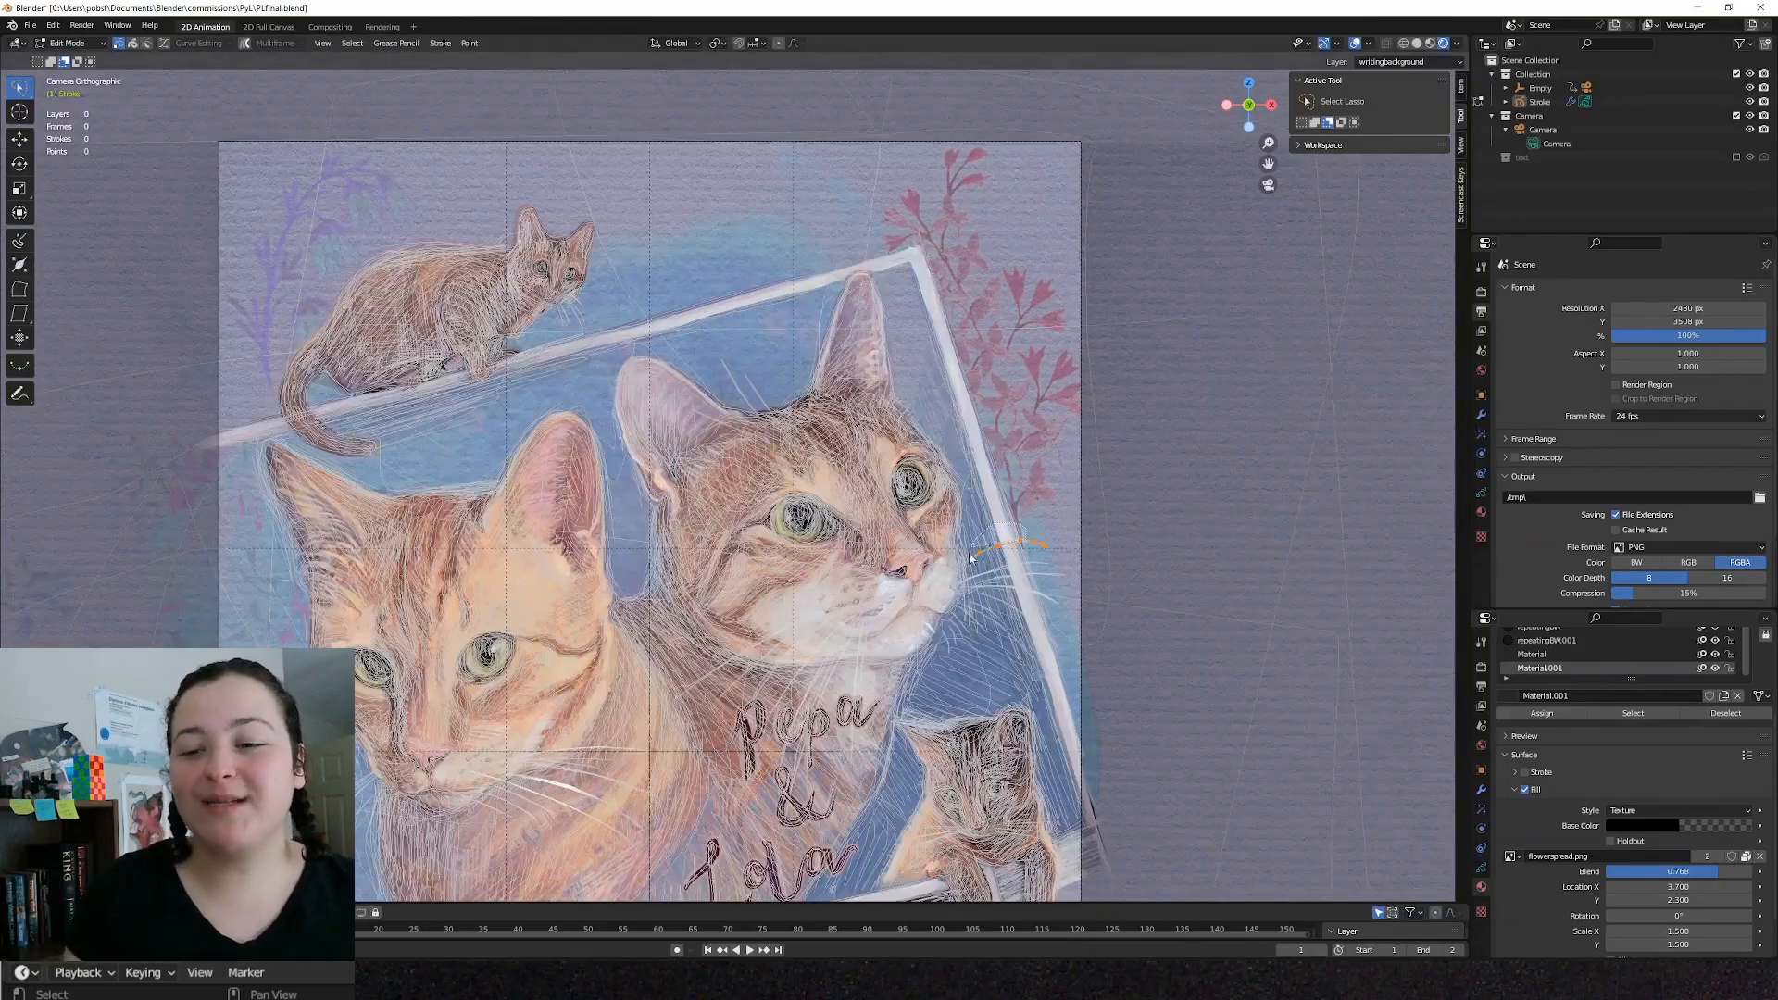
Browse the Pepa & Lola cat portrait file showing the finished textured artwork
drag(969, 556, 1067, 630)
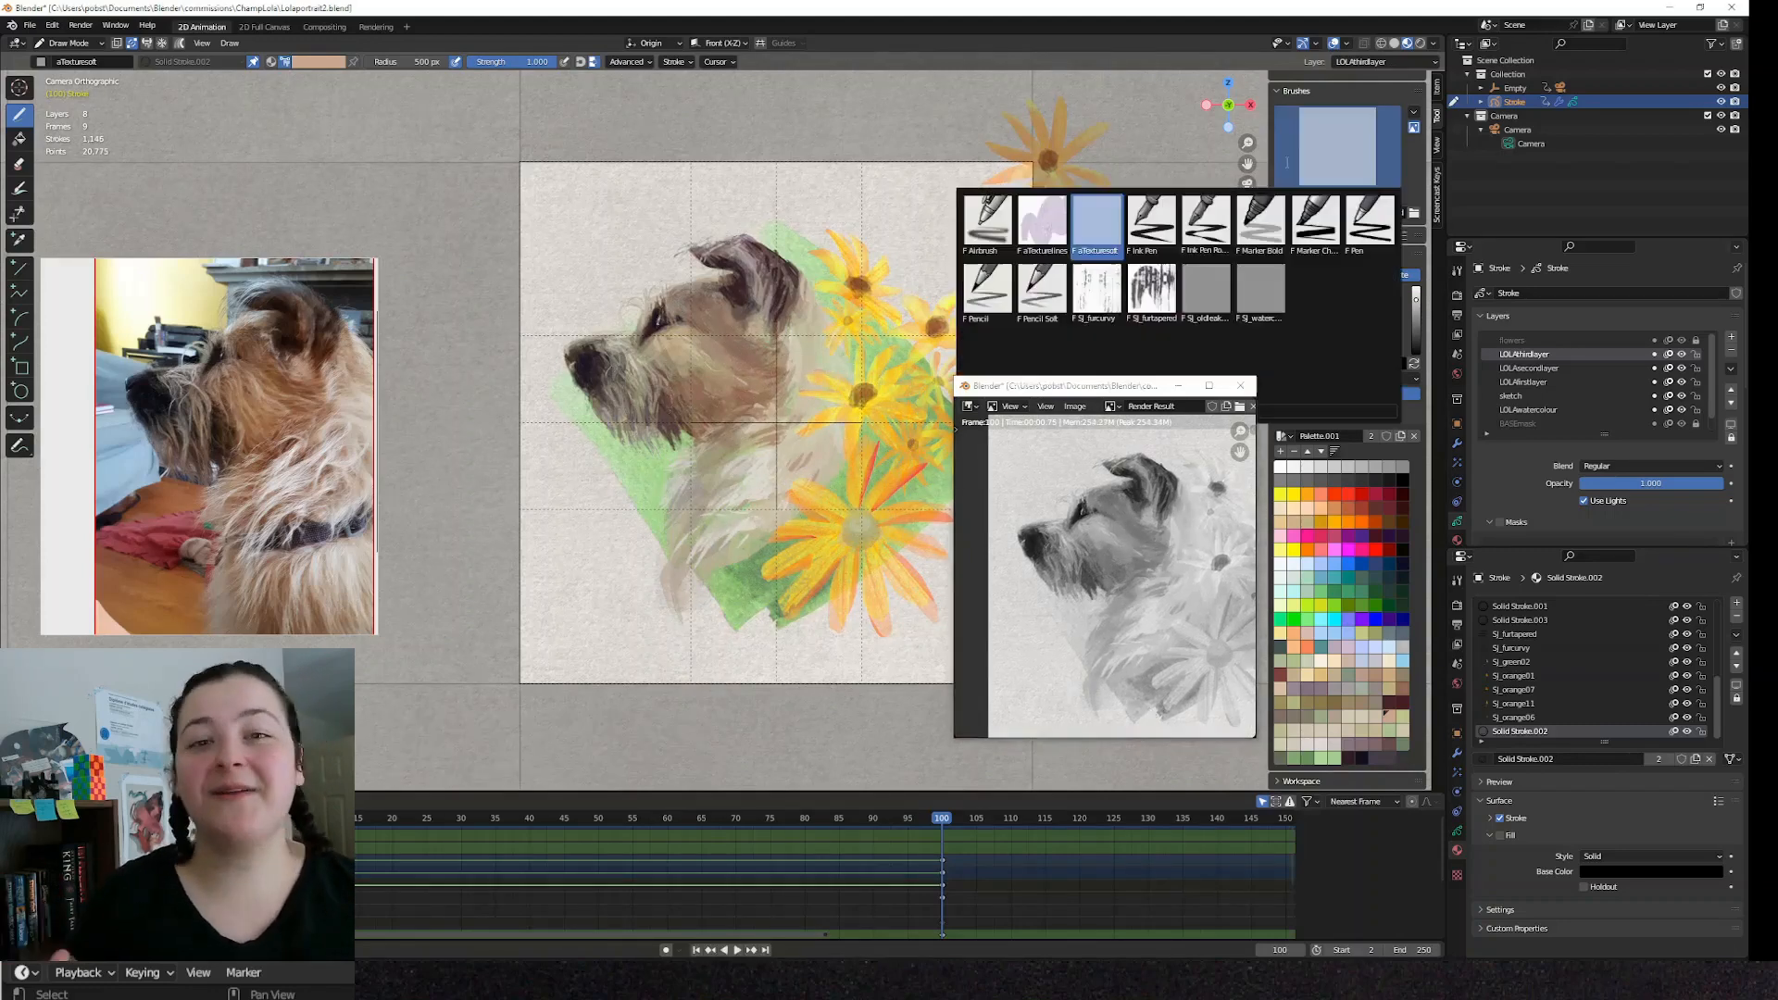
Select the SJ_furcurvy brush from the brush thumbnail picker
click(1094, 292)
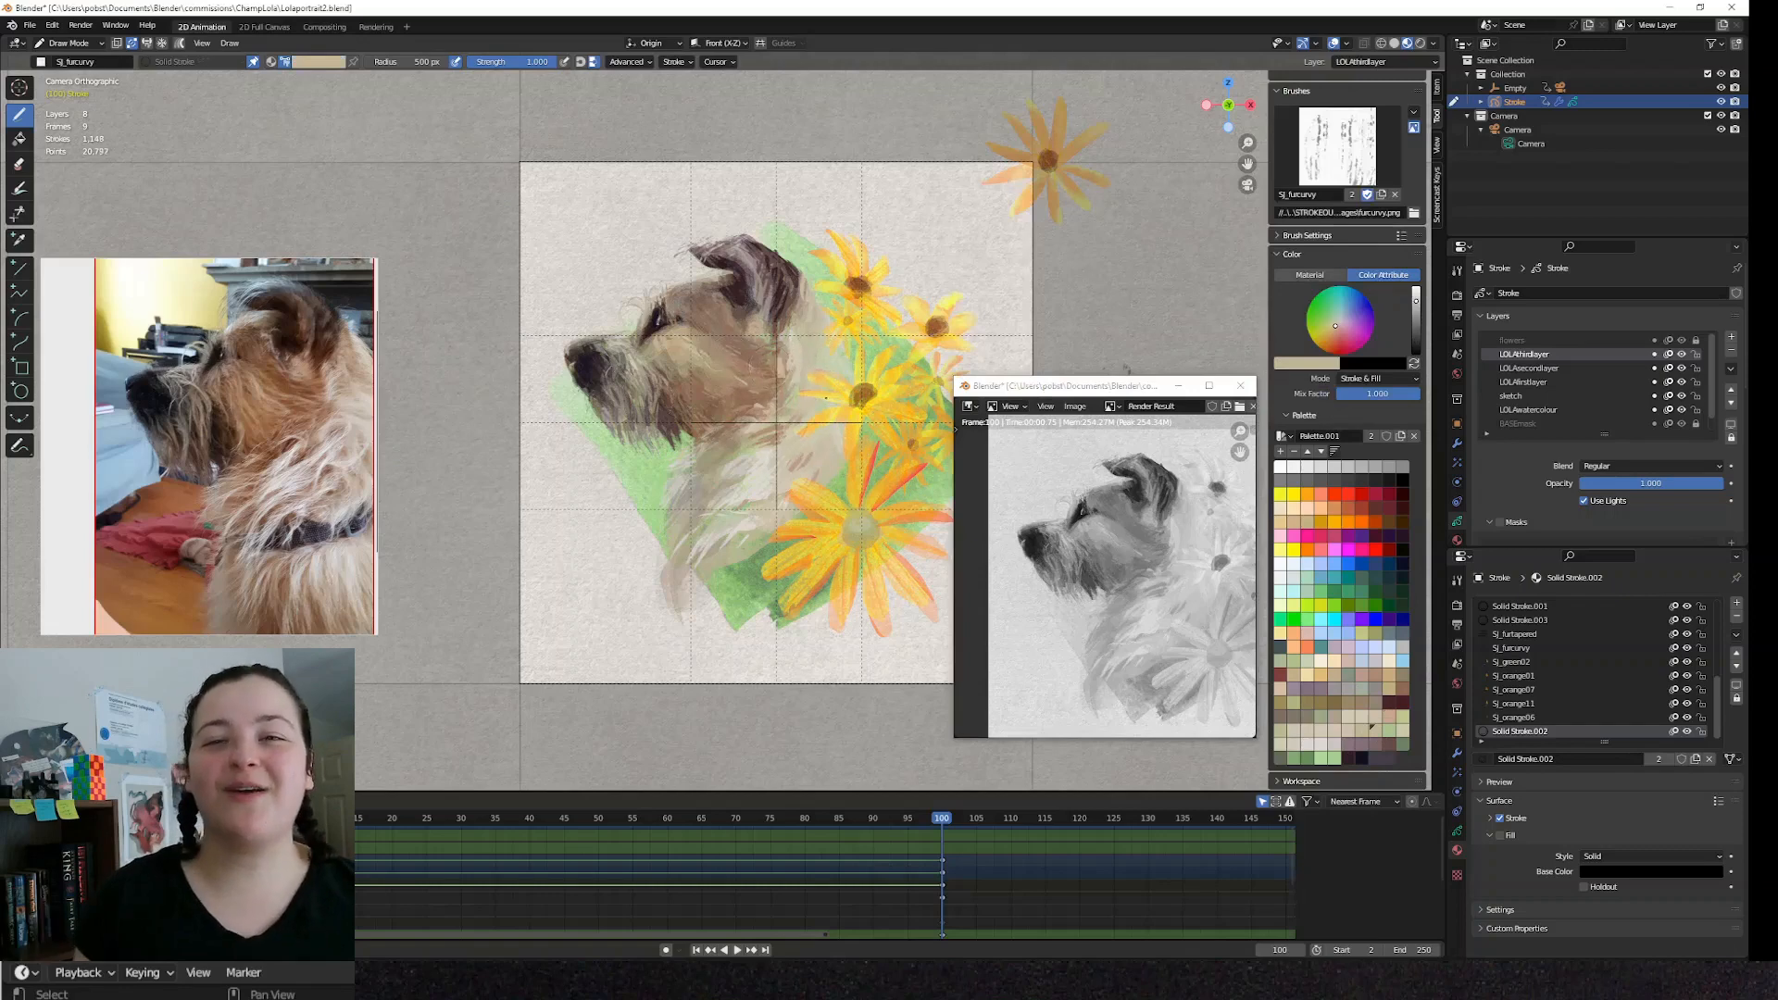